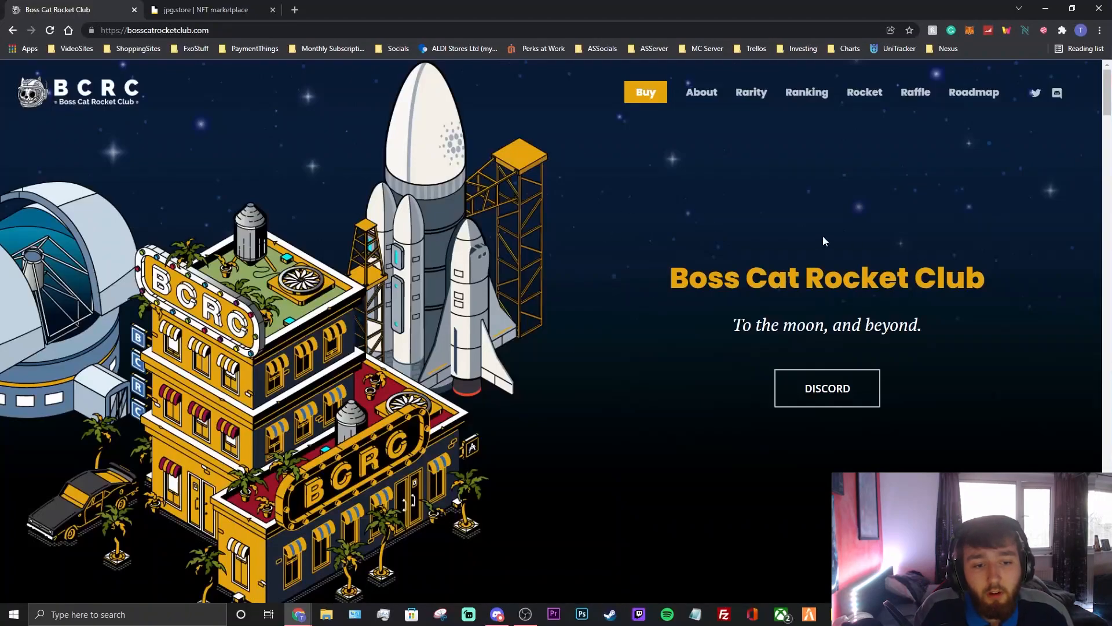
Step: Scroll down from the hero to The Club section about the 9,999 Cardano space cats
{"action": "scroll", "scroll_direction": "down", "scroll_amount": 3}
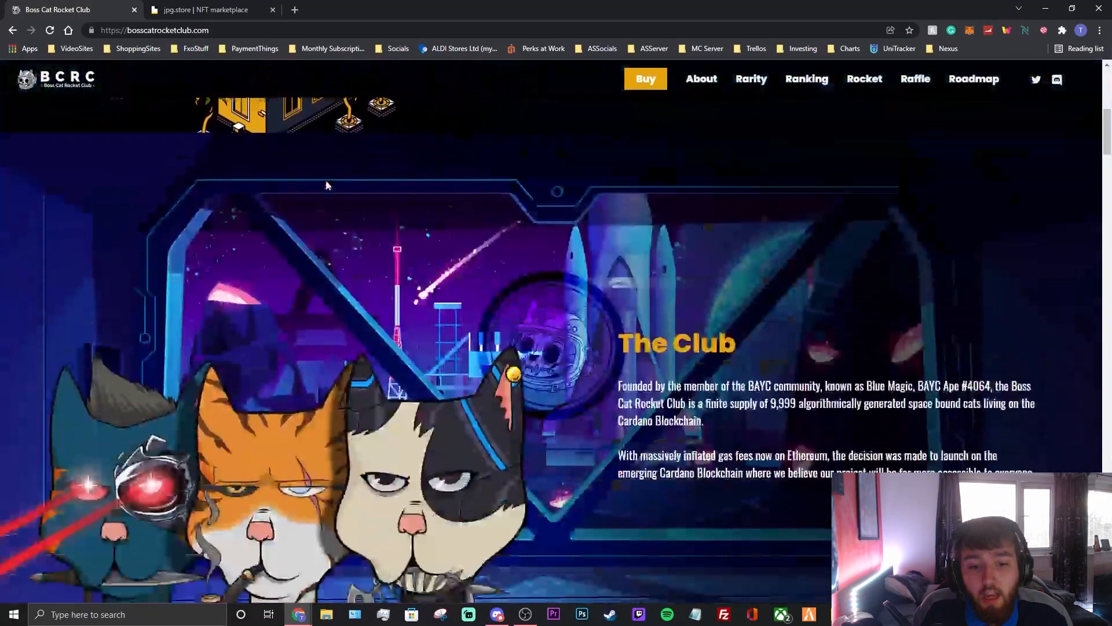
{"action": "scroll", "scroll_direction": "down", "scroll_amount": 3}
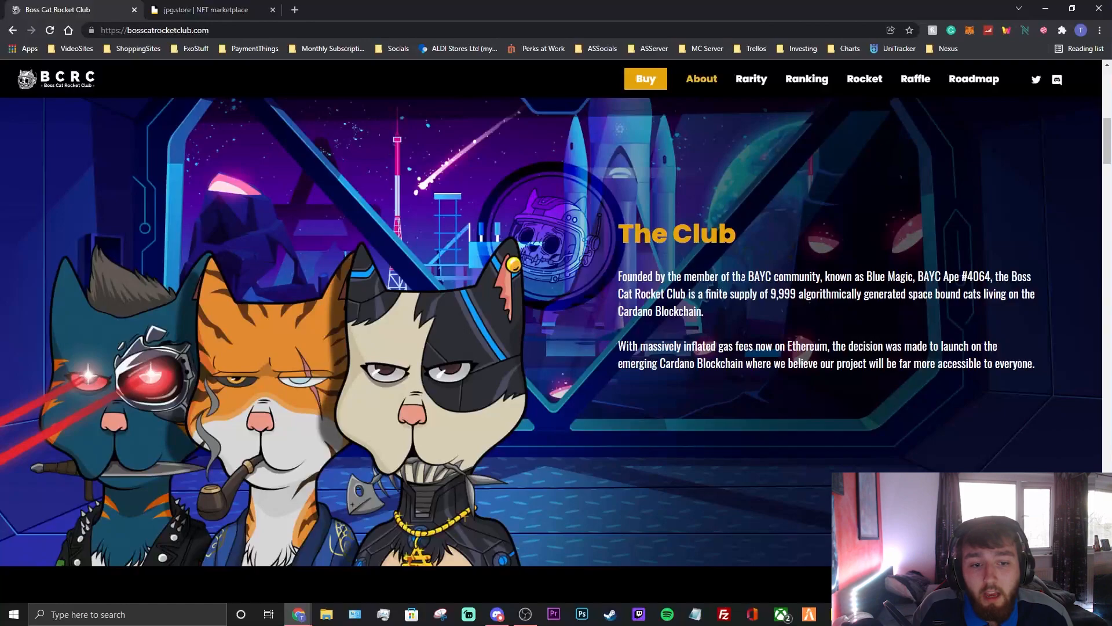
{"action": "mouse_move", "coordinate": [777, 238]}
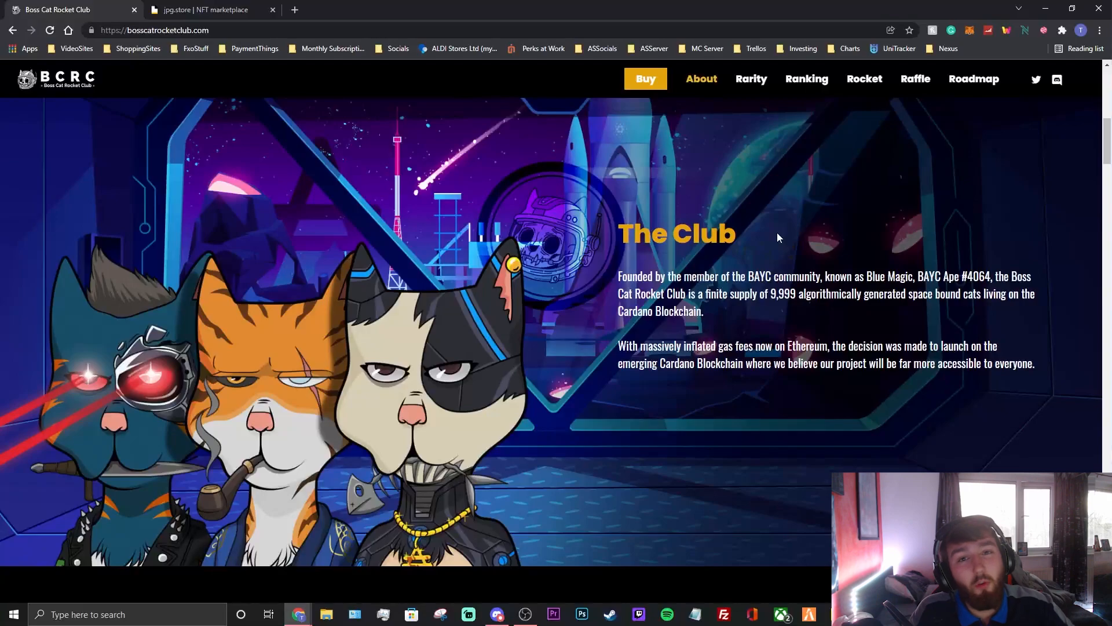
{"action": "mouse_move", "coordinate": [795, 270]}
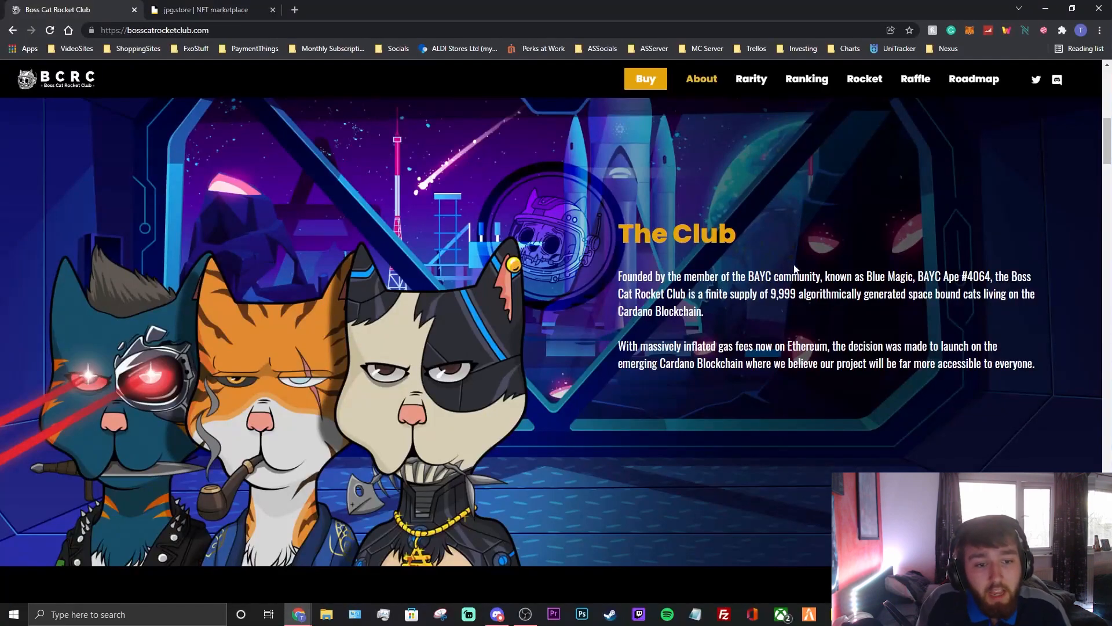
{"action": "mouse_move", "coordinate": [848, 255]}
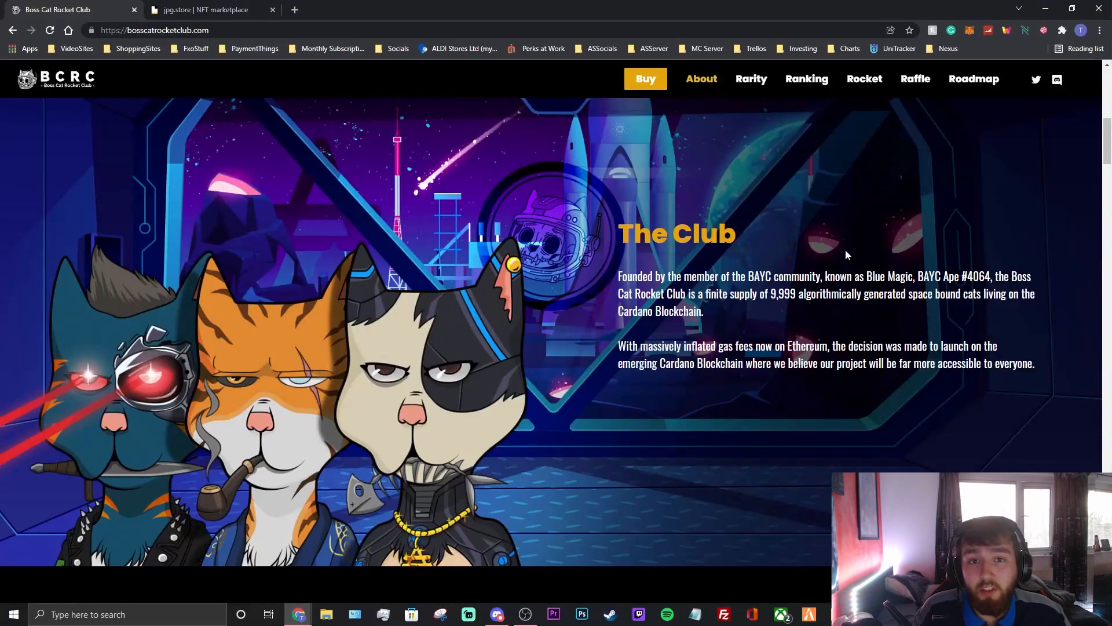
{"action": "mouse_move", "coordinate": [816, 249]}
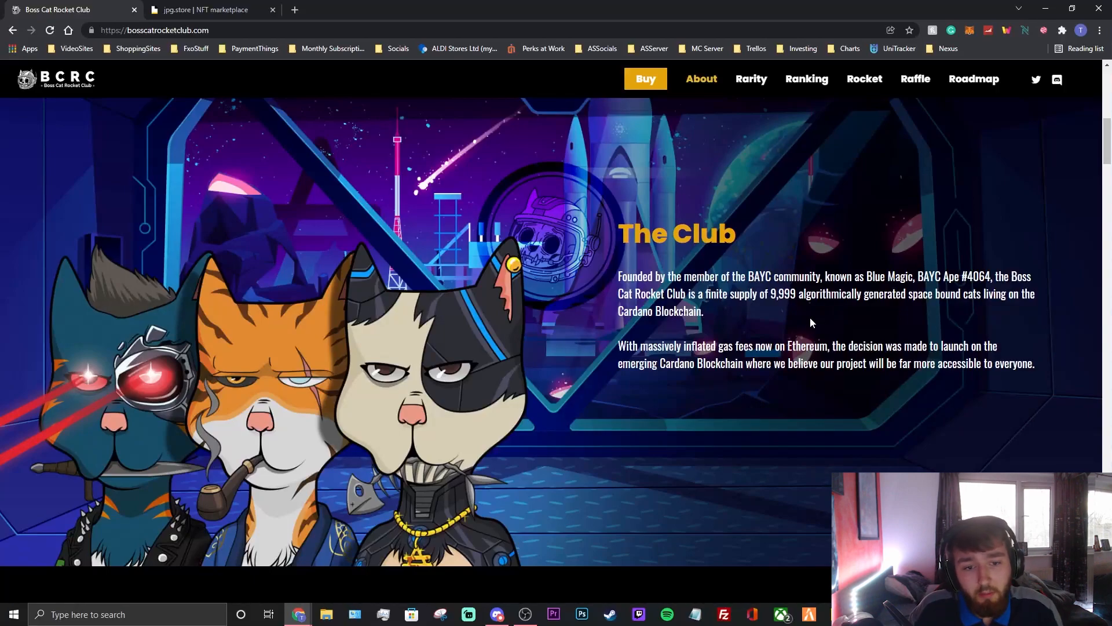
{"action": "mouse_move", "coordinate": [539, 285]}
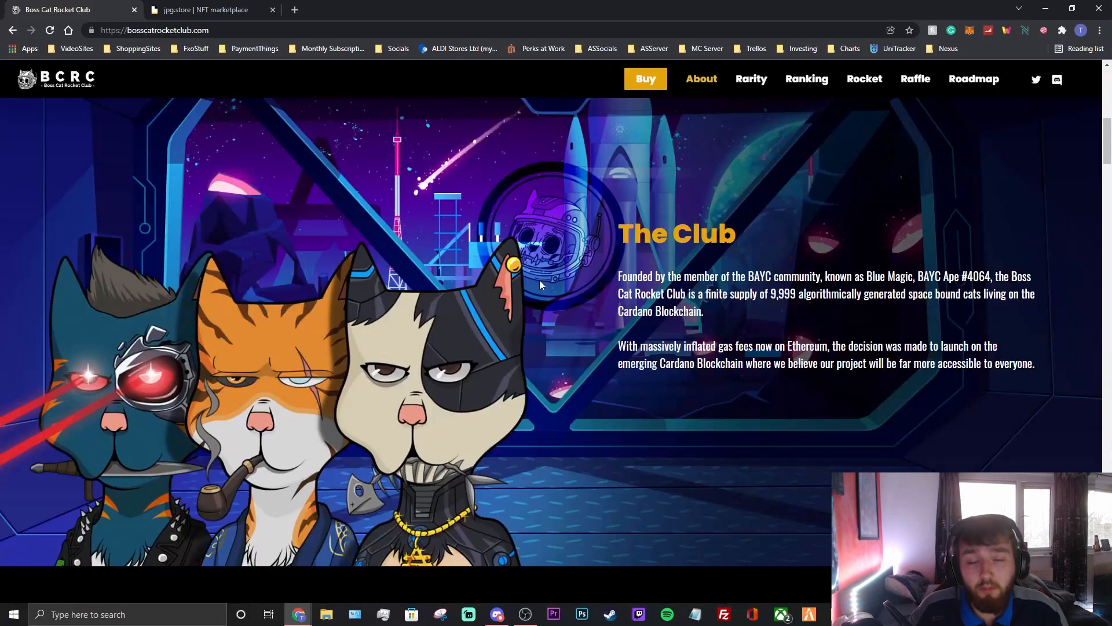
Step: Scroll further to the Into the Metaverse section on community building and the Sandbox space centre
{"action": "scroll", "scroll_direction": "down", "scroll_amount": 3}
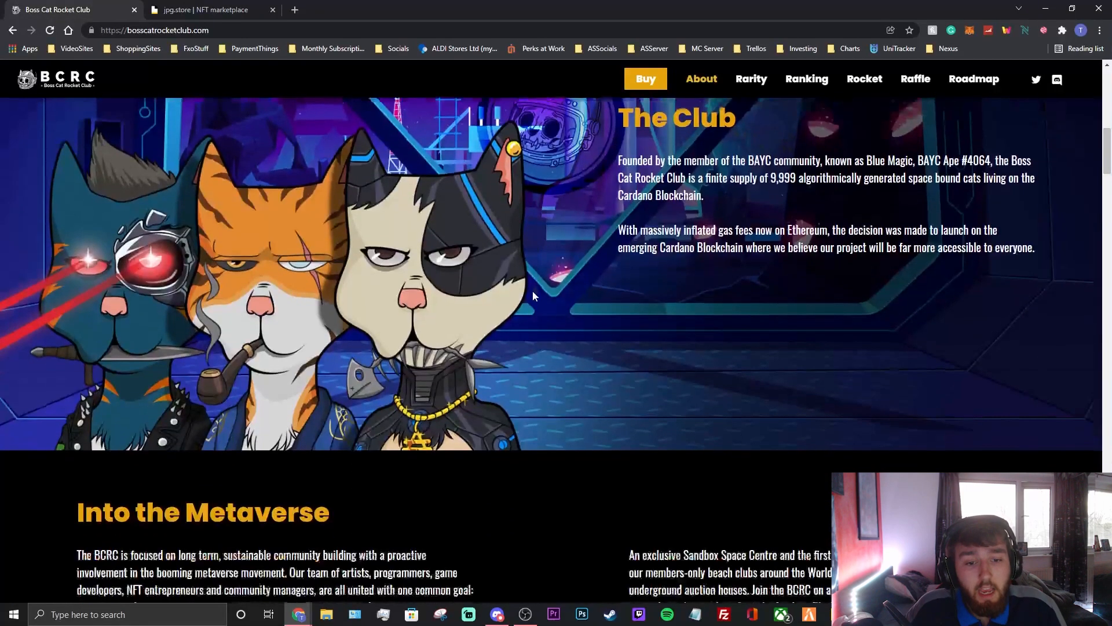
{"action": "scroll", "scroll_direction": "down", "scroll_amount": 3}
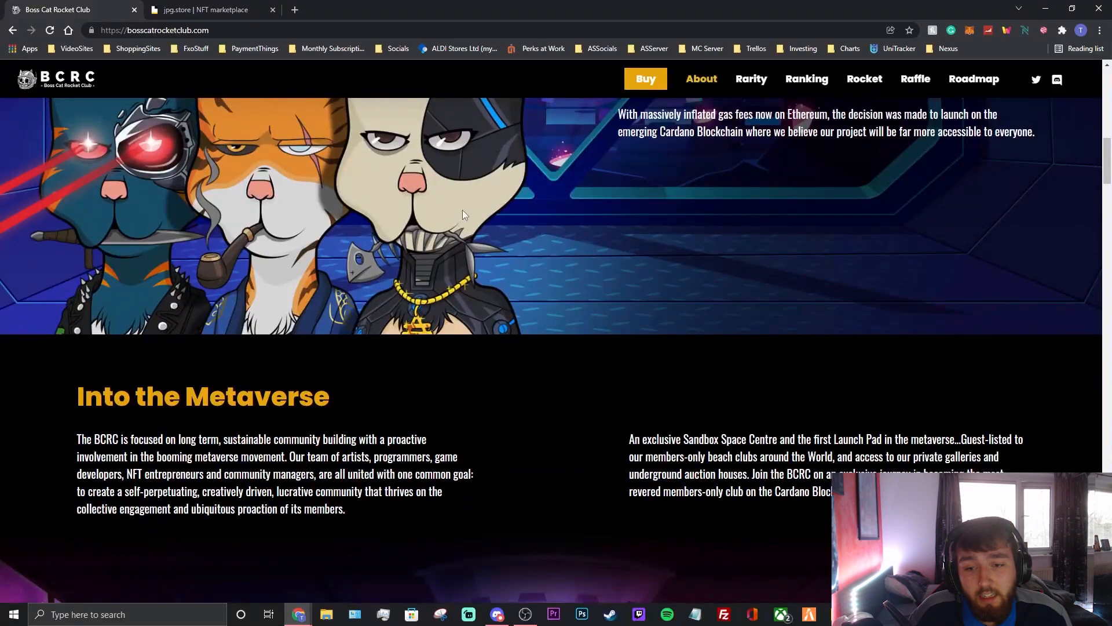
{"action": "scroll", "scroll_direction": "up", "scroll_amount": 3}
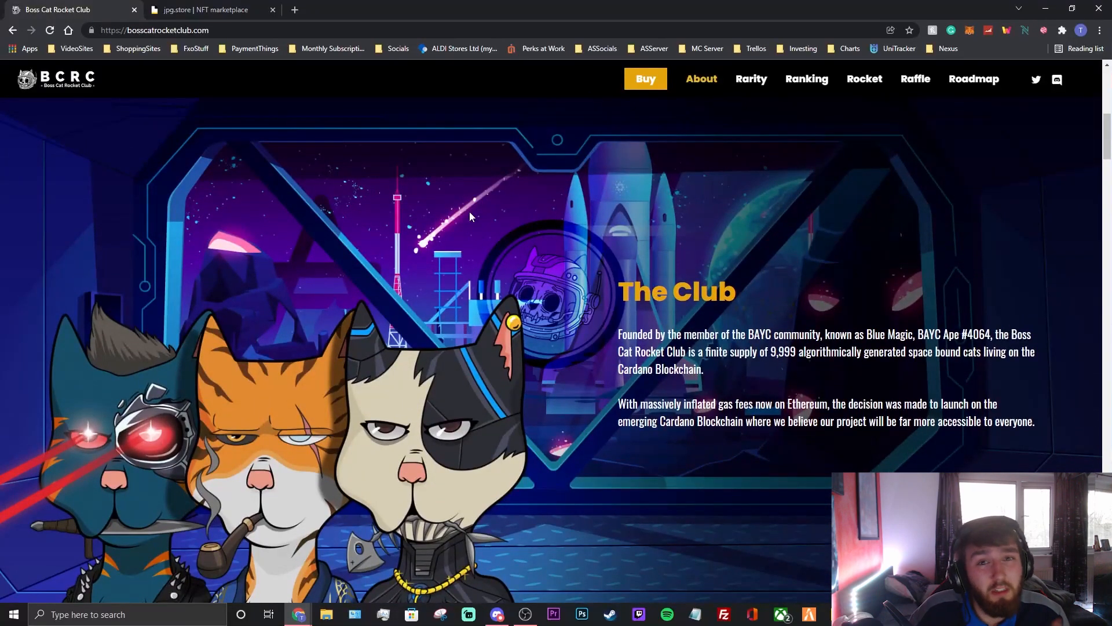
{"action": "scroll", "scroll_direction": "down", "scroll_amount": 3}
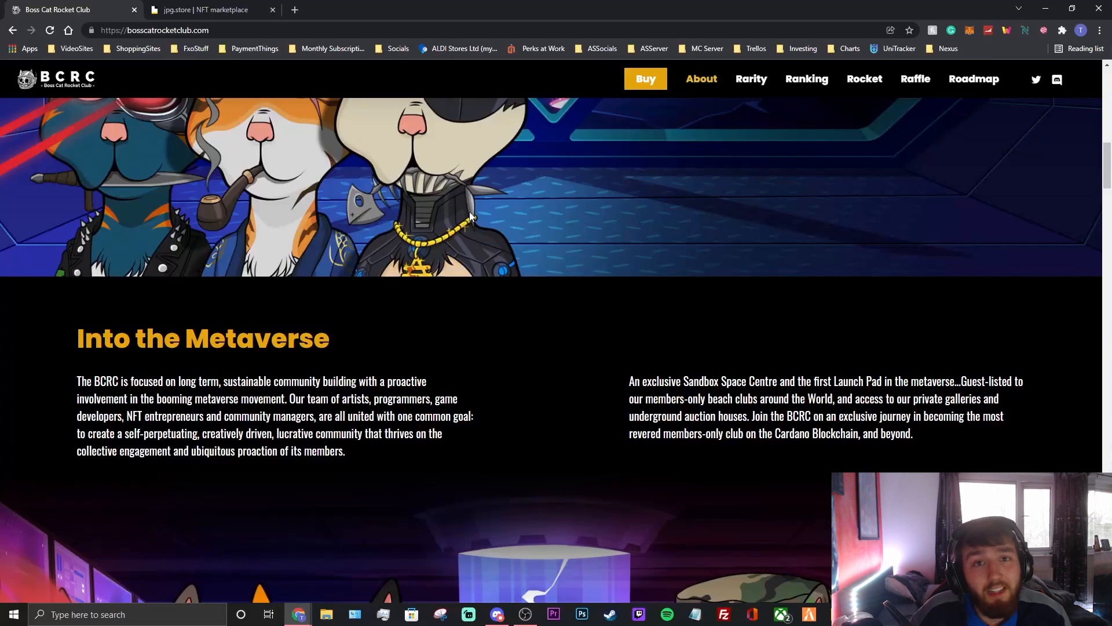
{"action": "scroll", "scroll_direction": "down", "scroll_amount": 3}
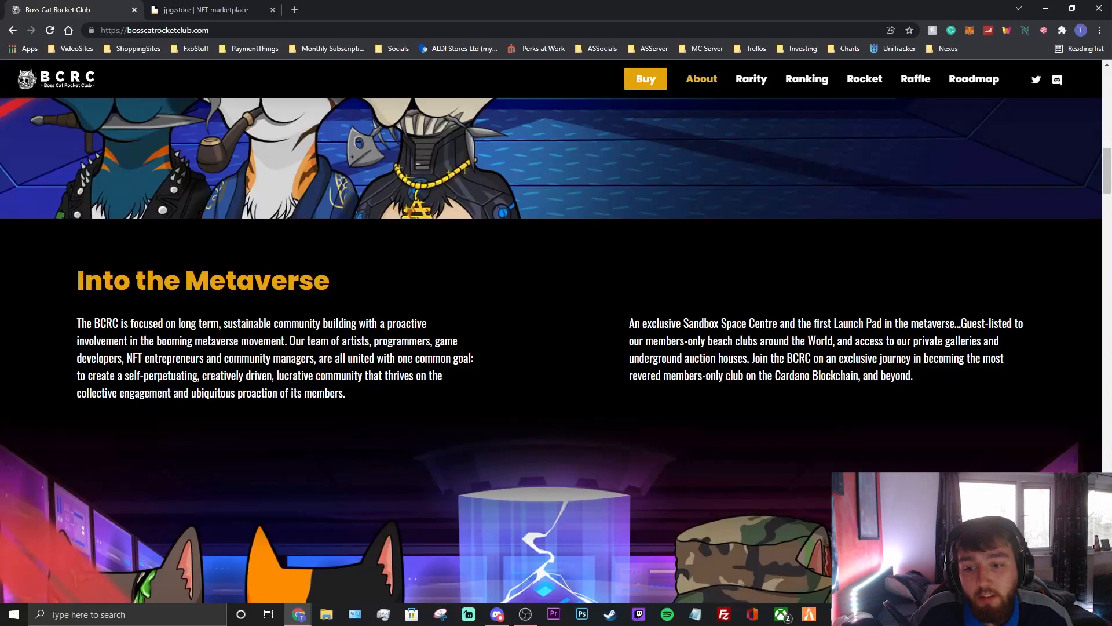
{"action": "mouse_move", "coordinate": [409, 298]}
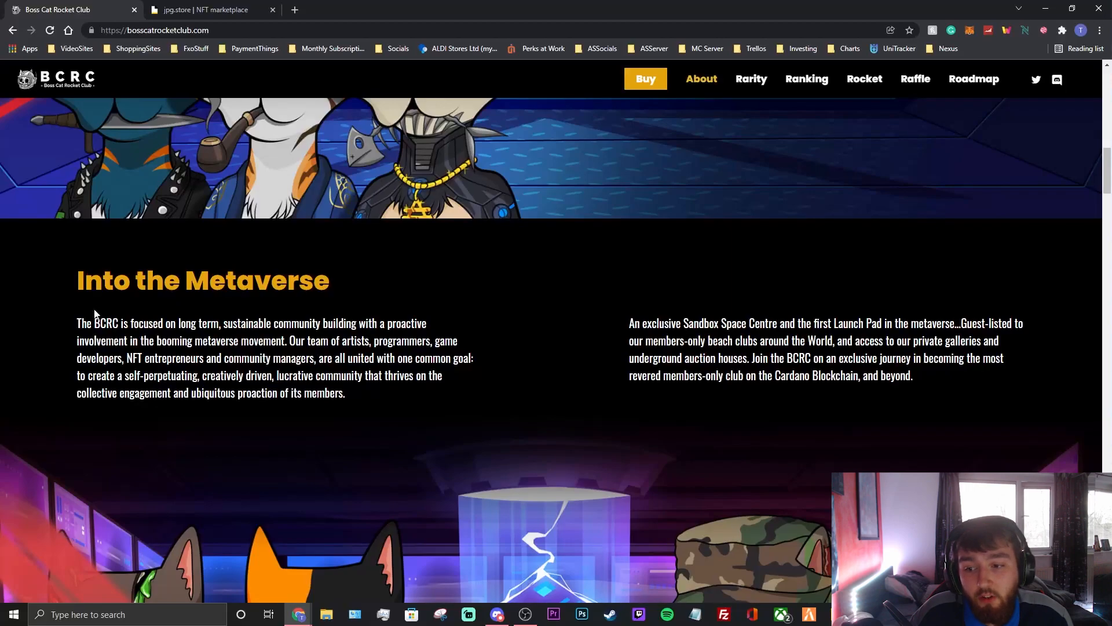
{"action": "mouse_move", "coordinate": [333, 319]}
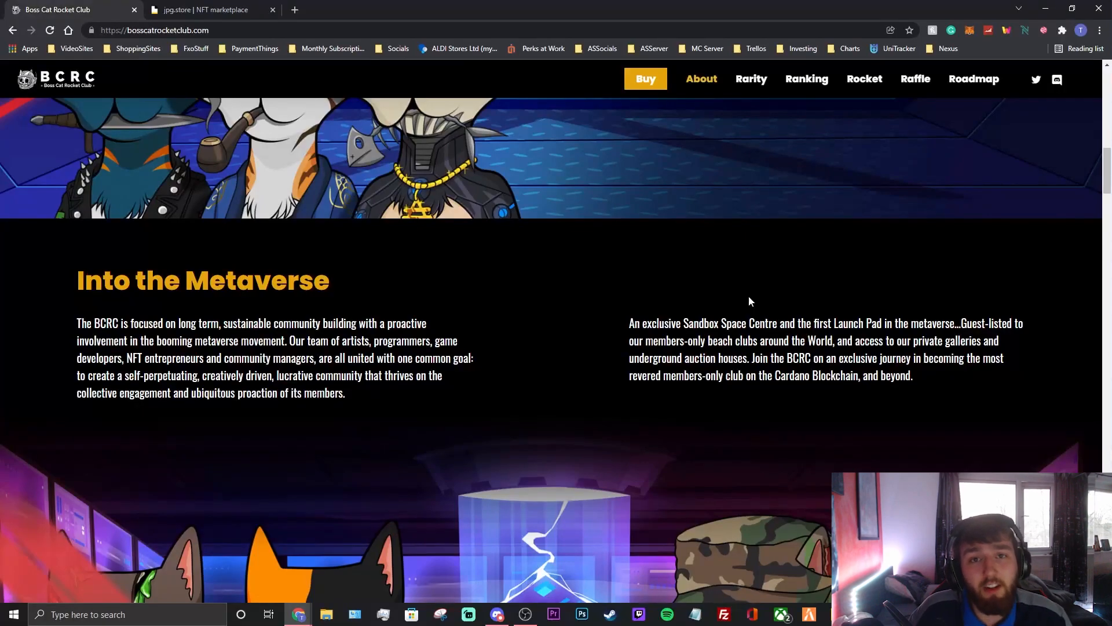
{"action": "mouse_move", "coordinate": [695, 314]}
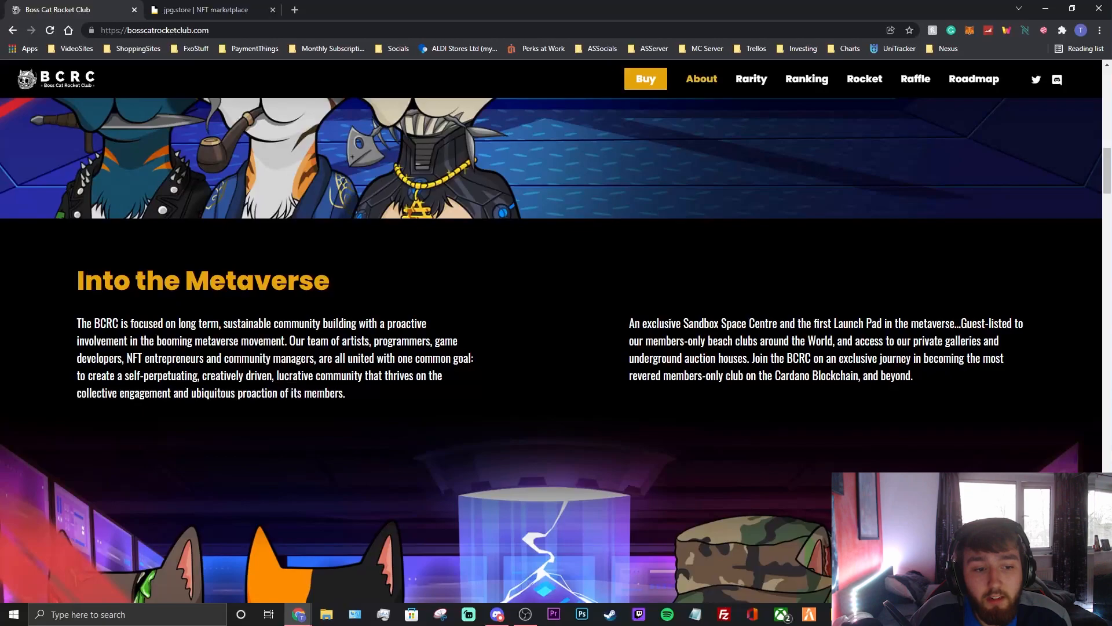
{"action": "mouse_move", "coordinate": [937, 296]}
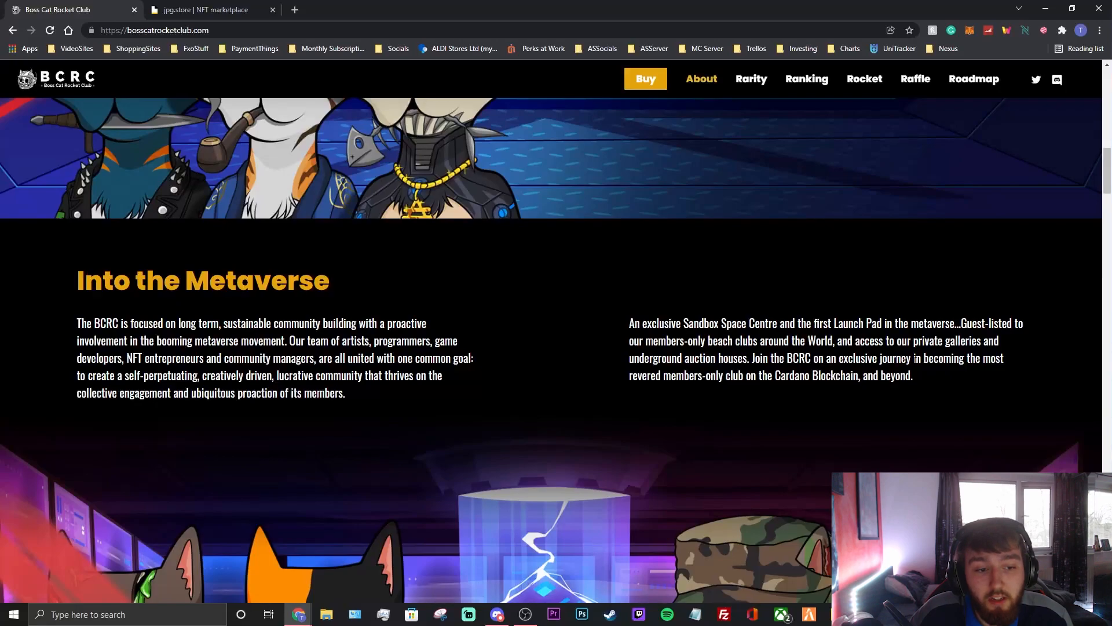
{"action": "mouse_move", "coordinate": [744, 390]}
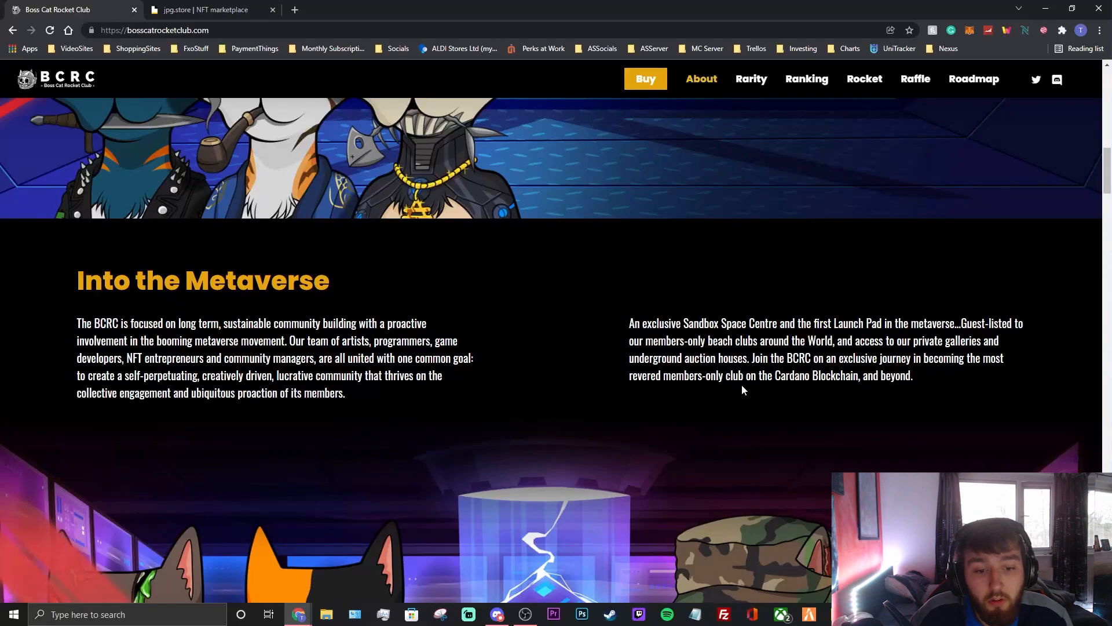
Step: Scroll past the cat artwork banner to the Rarity section with its policy ID and NFT image row
{"action": "scroll", "scroll_direction": "down", "scroll_amount": 3}
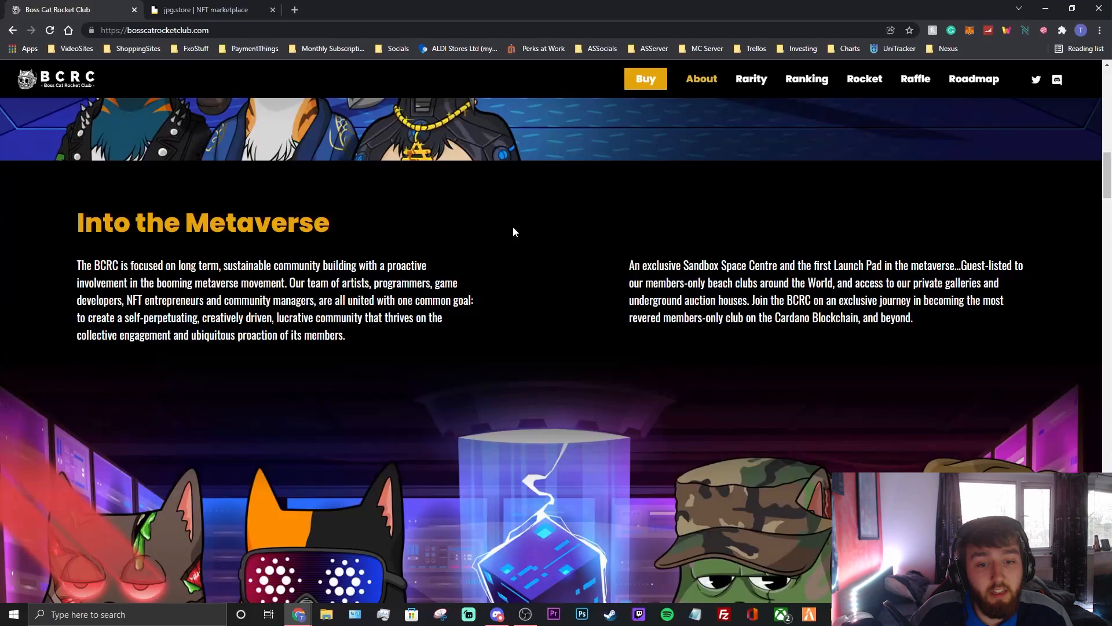
{"action": "scroll", "scroll_direction": "down", "scroll_amount": 3}
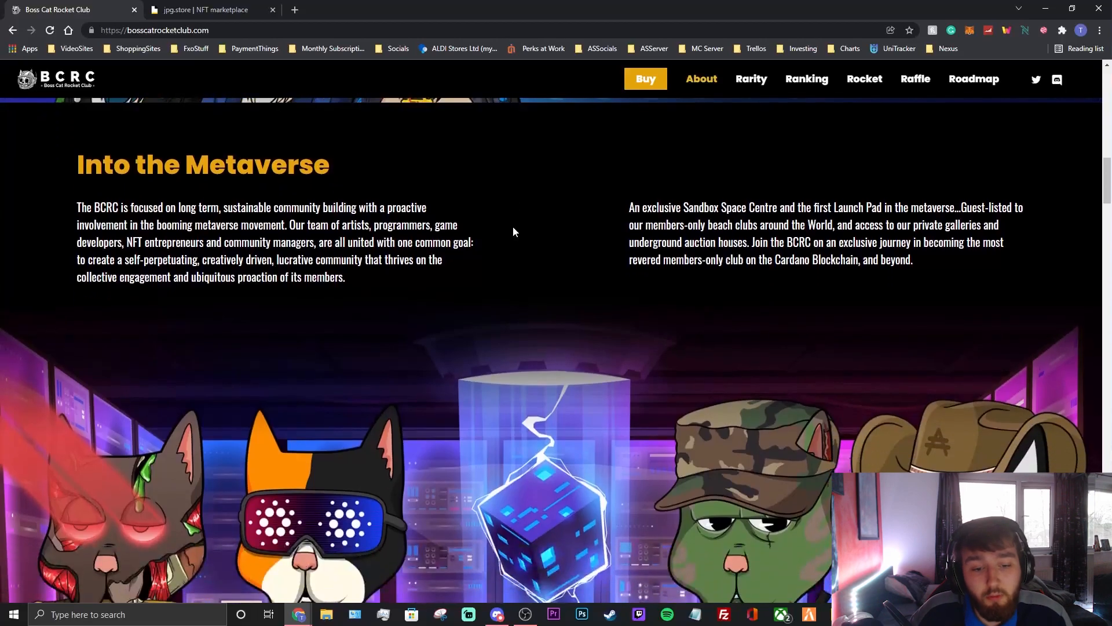
{"action": "scroll", "scroll_direction": "down", "scroll_amount": 3}
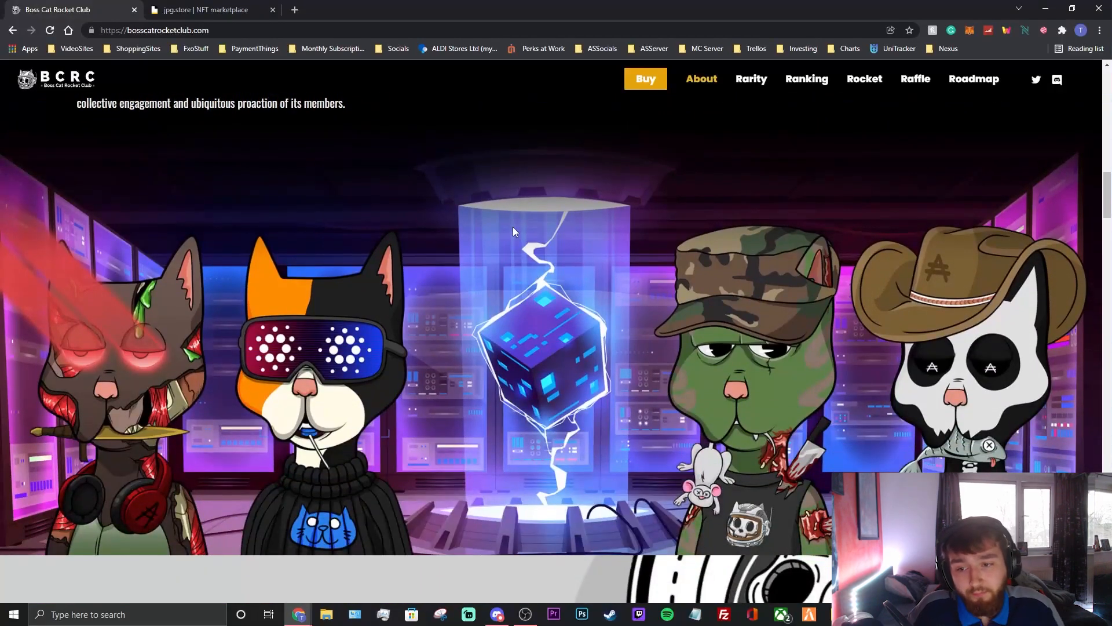
{"action": "mouse_move", "coordinate": [448, 254]}
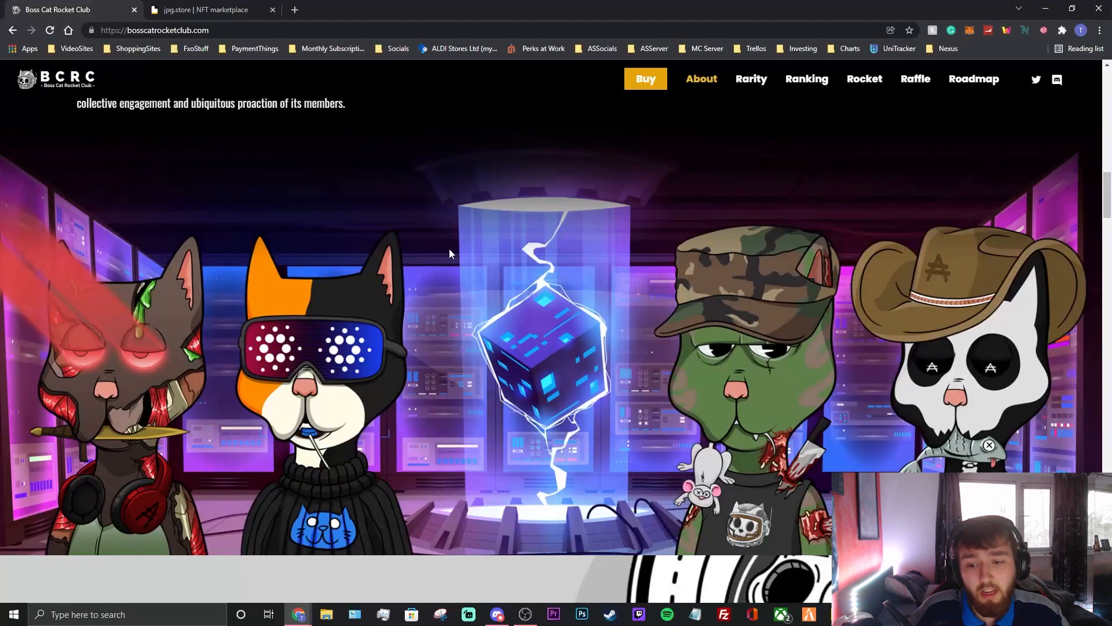
{"action": "scroll", "scroll_direction": "down", "scroll_amount": 3}
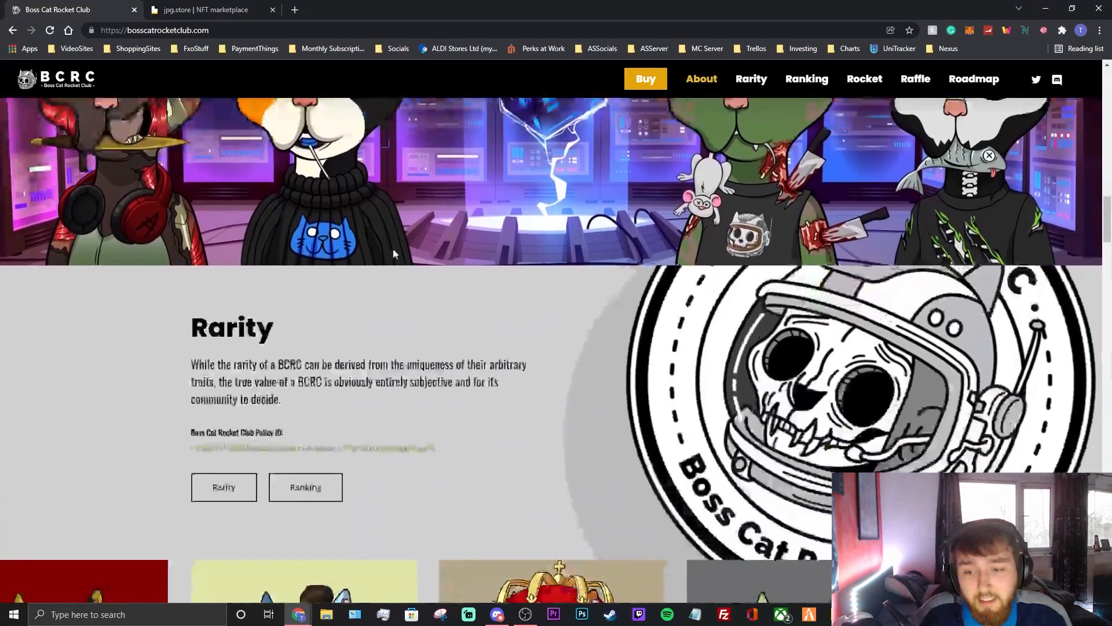
{"action": "scroll", "scroll_direction": "down", "scroll_amount": 3}
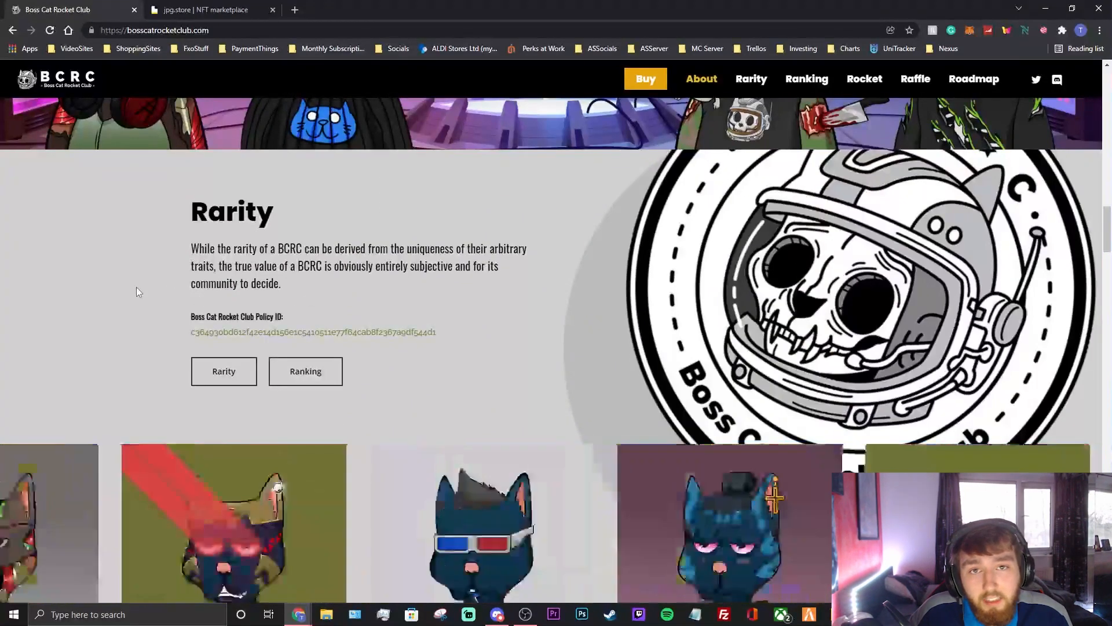
{"action": "scroll", "scroll_direction": "down", "scroll_amount": 3}
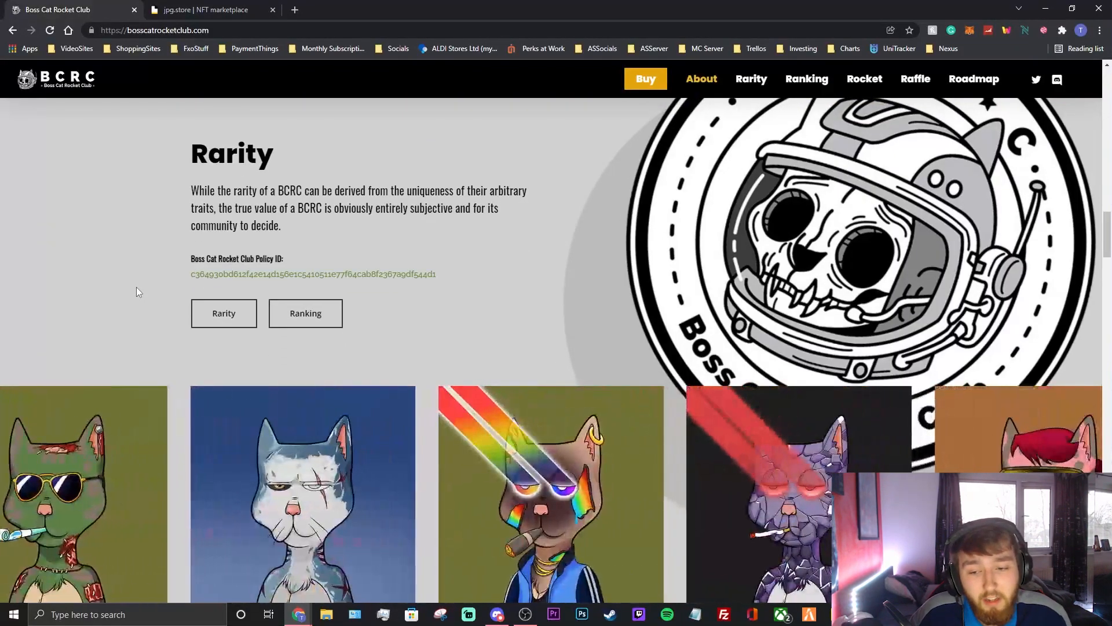
{"action": "scroll", "scroll_direction": "down", "scroll_amount": 3}
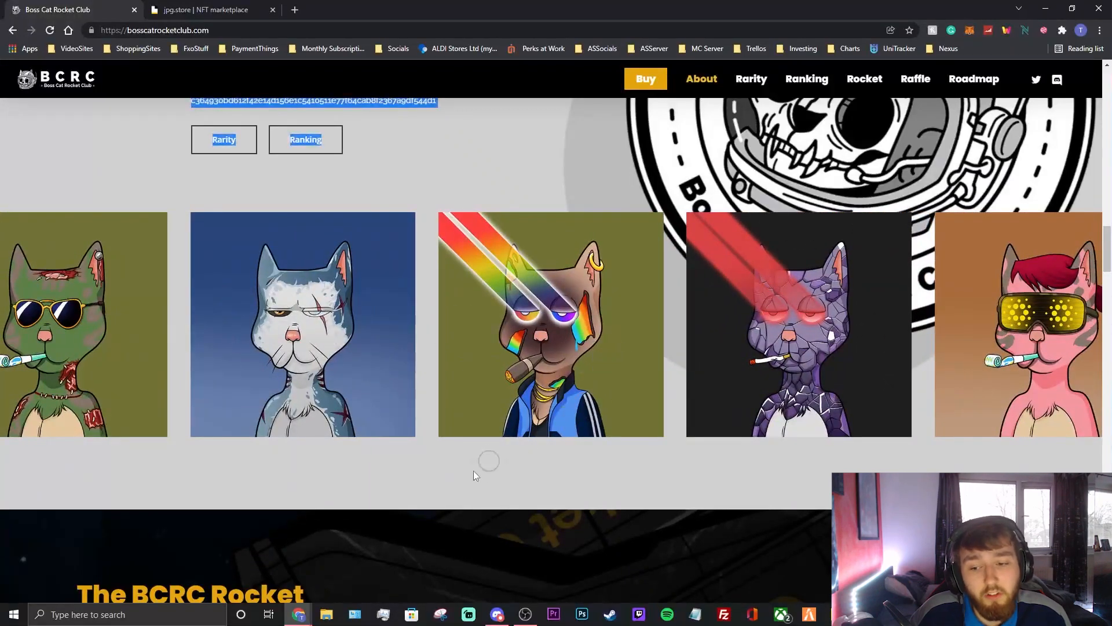
{"action": "scroll", "scroll_direction": "down", "scroll_amount": 3}
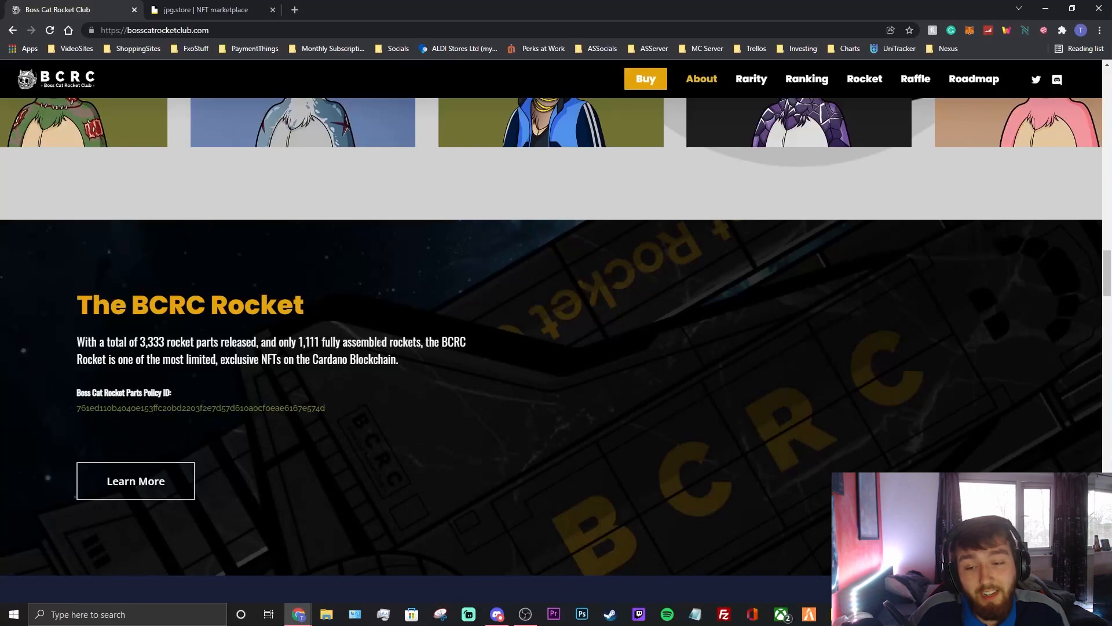
{"action": "mouse_move", "coordinate": [470, 355]}
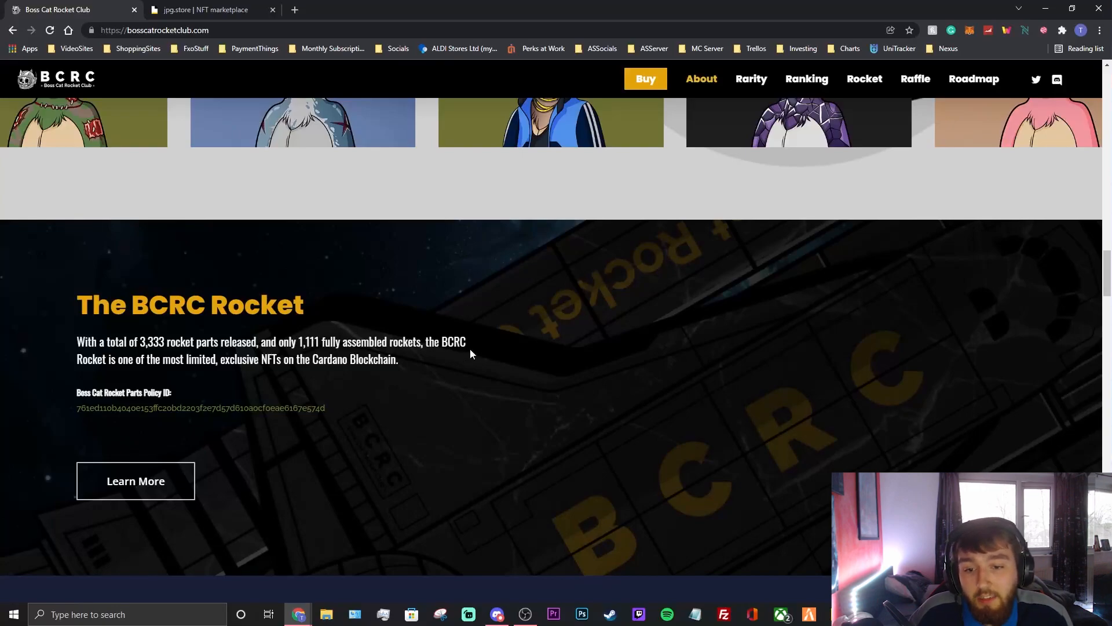
{"action": "mouse_move", "coordinate": [270, 374]}
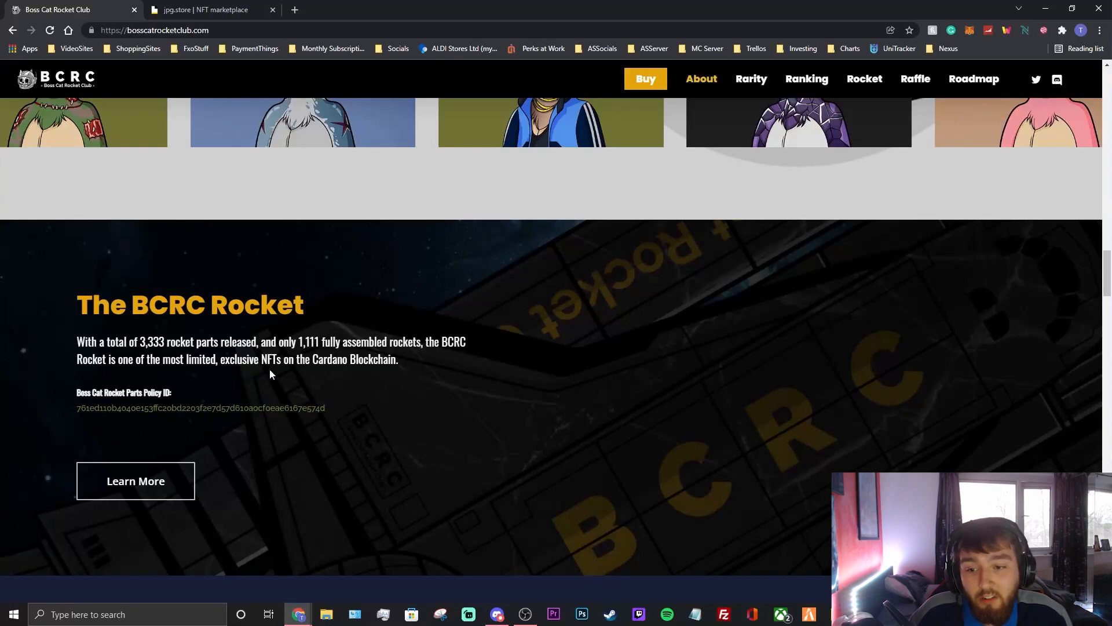
{"action": "mouse_move", "coordinate": [368, 372]}
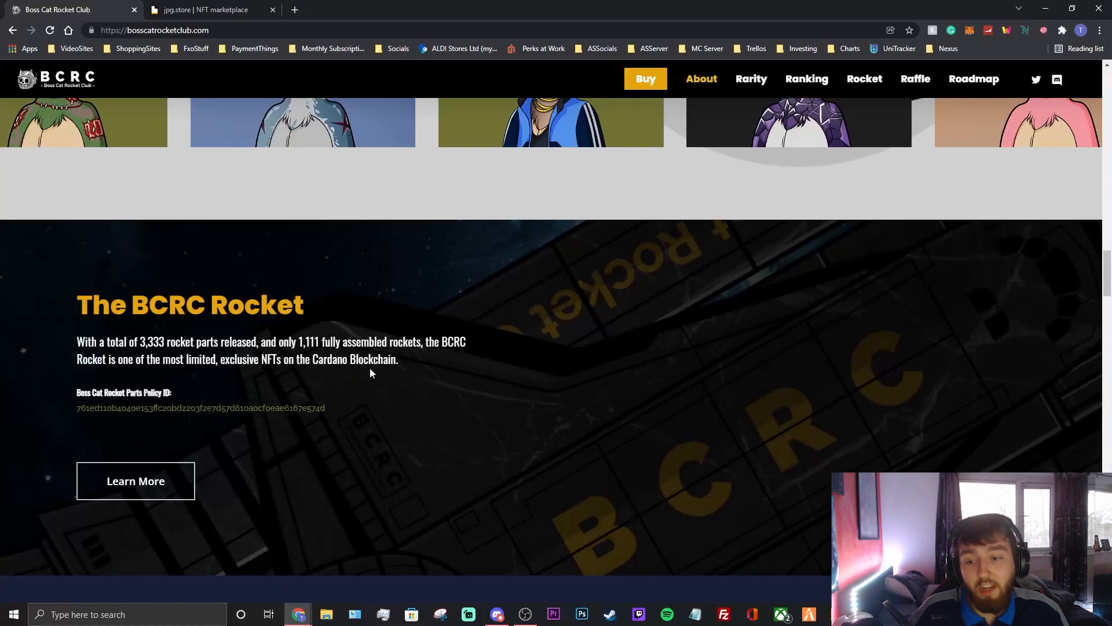
Step: Scroll past the Rocket section to the Roadmap, raffle note and Post Launch Phase 1 royalties
{"action": "scroll", "scroll_direction": "down", "scroll_amount": 3}
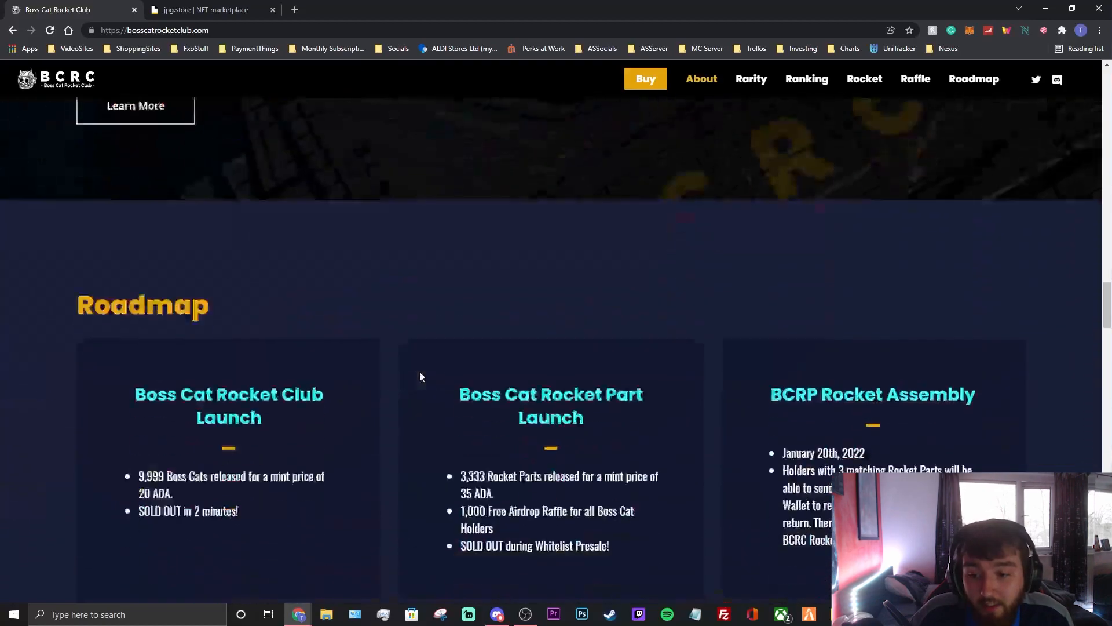
{"action": "scroll", "scroll_direction": "down", "scroll_amount": 3}
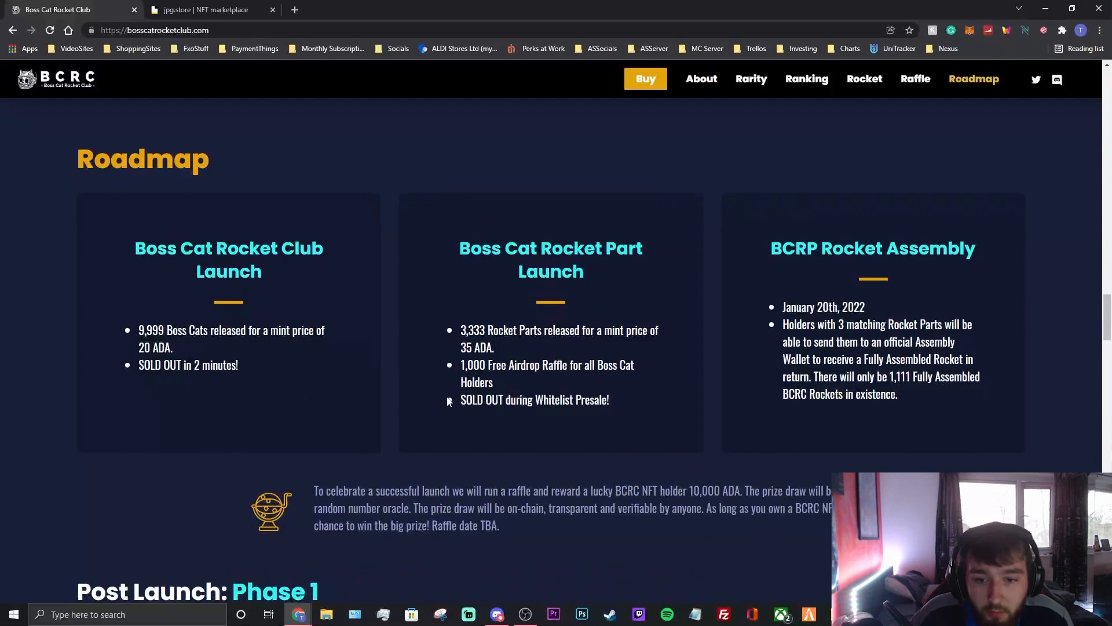
{"action": "mouse_move", "coordinate": [571, 460]}
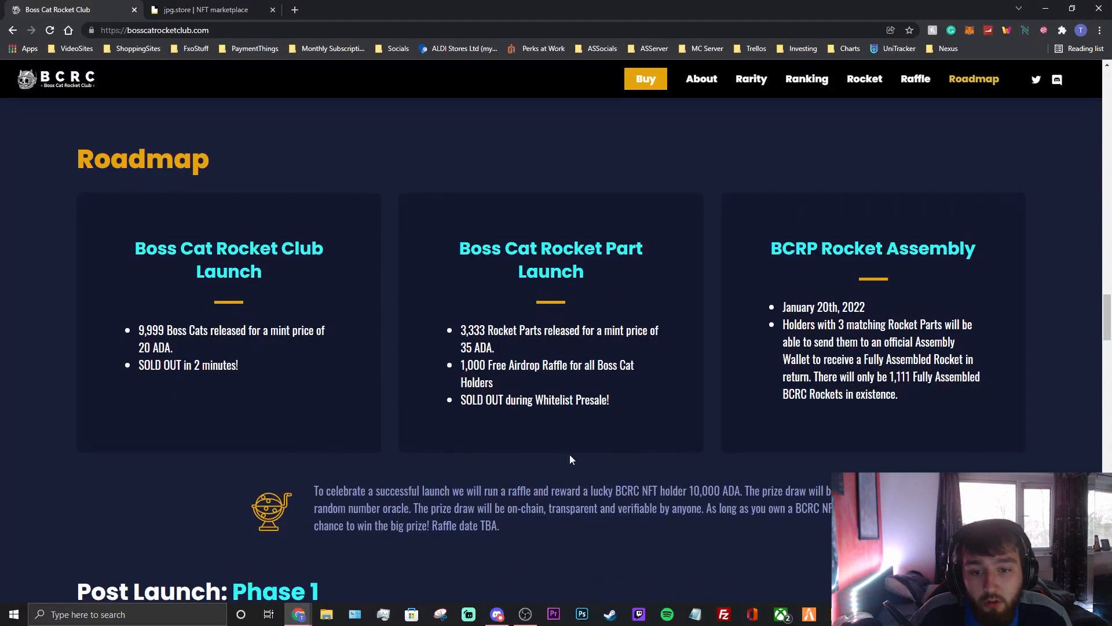
{"action": "mouse_move", "coordinate": [450, 368]}
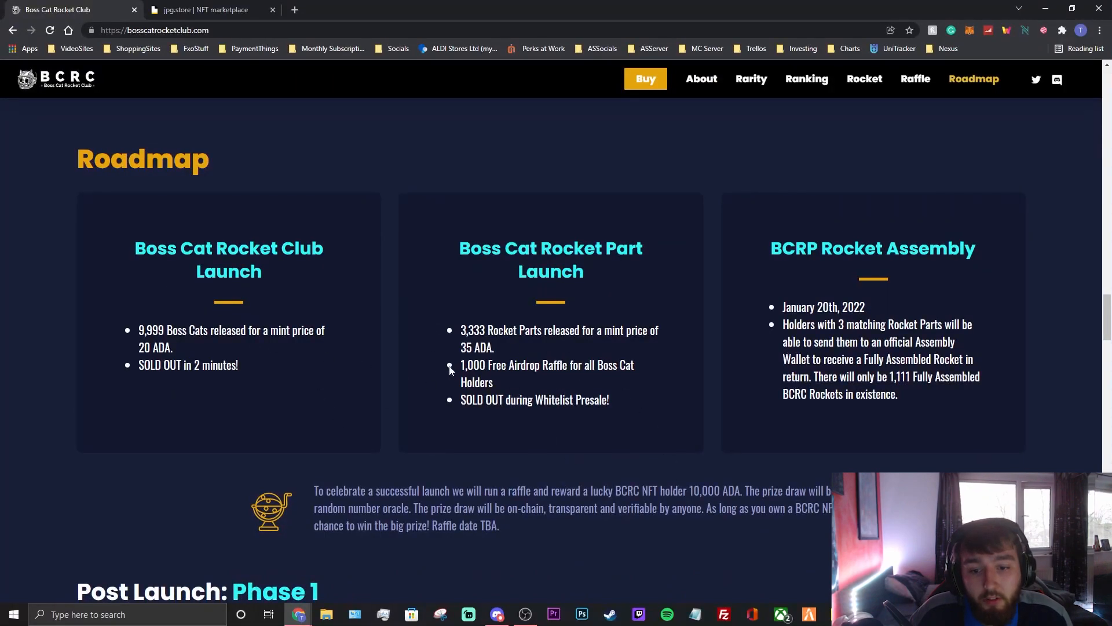
{"action": "mouse_move", "coordinate": [544, 392]}
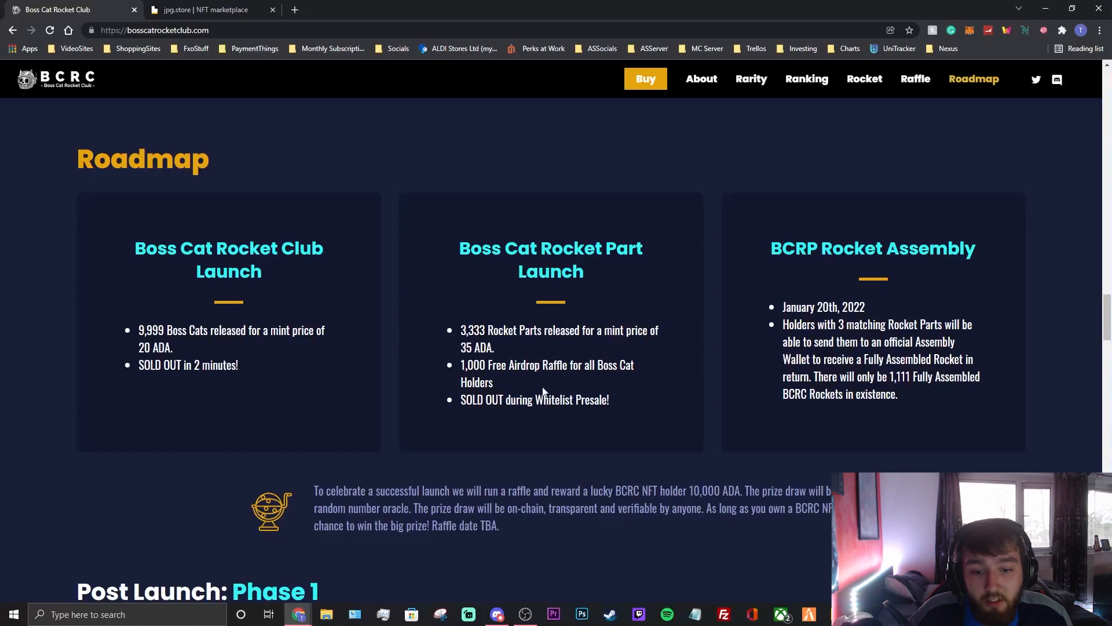
{"action": "scroll", "scroll_direction": "down", "scroll_amount": 3}
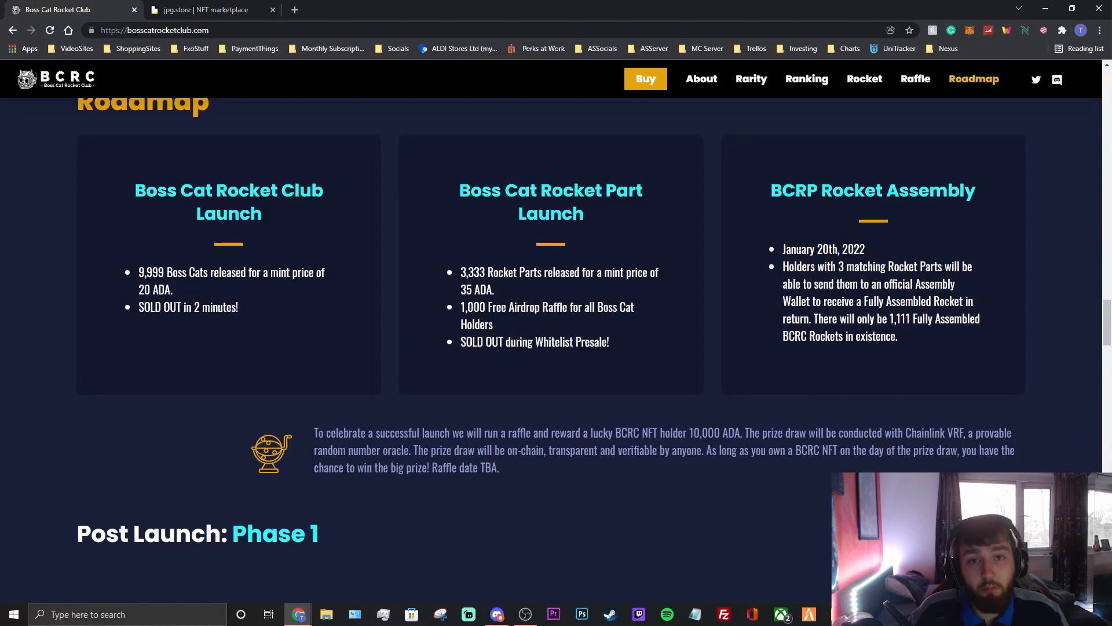
{"action": "scroll", "scroll_direction": "down", "scroll_amount": 3}
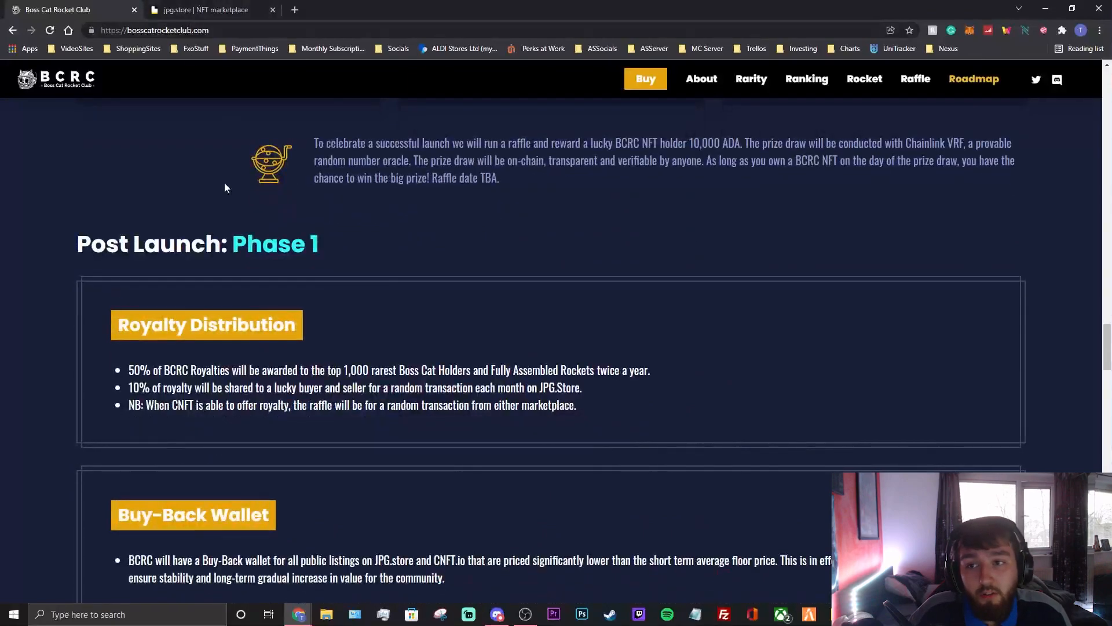
Step: Switch to the jpg.store tab and view the collection stats: 10k items, 4,142 owners, 2,299 floor, 7.01m volume
{"action": "left_click", "coordinate": [206, 10]}
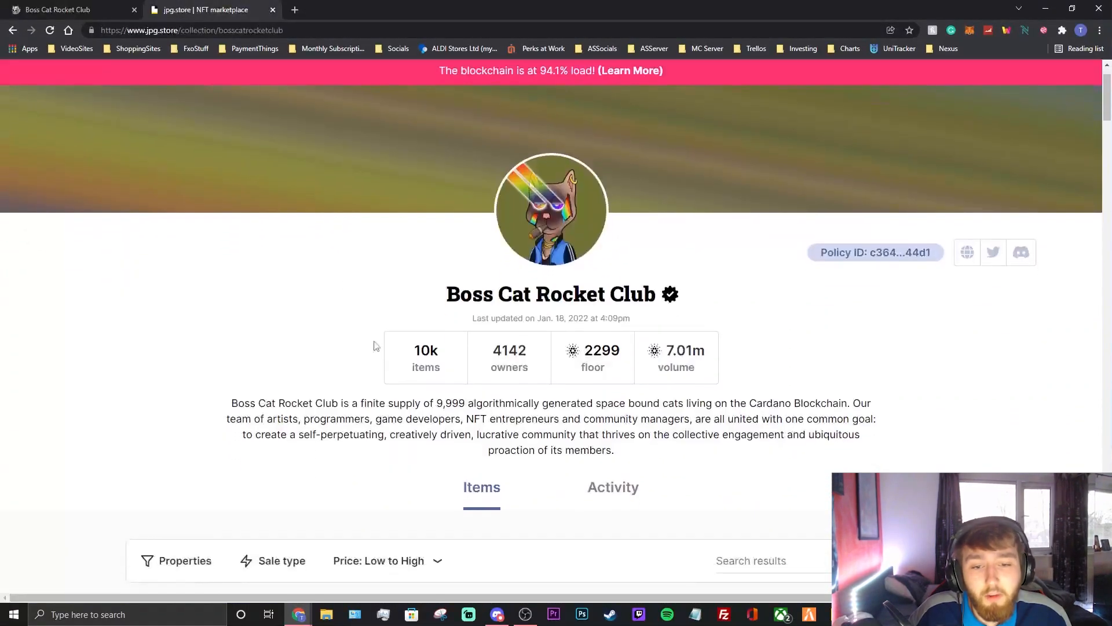
{"action": "scroll", "scroll_direction": "down", "scroll_amount": 3}
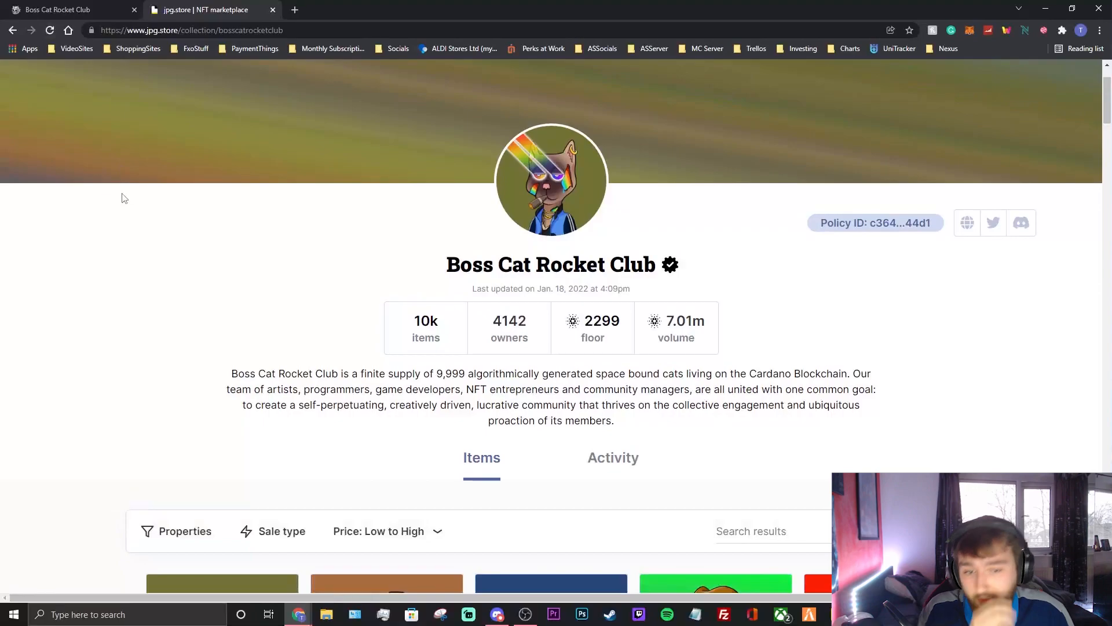
{"action": "mouse_move", "coordinate": [257, 309]}
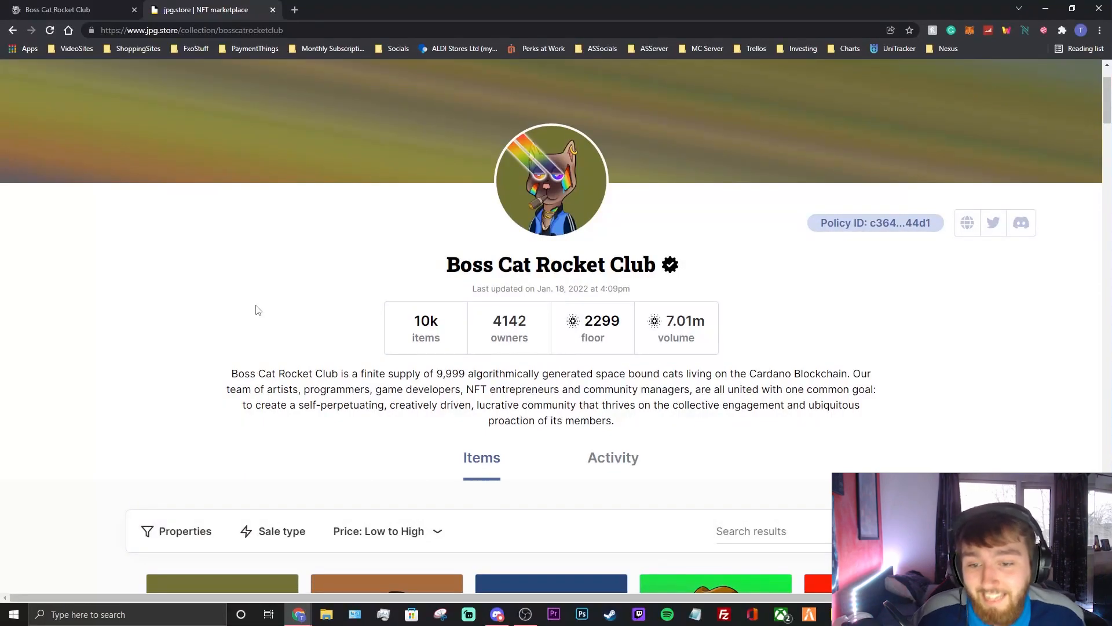
{"action": "mouse_move", "coordinate": [244, 316]}
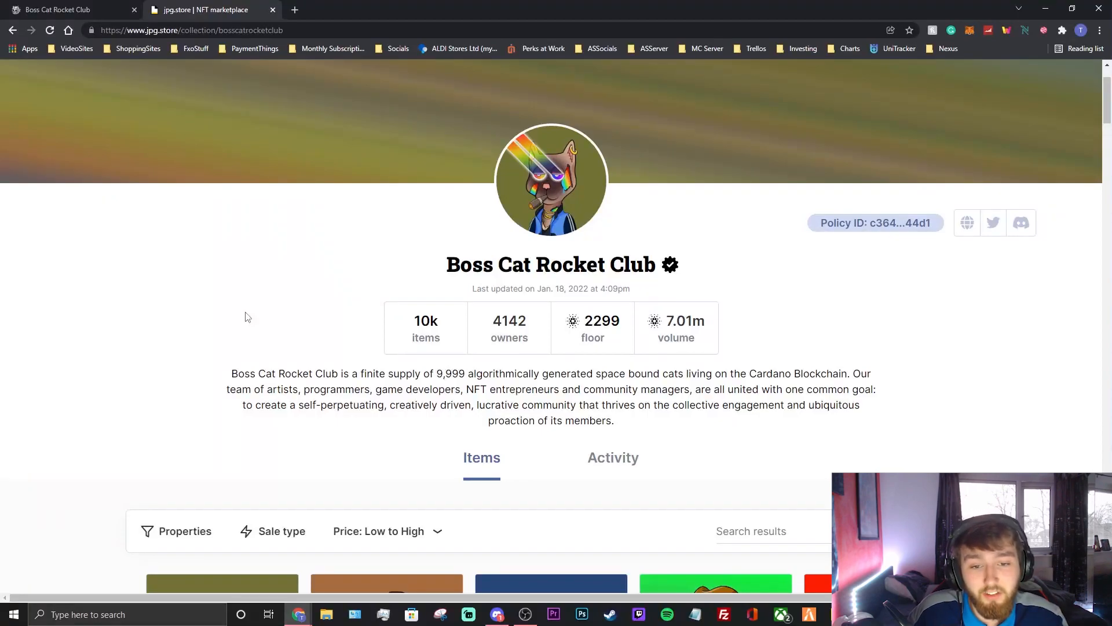
{"action": "mouse_move", "coordinate": [582, 327]}
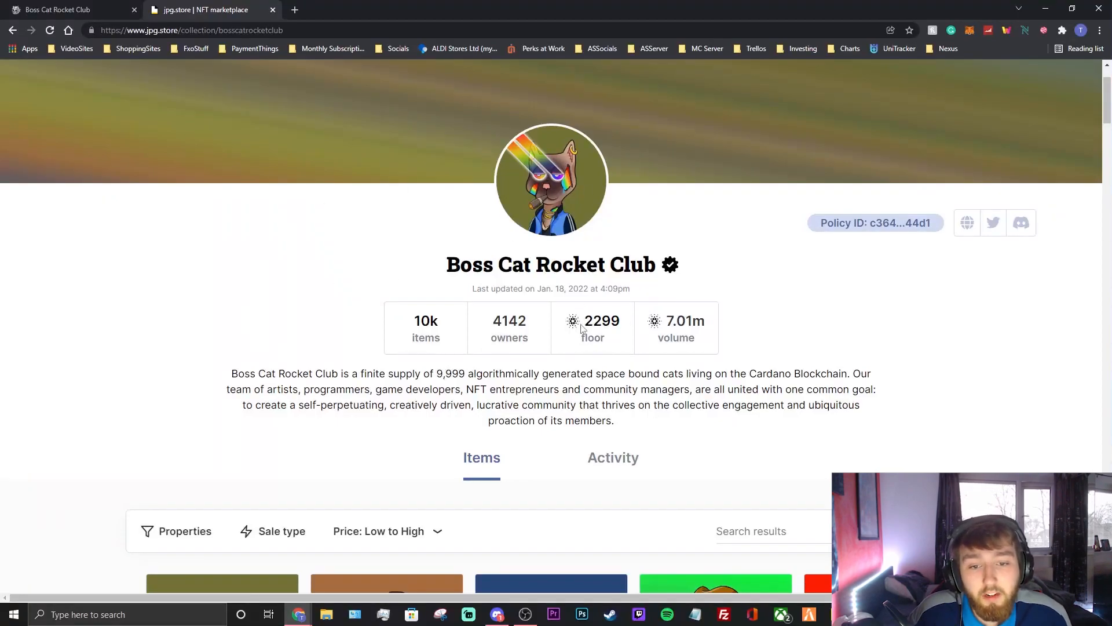
{"action": "scroll", "scroll_direction": "down", "scroll_amount": 3}
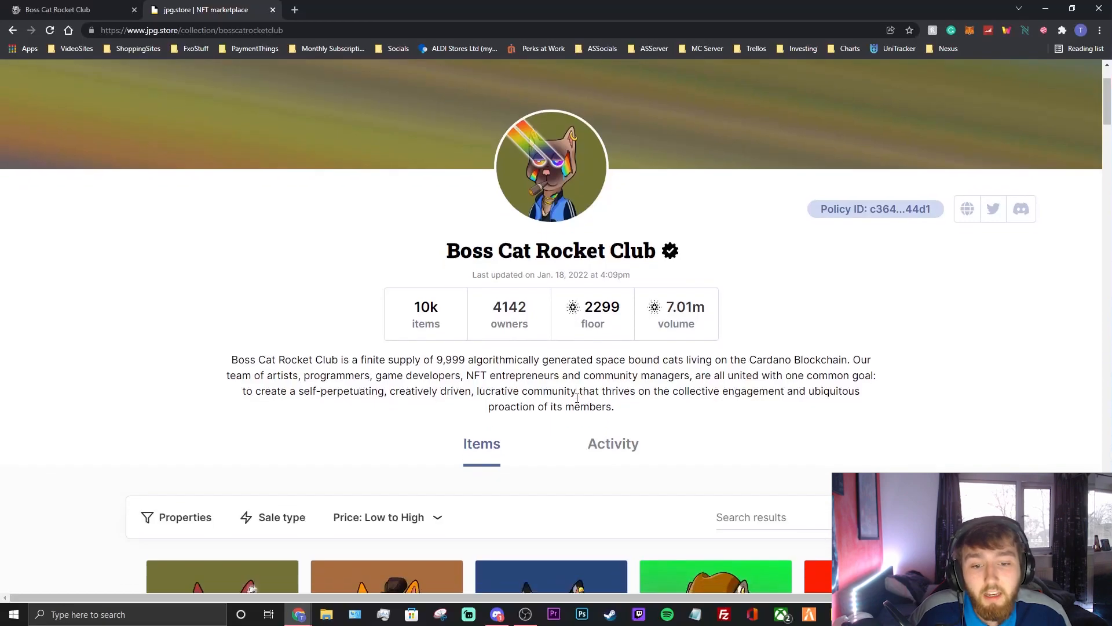
{"action": "left_click", "coordinate": [612, 444]}
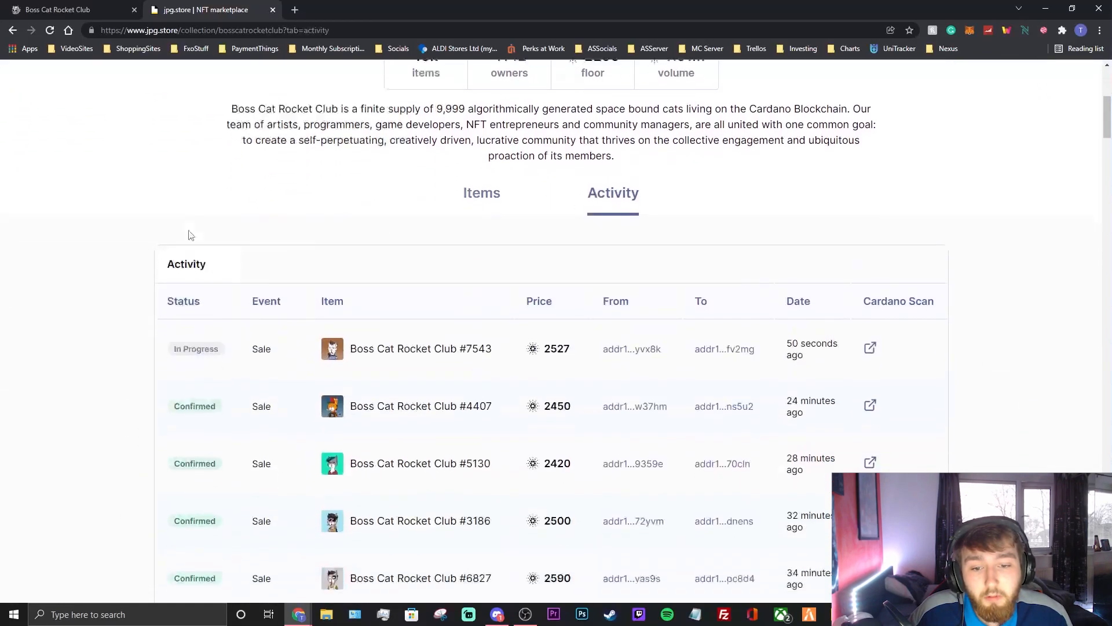
{"action": "scroll", "scroll_direction": "down", "scroll_amount": 3}
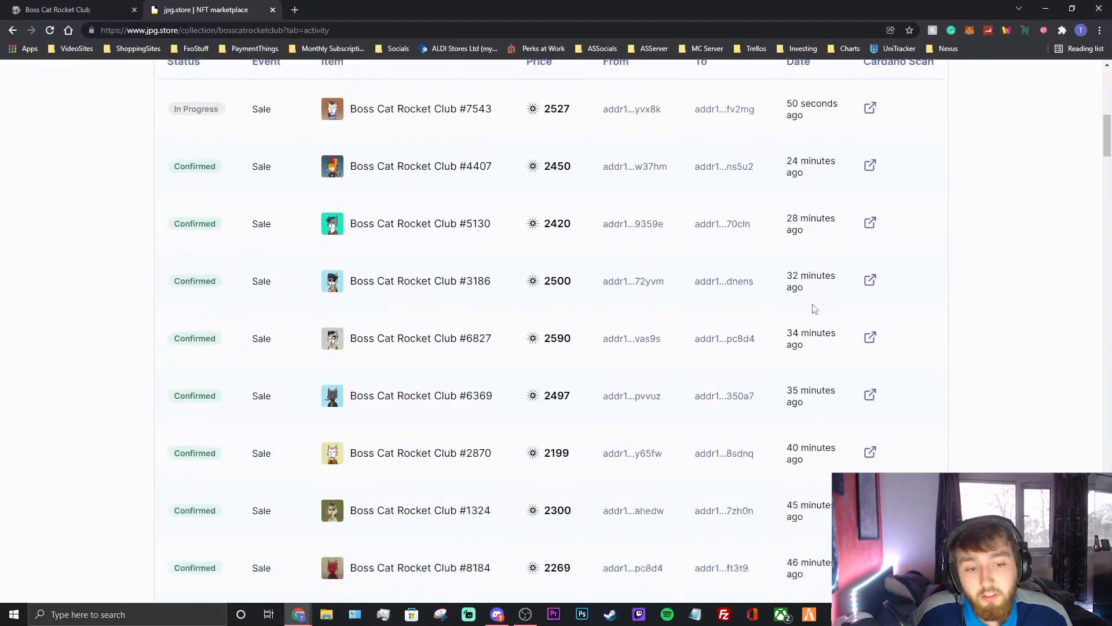
{"action": "scroll", "scroll_direction": "down", "scroll_amount": 3}
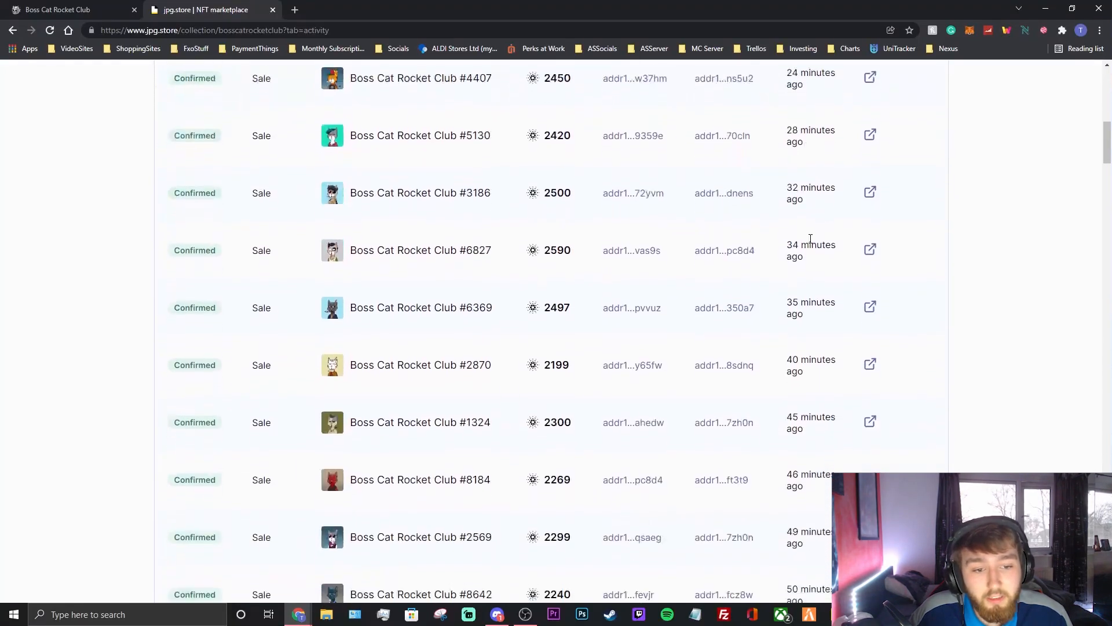
{"action": "scroll", "scroll_direction": "down", "scroll_amount": 3}
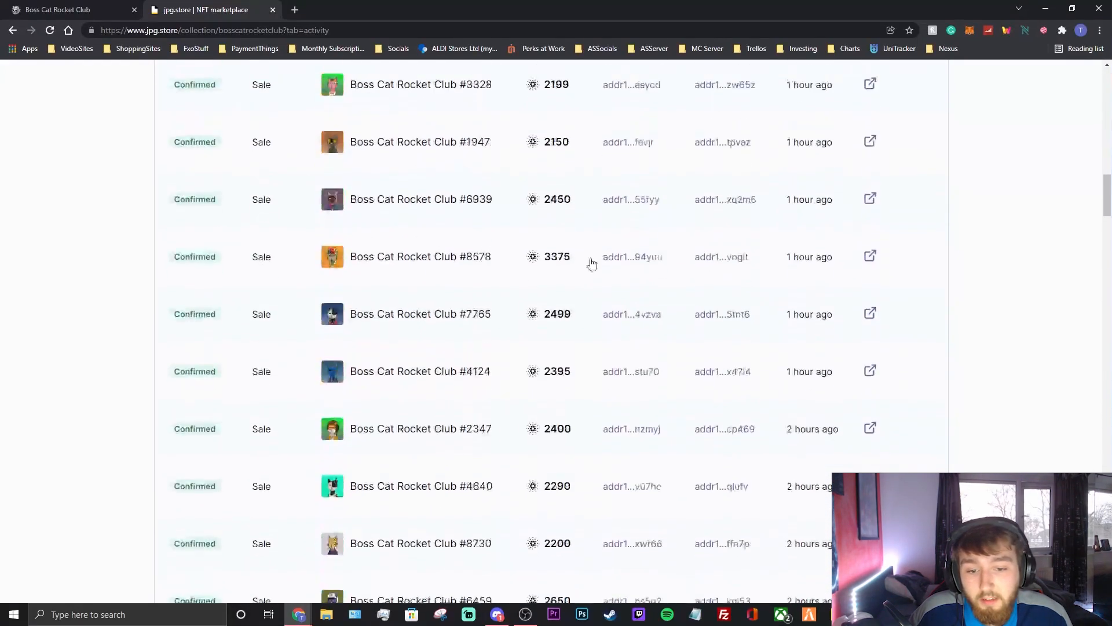
{"action": "scroll", "scroll_direction": "down", "scroll_amount": 3}
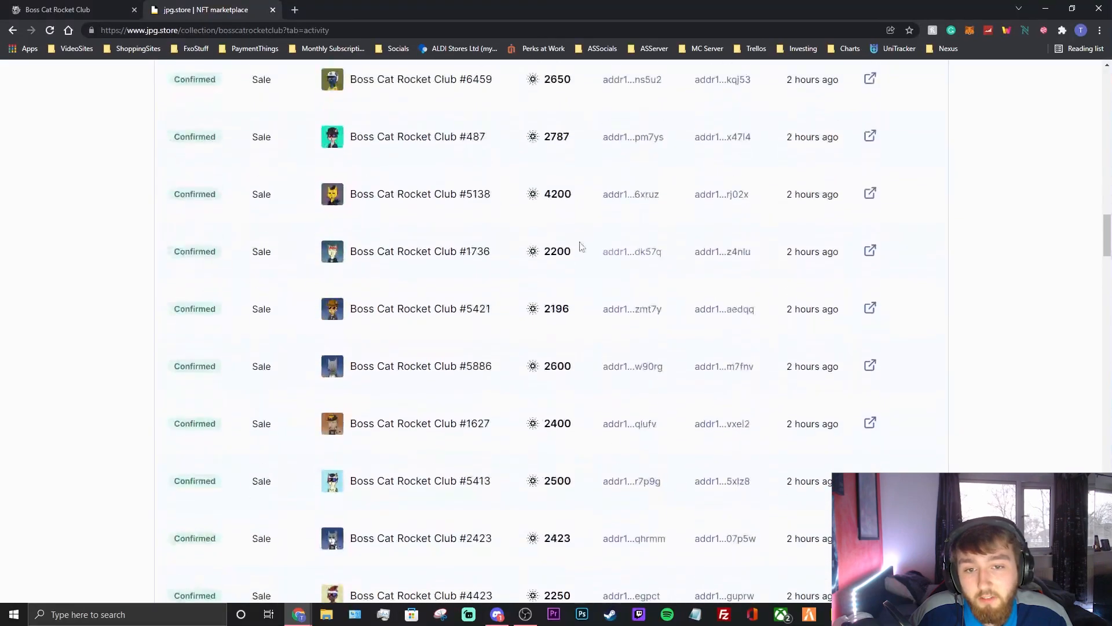
{"action": "scroll", "scroll_direction": "down", "scroll_amount": 3}
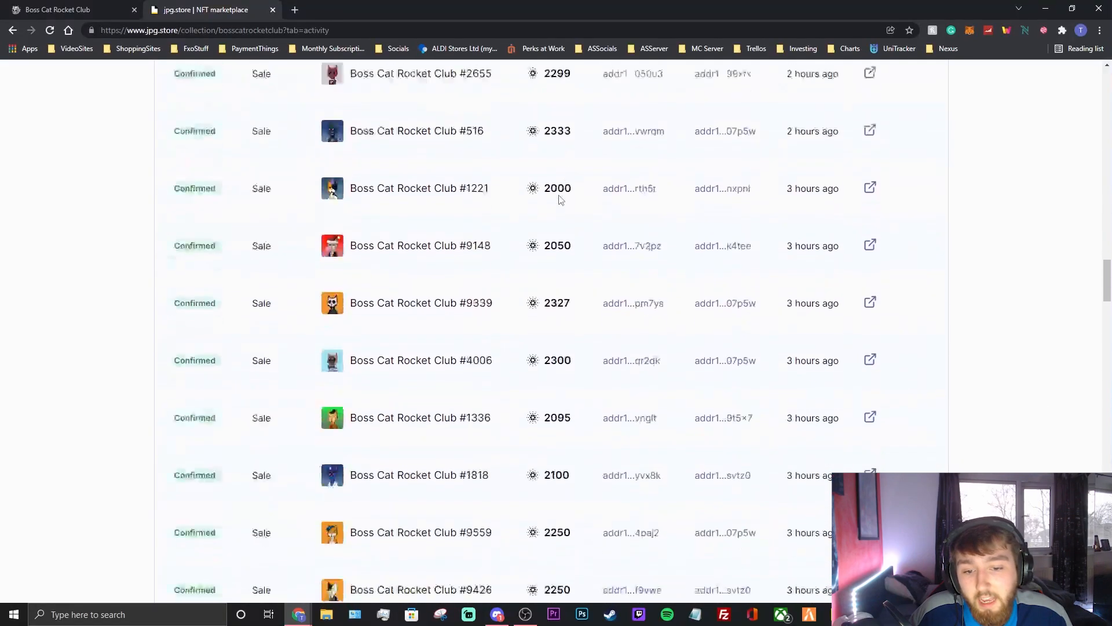
{"action": "scroll", "scroll_direction": "down", "scroll_amount": 3}
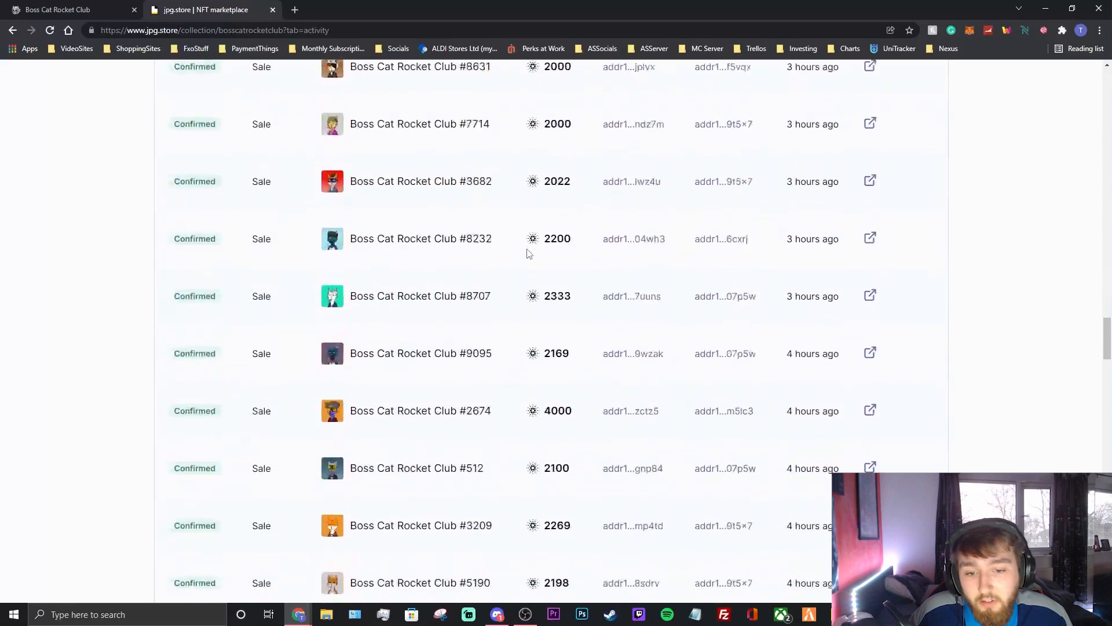
{"action": "scroll", "scroll_direction": "down", "scroll_amount": 3}
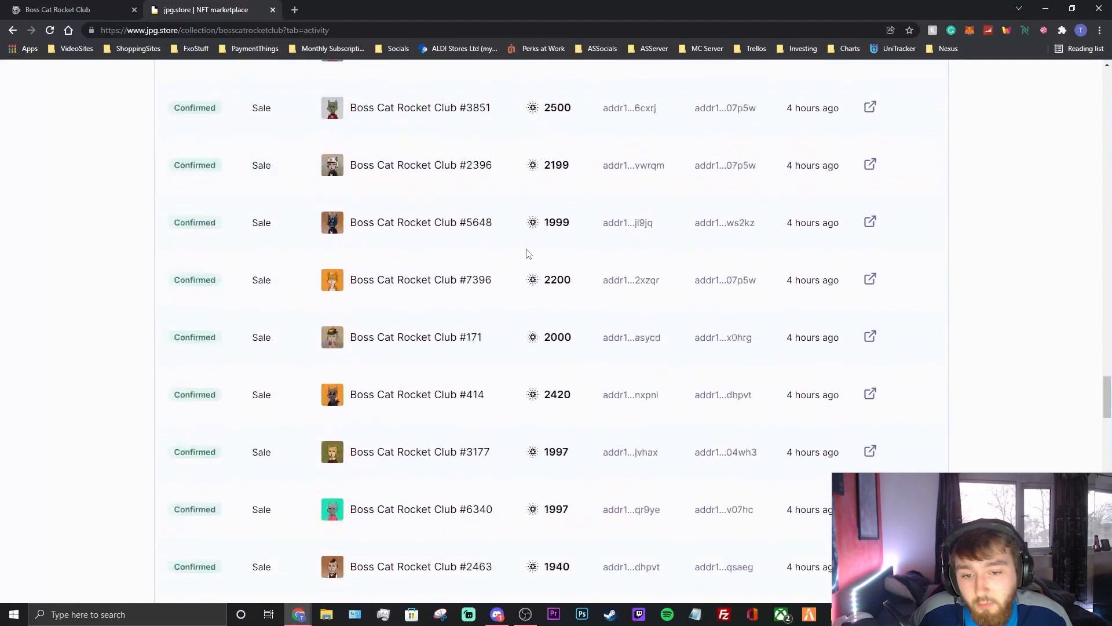
{"action": "scroll", "scroll_direction": "down", "scroll_amount": 3}
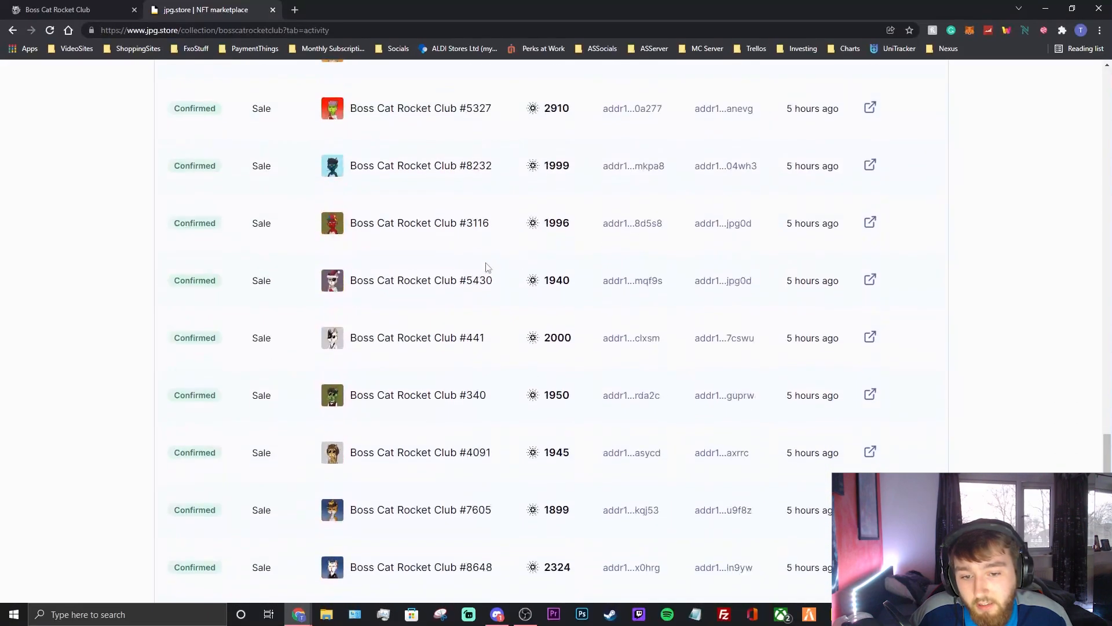
{"action": "scroll", "scroll_direction": "down", "scroll_amount": 3}
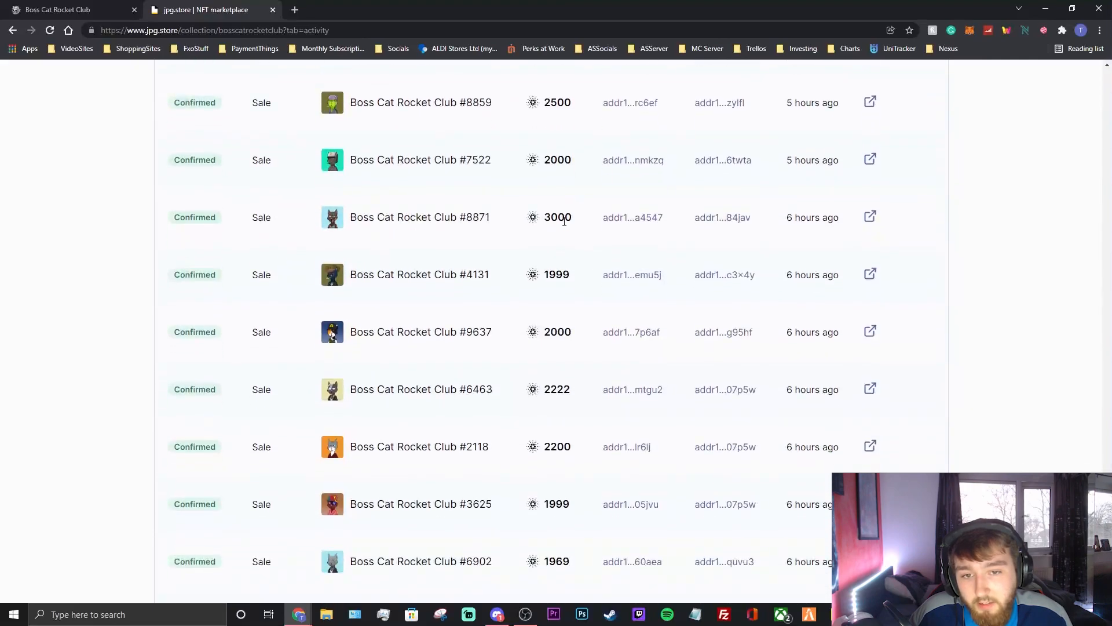
{"action": "scroll", "scroll_direction": "down", "scroll_amount": 3}
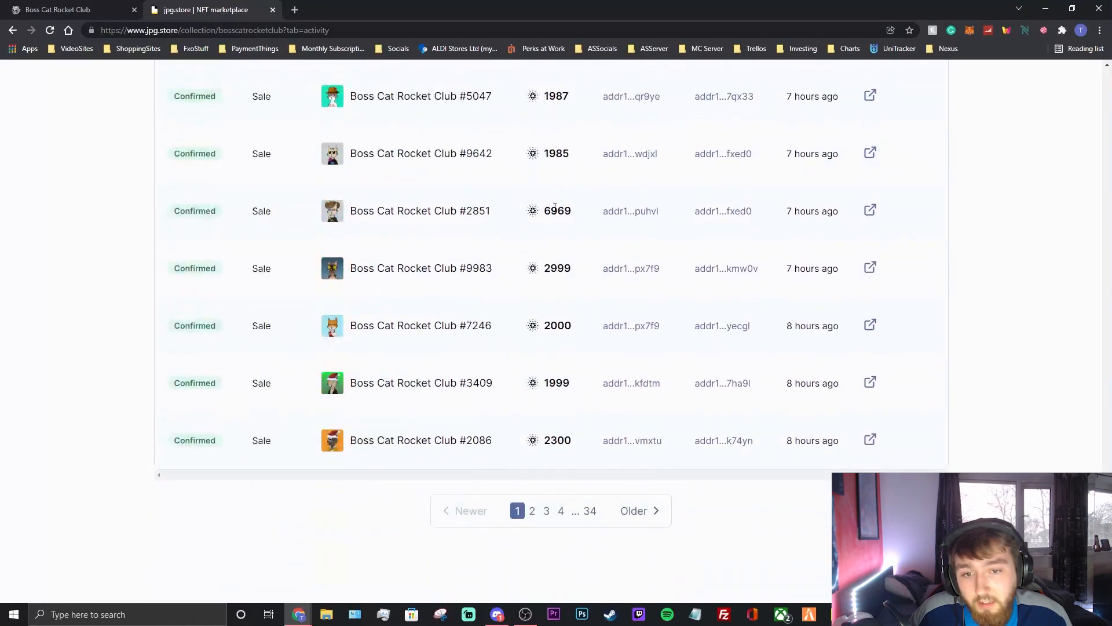
{"action": "mouse_move", "coordinate": [984, 336]}
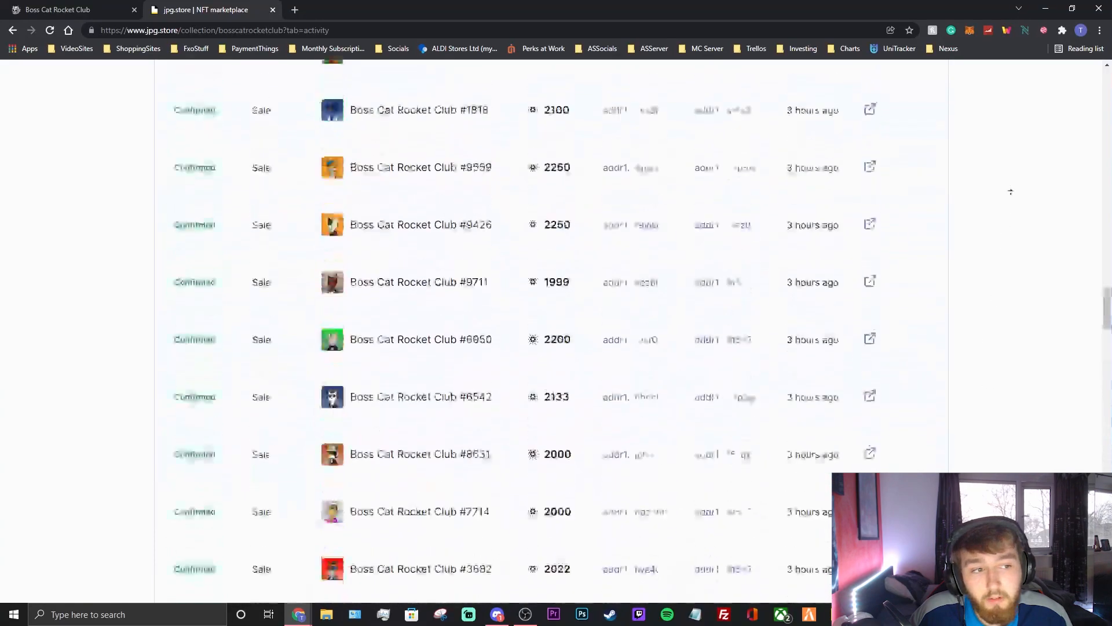
{"action": "scroll", "scroll_direction": "up", "scroll_amount": 3}
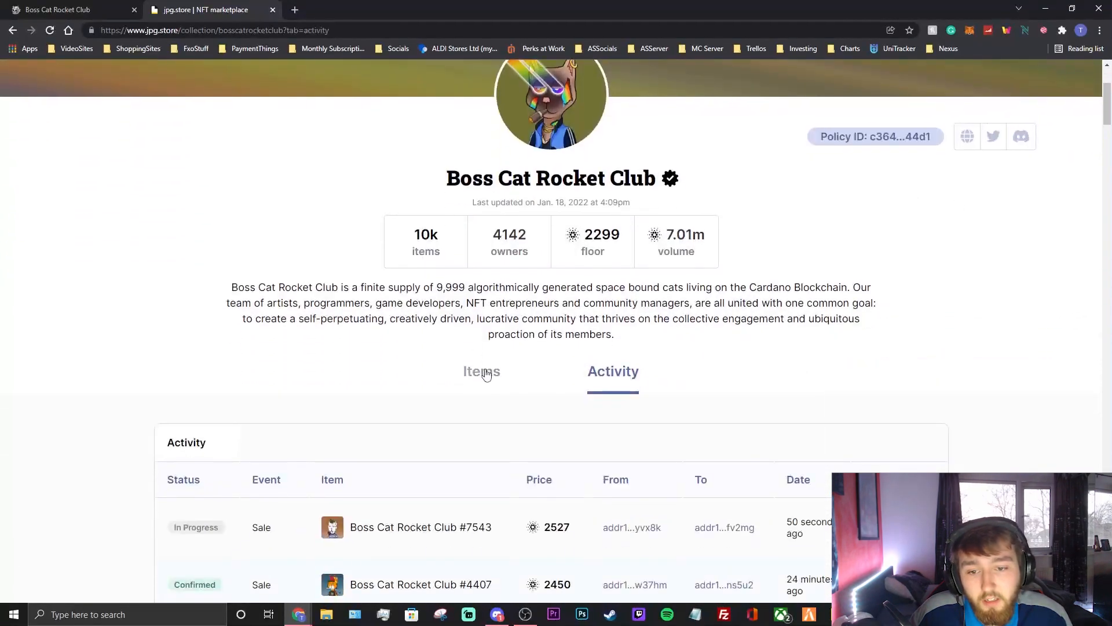
Step: Show the Items listings cheapest first, starting at the 2,299 floor, and browse through them
{"action": "left_click", "coordinate": [482, 370]}
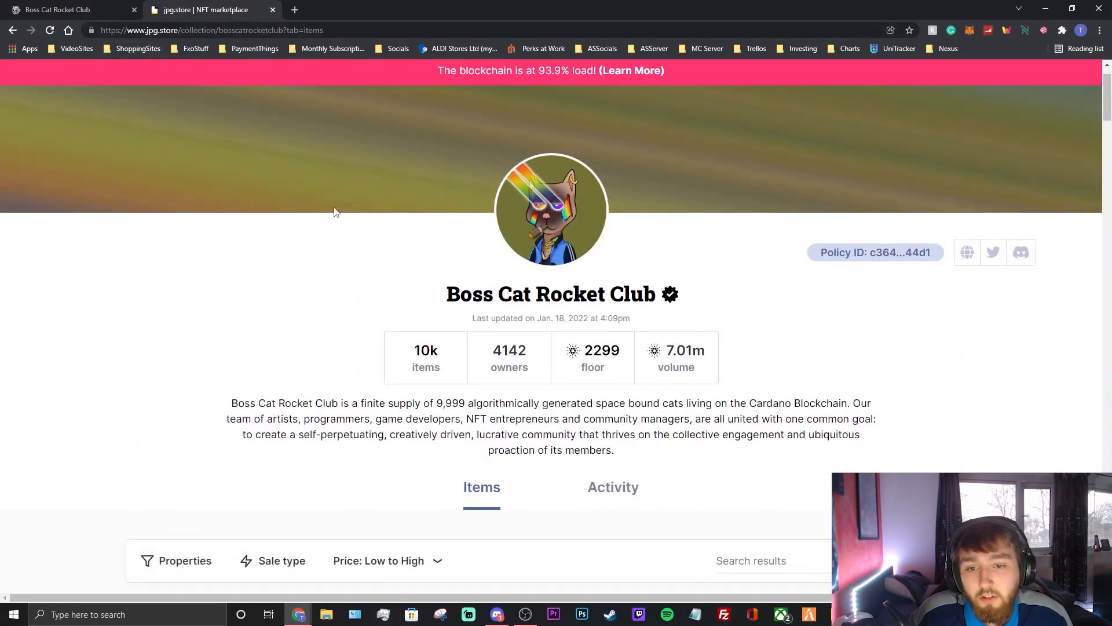
{"action": "scroll", "scroll_direction": "down", "scroll_amount": 3}
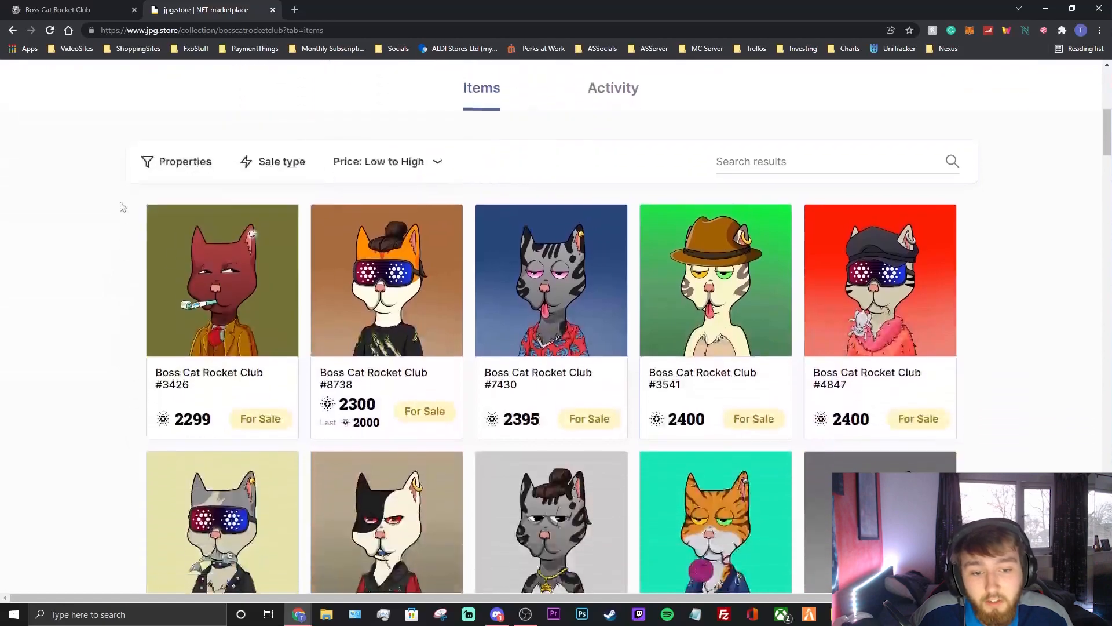
{"action": "scroll", "scroll_direction": "up", "scroll_amount": 3}
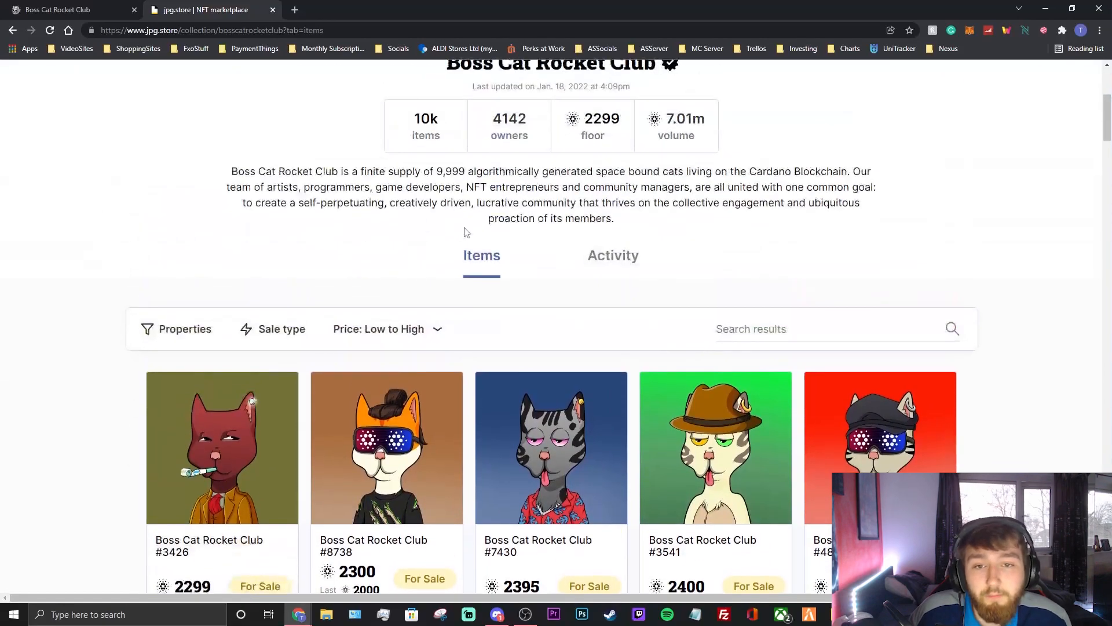
{"action": "scroll", "scroll_direction": "up", "scroll_amount": 3}
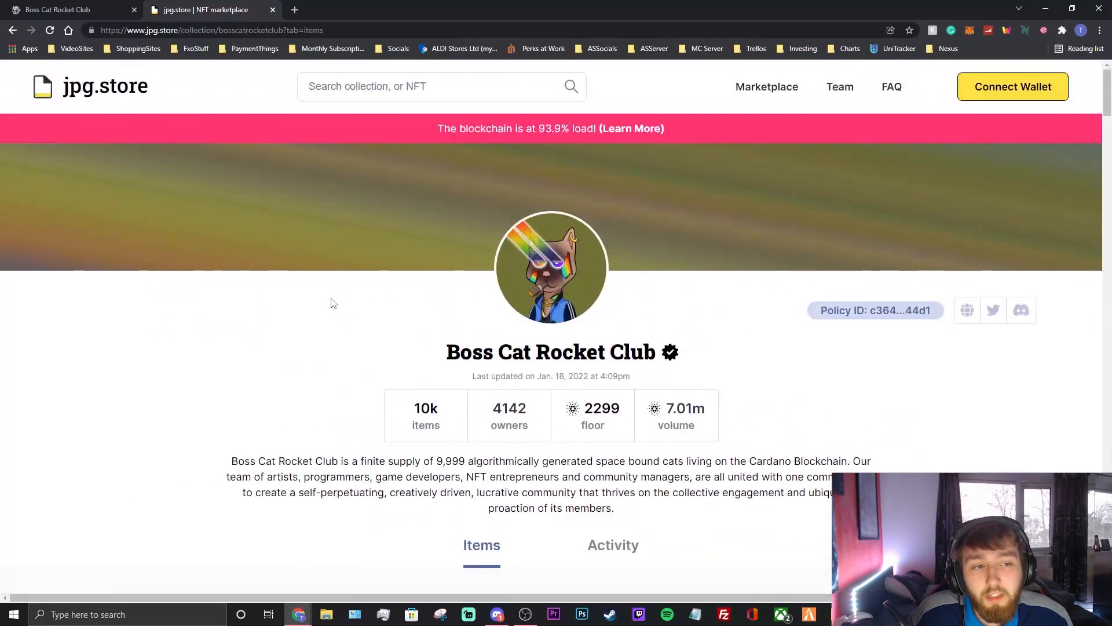
{"action": "mouse_move", "coordinate": [706, 264]}
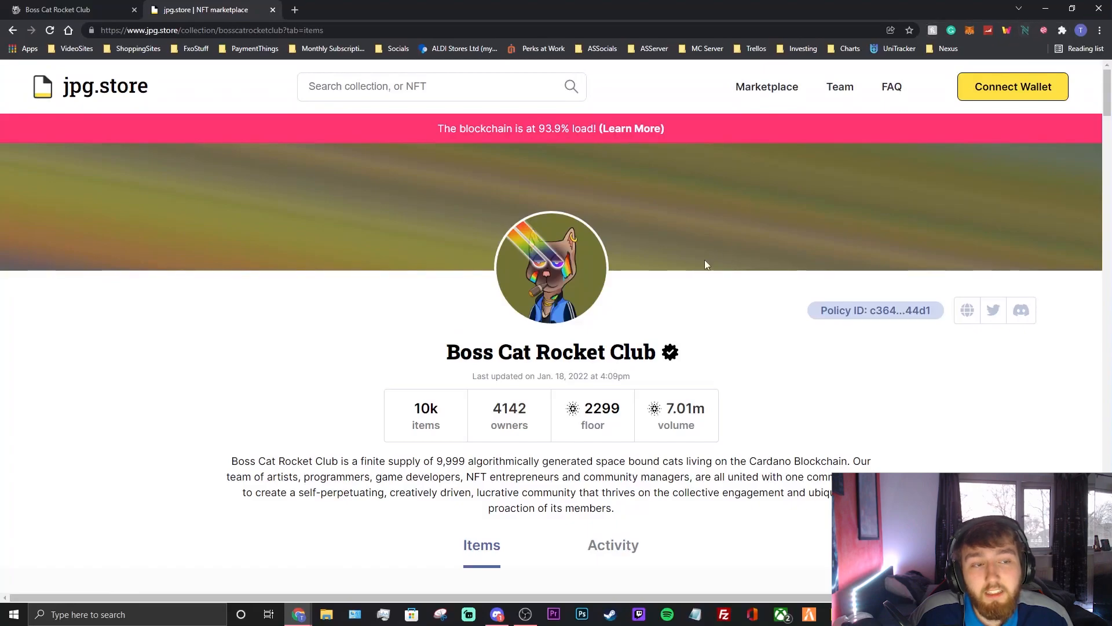
{"action": "mouse_move", "coordinate": [702, 277]}
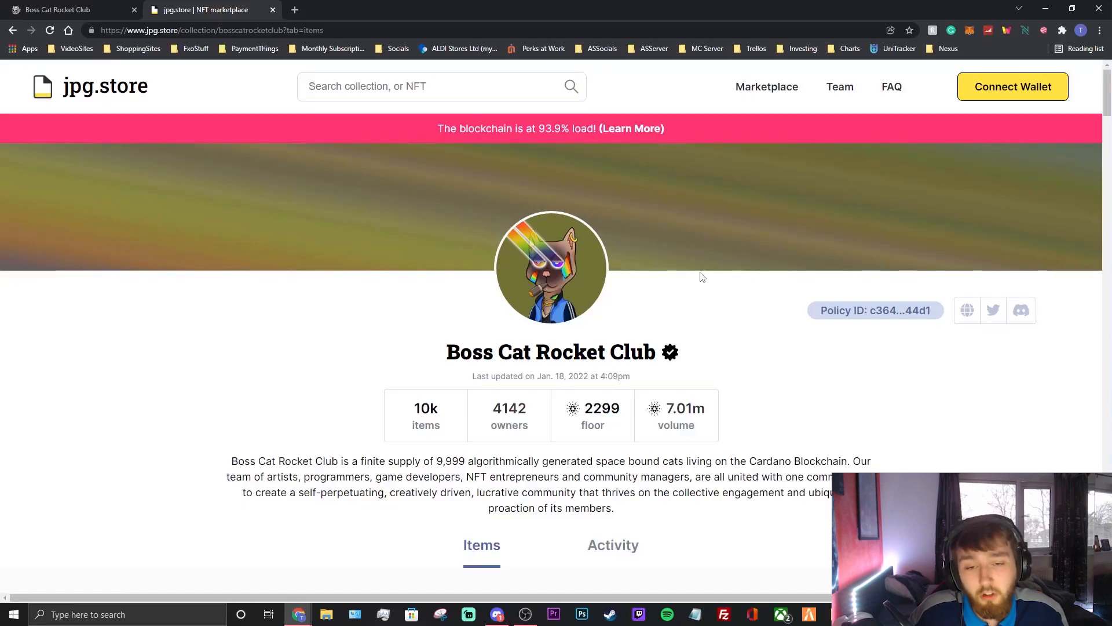
{"action": "mouse_move", "coordinate": [468, 245]}
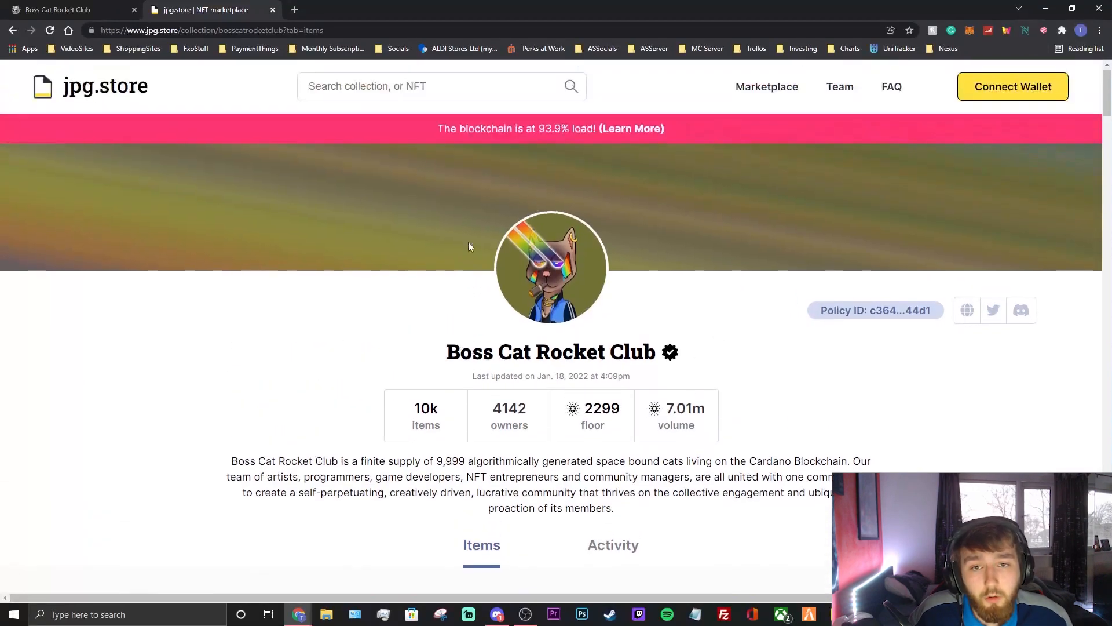
{"action": "scroll", "scroll_direction": "down", "scroll_amount": 3}
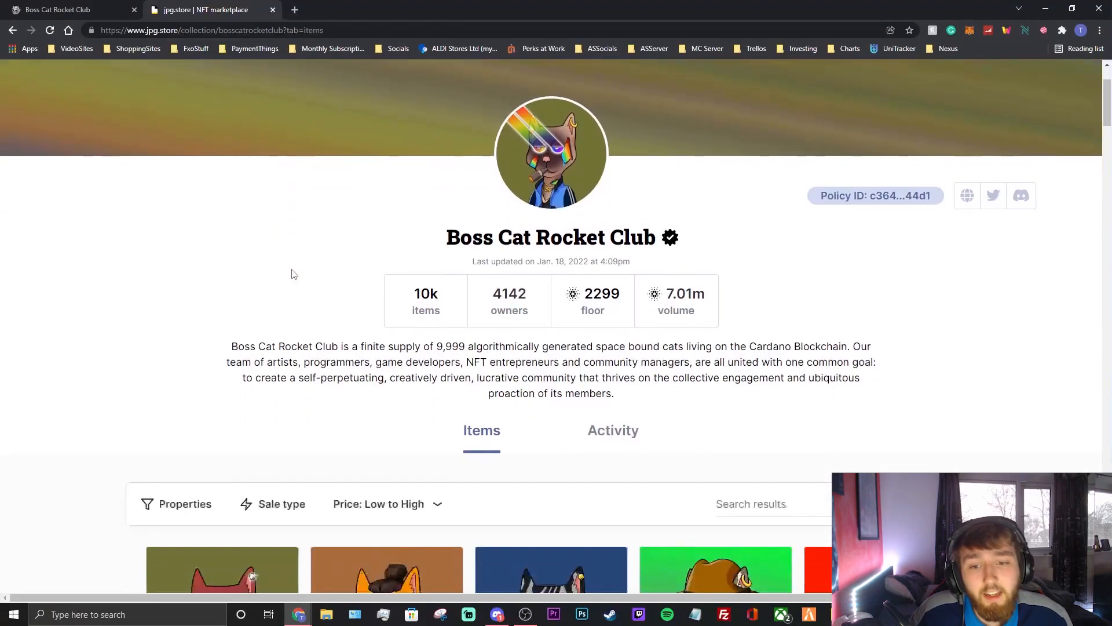
{"action": "left_click", "coordinate": [184, 213]}
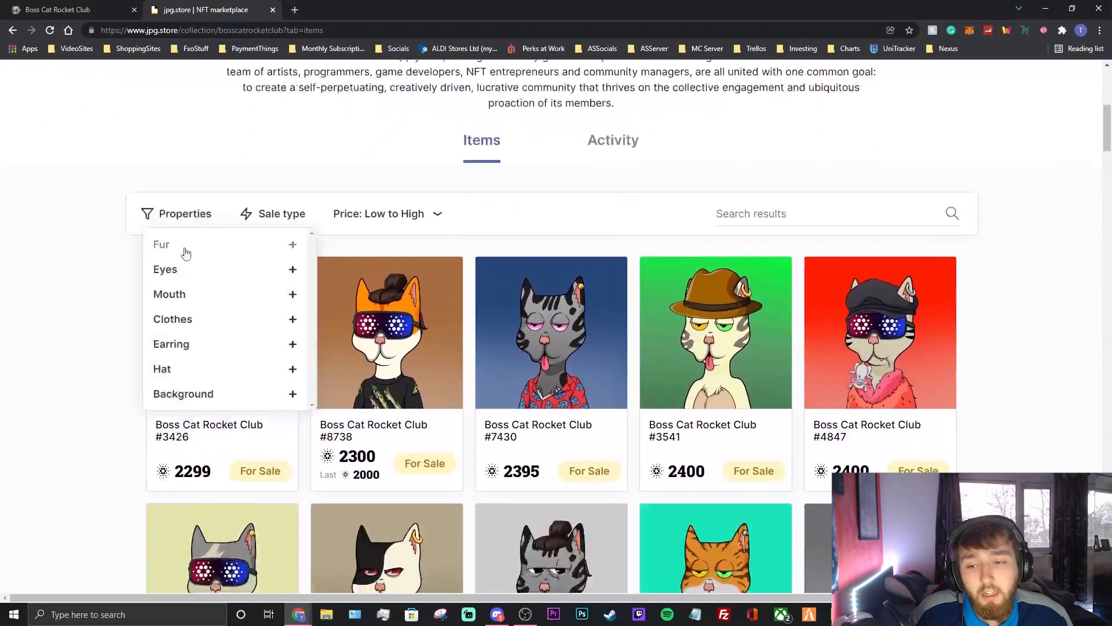
{"action": "scroll", "scroll_direction": "up", "scroll_amount": 3}
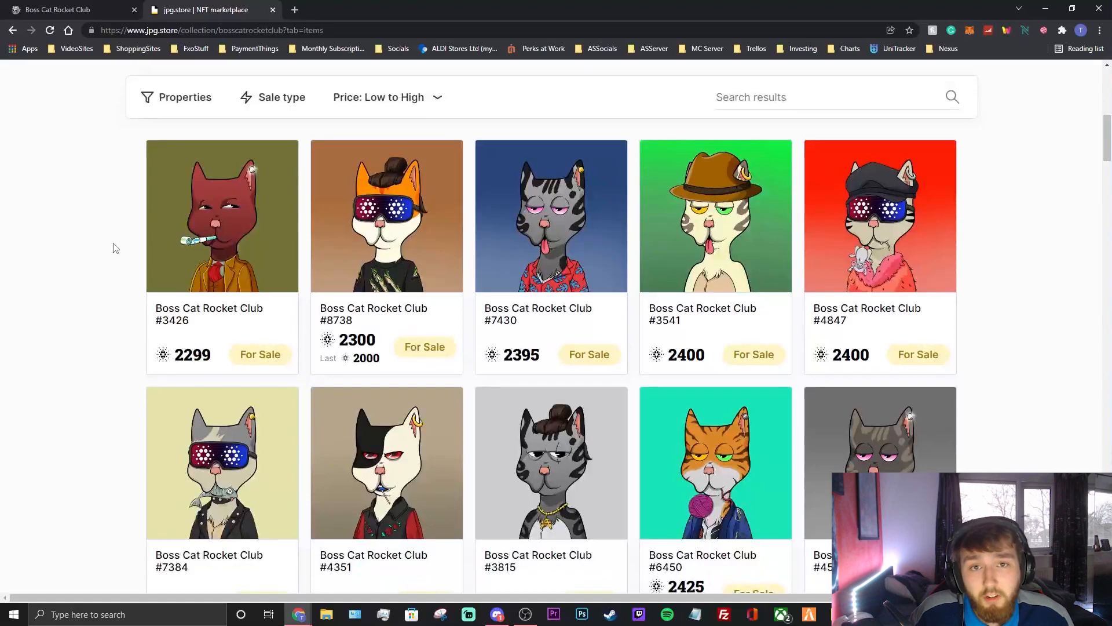
{"action": "scroll", "scroll_direction": "down", "scroll_amount": 3}
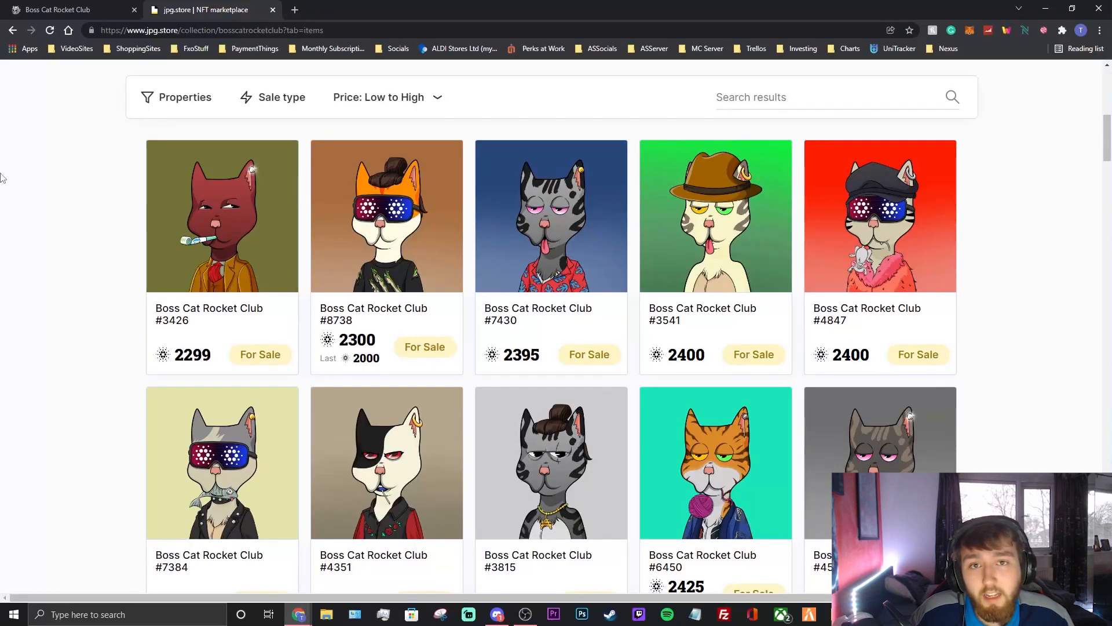
{"action": "scroll", "scroll_direction": "down", "scroll_amount": 3}
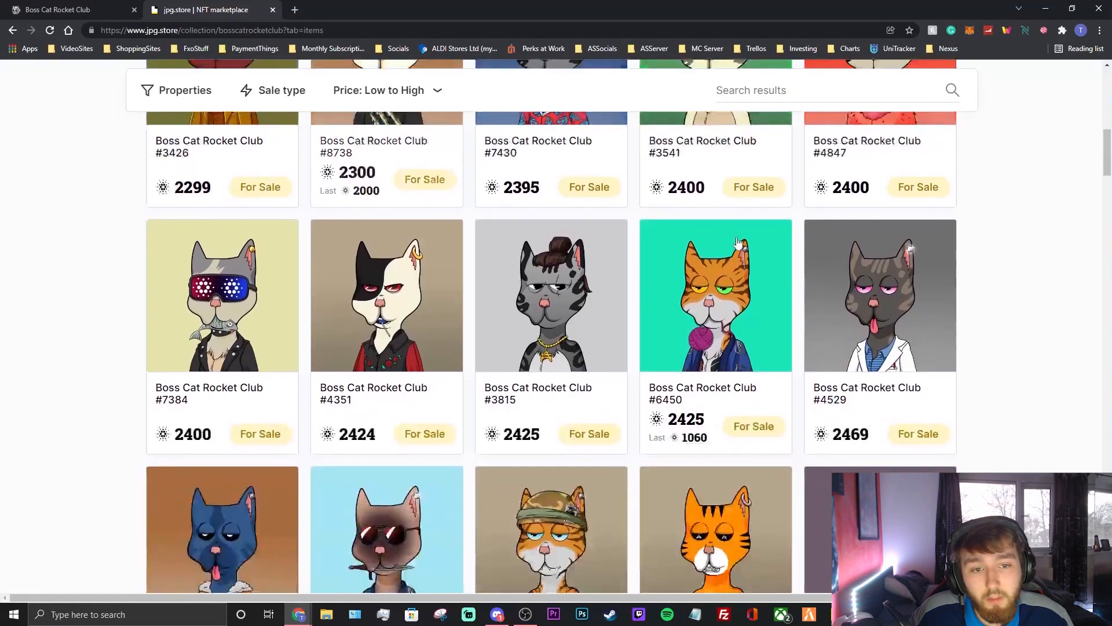
{"action": "scroll", "scroll_direction": "up", "scroll_amount": 3}
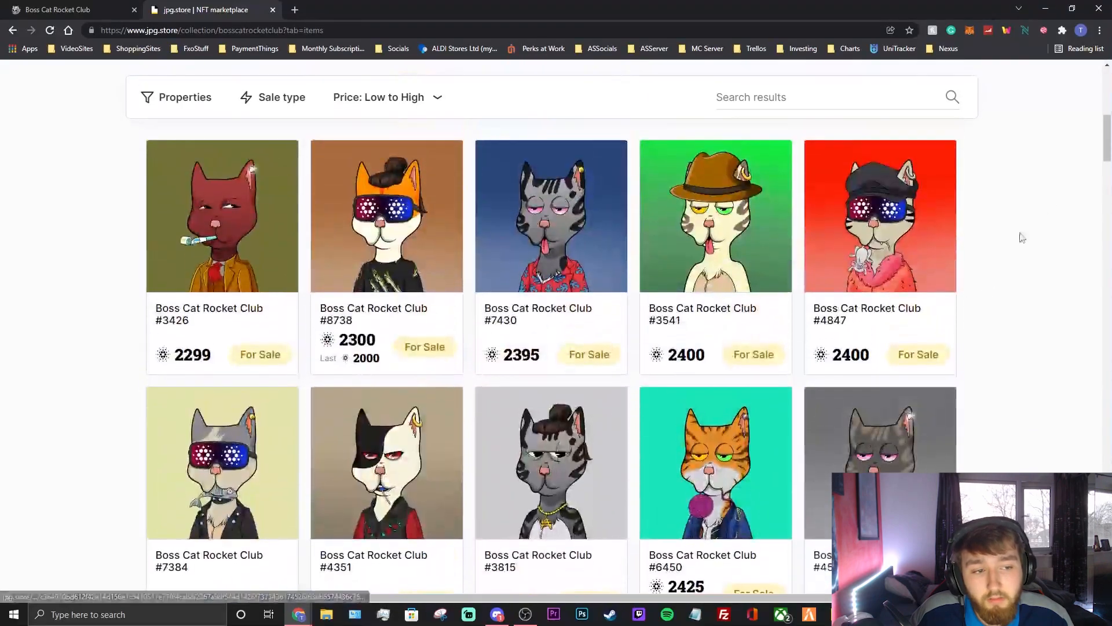
{"action": "scroll", "scroll_direction": "up", "scroll_amount": 3}
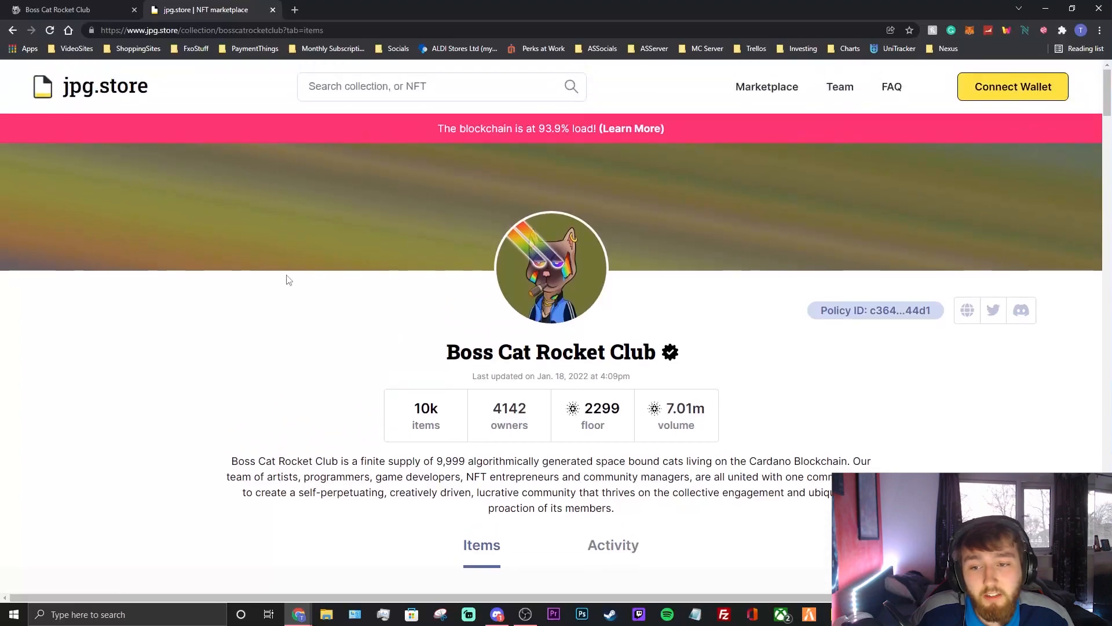
{"action": "mouse_move", "coordinate": [259, 293]}
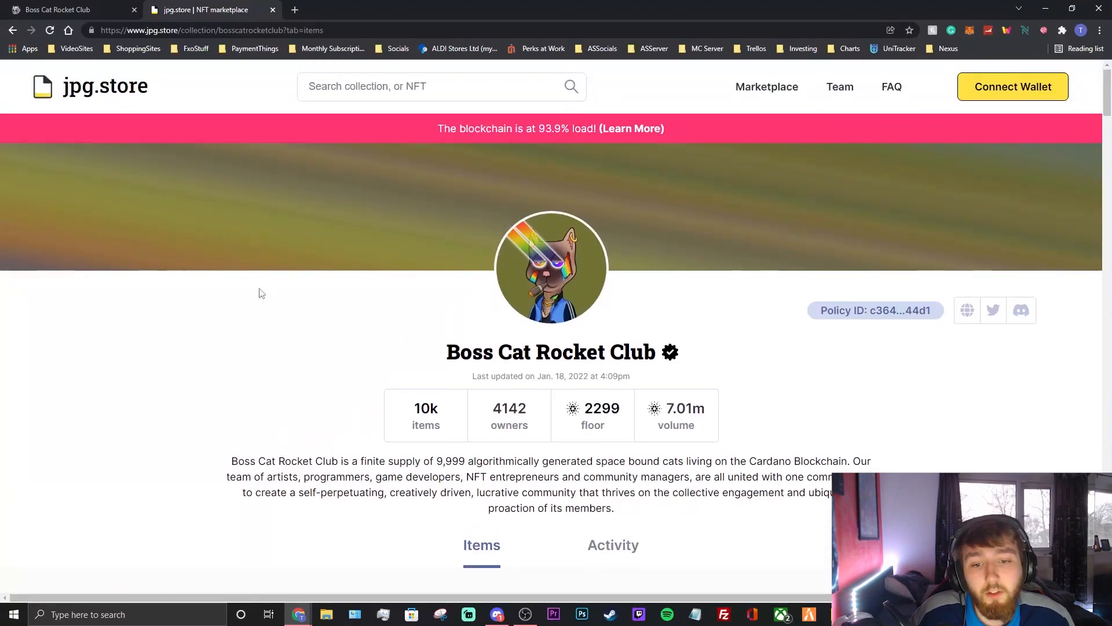
{"action": "mouse_move", "coordinate": [264, 316]}
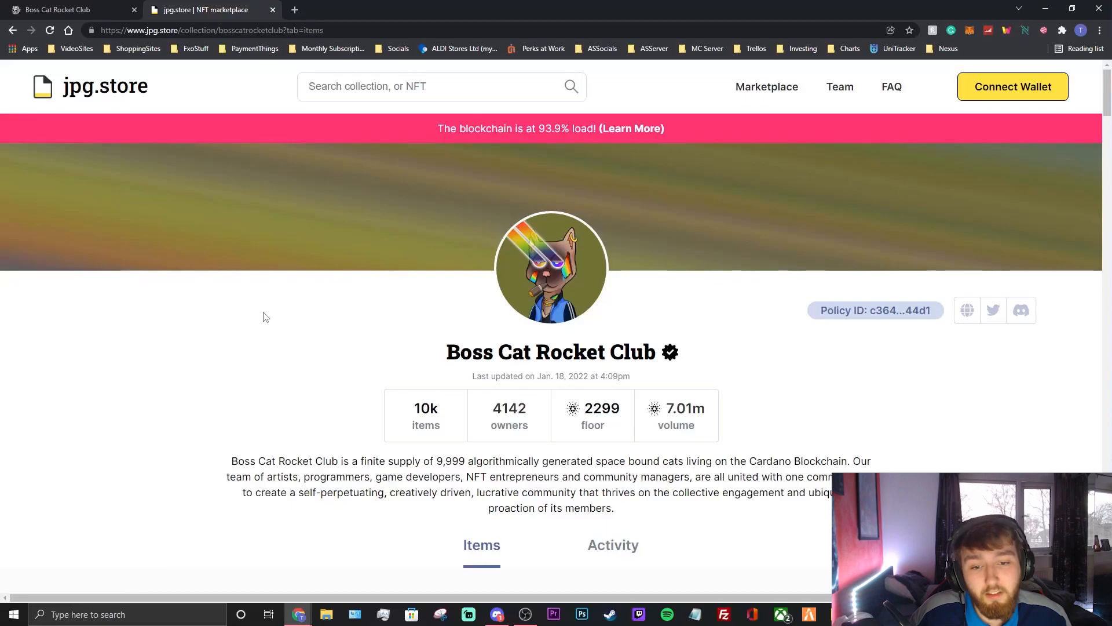
{"action": "scroll", "scroll_direction": "down", "scroll_amount": 3}
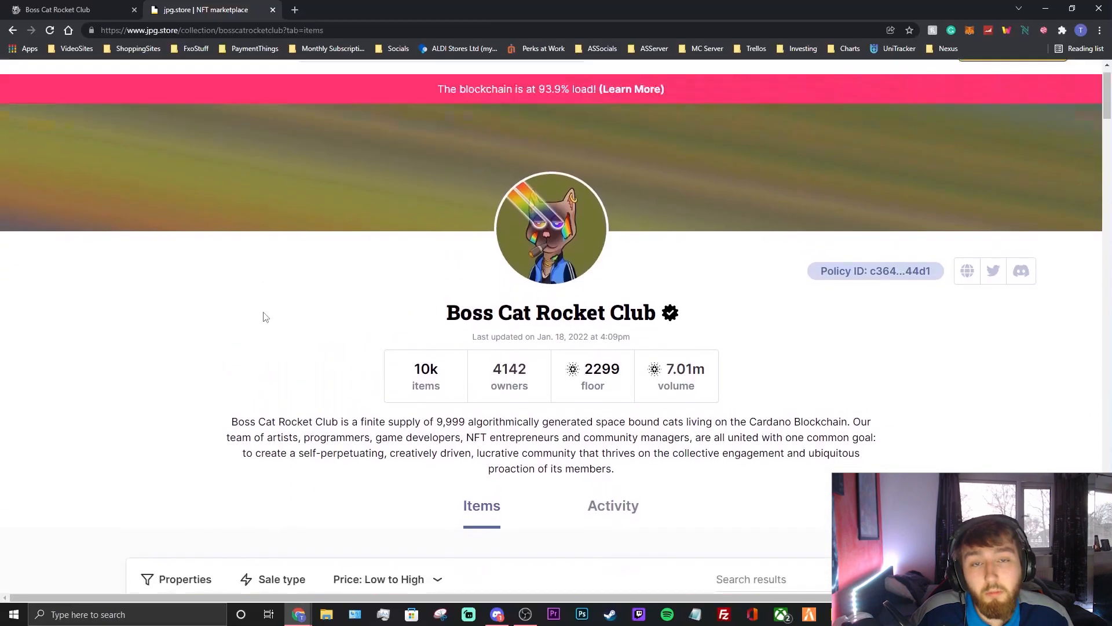
{"action": "scroll", "scroll_direction": "up", "scroll_amount": 3}
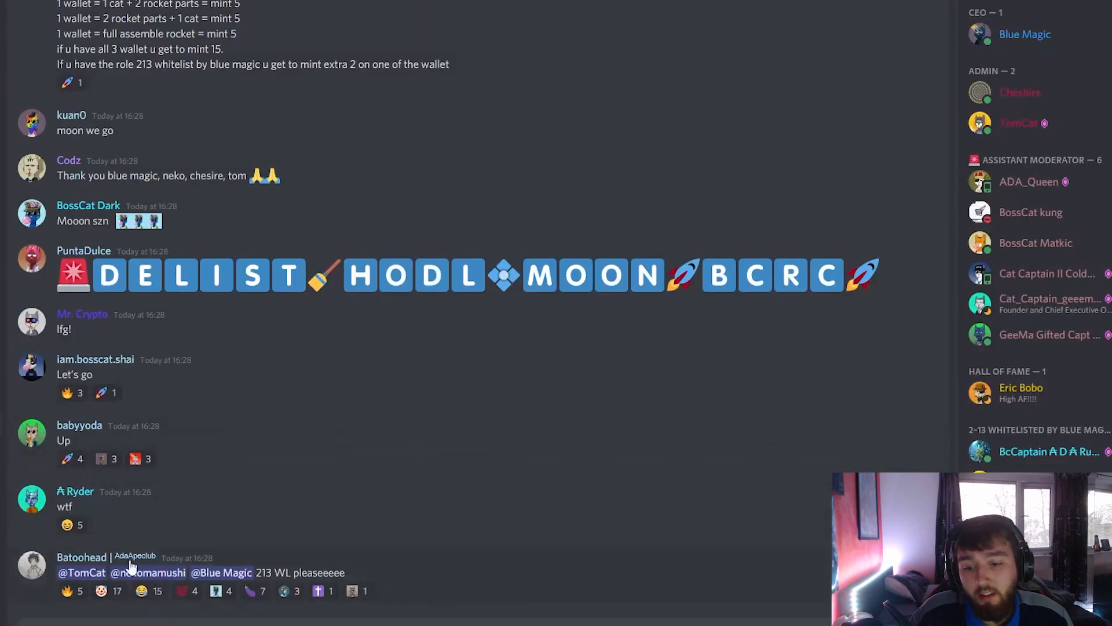
{"action": "mouse_move", "coordinate": [186, 557]}
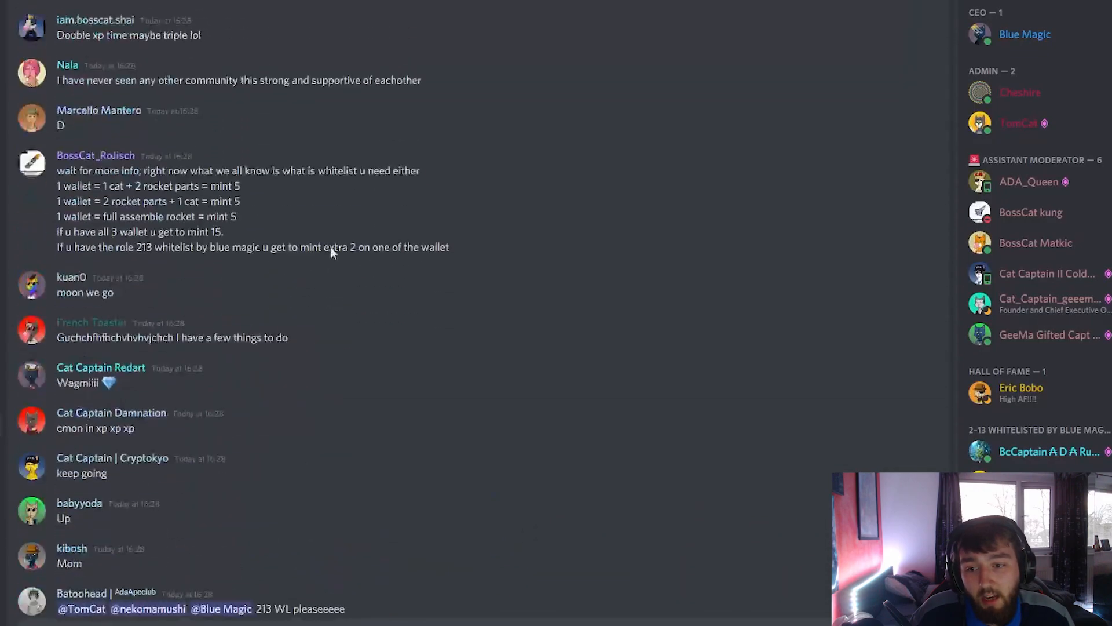
Step: Scroll through the Discord announcements channel around the BCRC Story Hour post
{"action": "scroll", "scroll_direction": "down", "scroll_amount": 3}
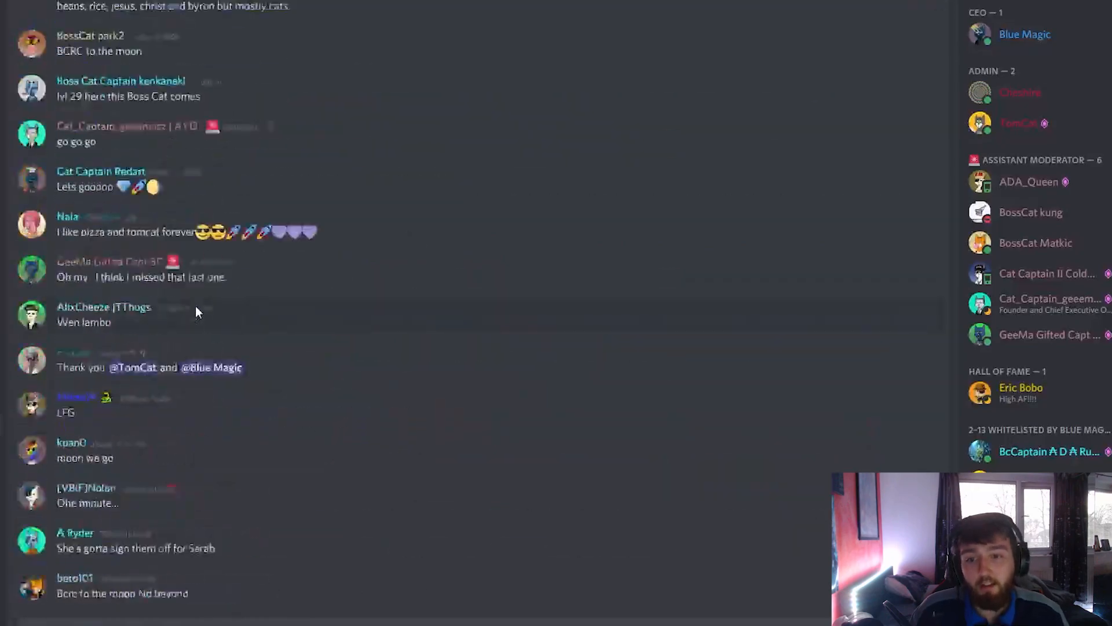
{"action": "scroll", "scroll_direction": "down", "scroll_amount": 3}
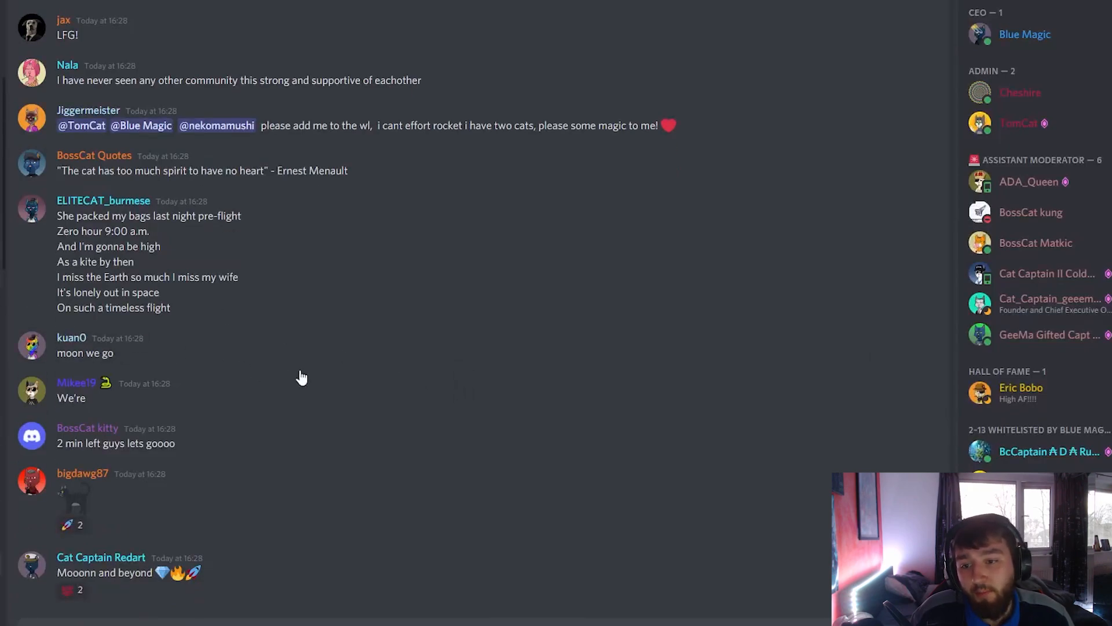
{"action": "scroll", "scroll_direction": "up", "scroll_amount": 3}
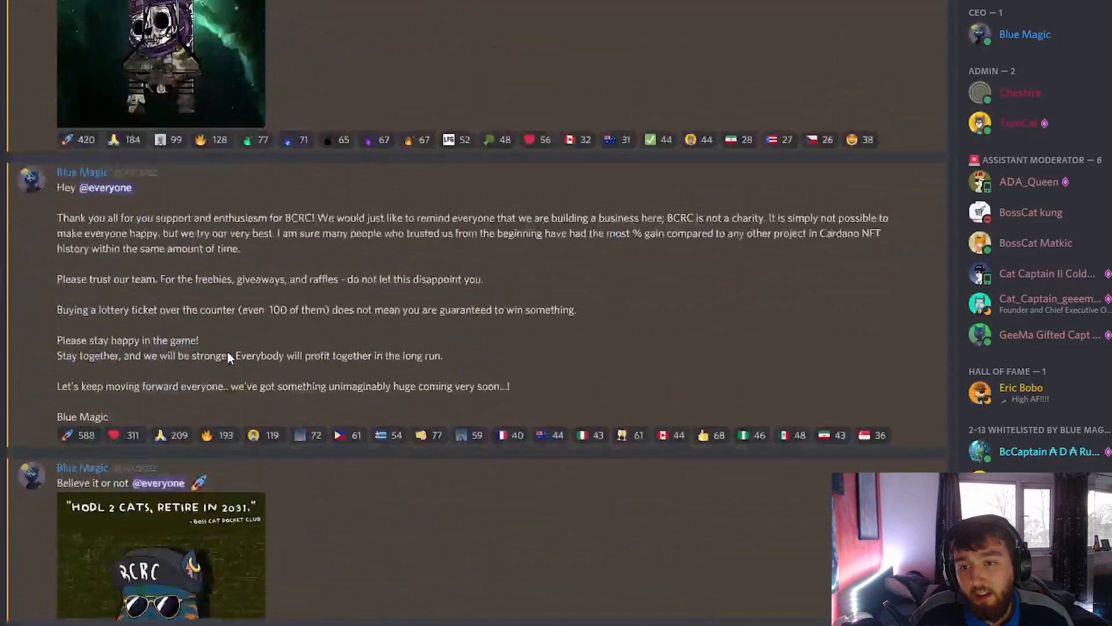
{"action": "scroll", "scroll_direction": "down", "scroll_amount": 3}
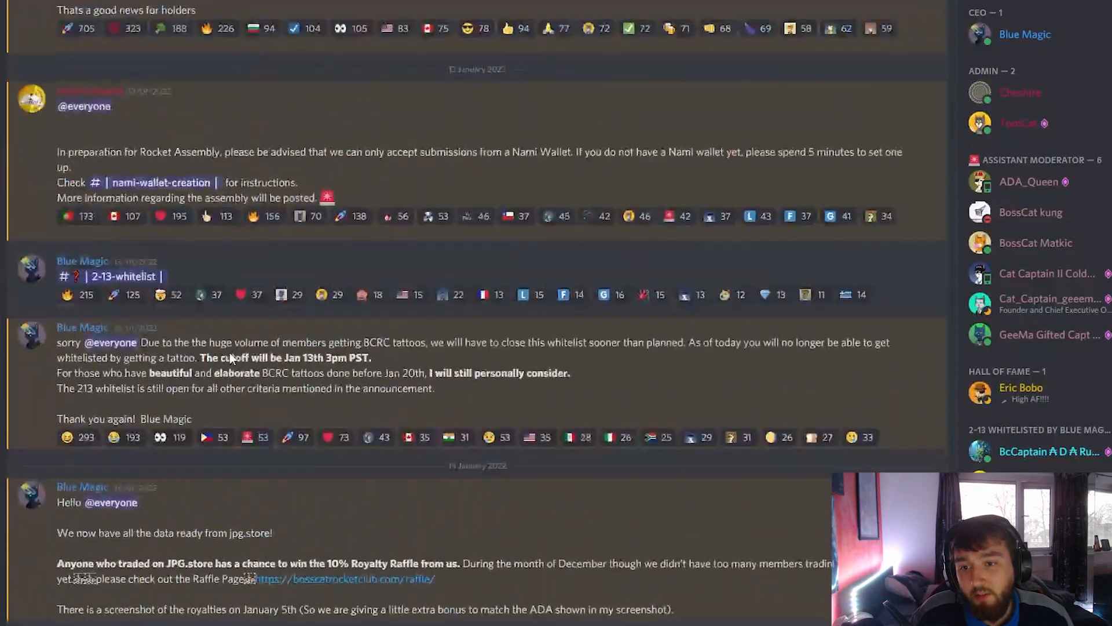
{"action": "scroll", "scroll_direction": "down", "scroll_amount": 3}
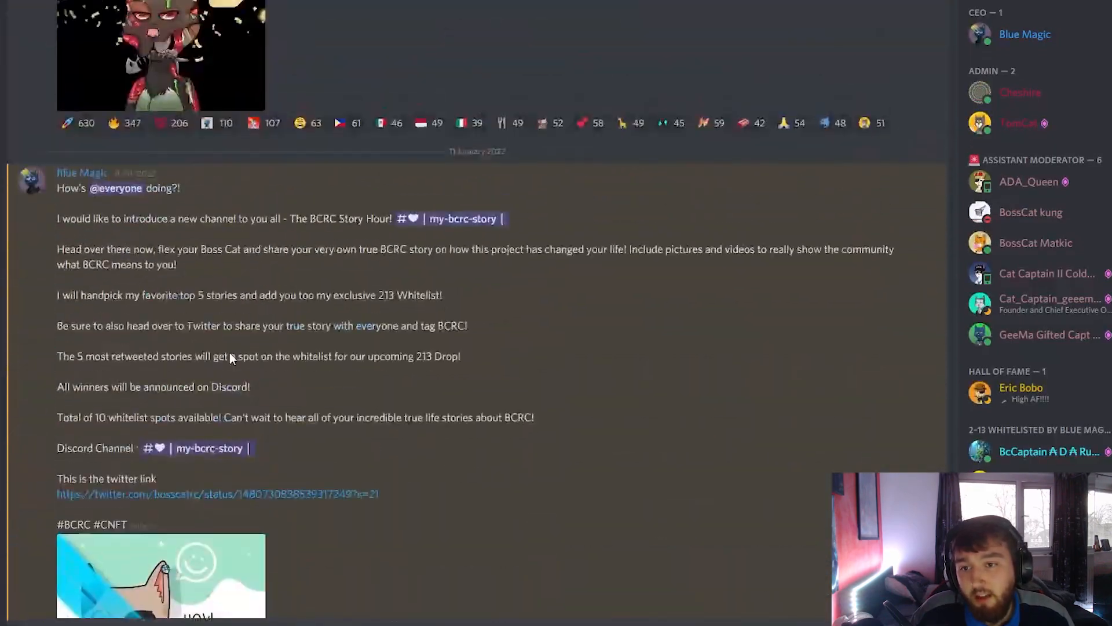
{"action": "scroll", "scroll_direction": "down", "scroll_amount": 3}
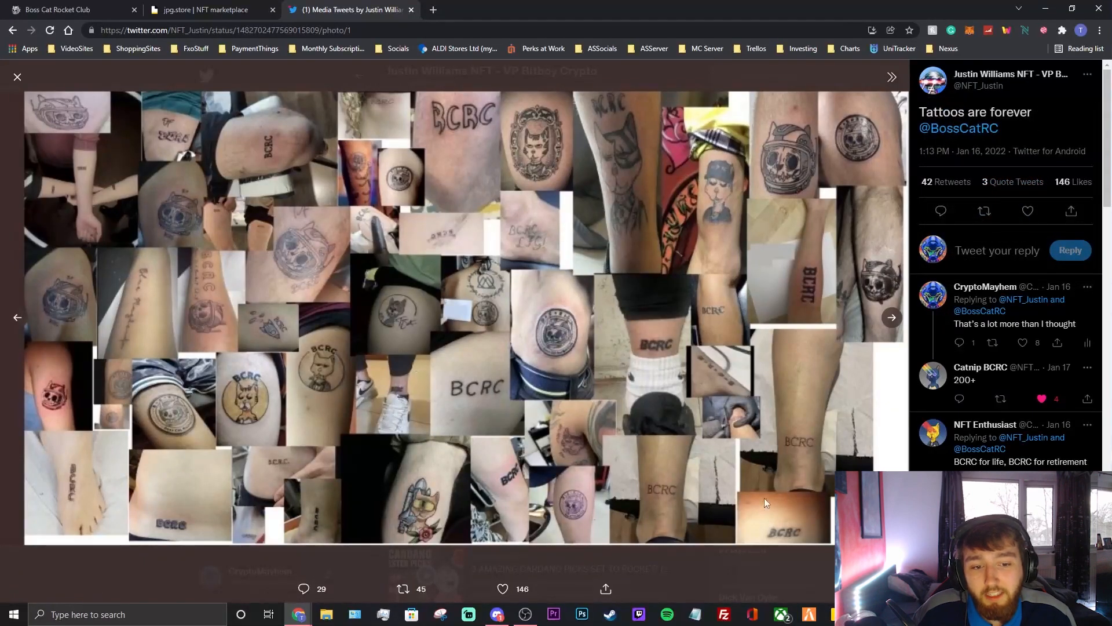
{"action": "mouse_move", "coordinate": [684, 255]}
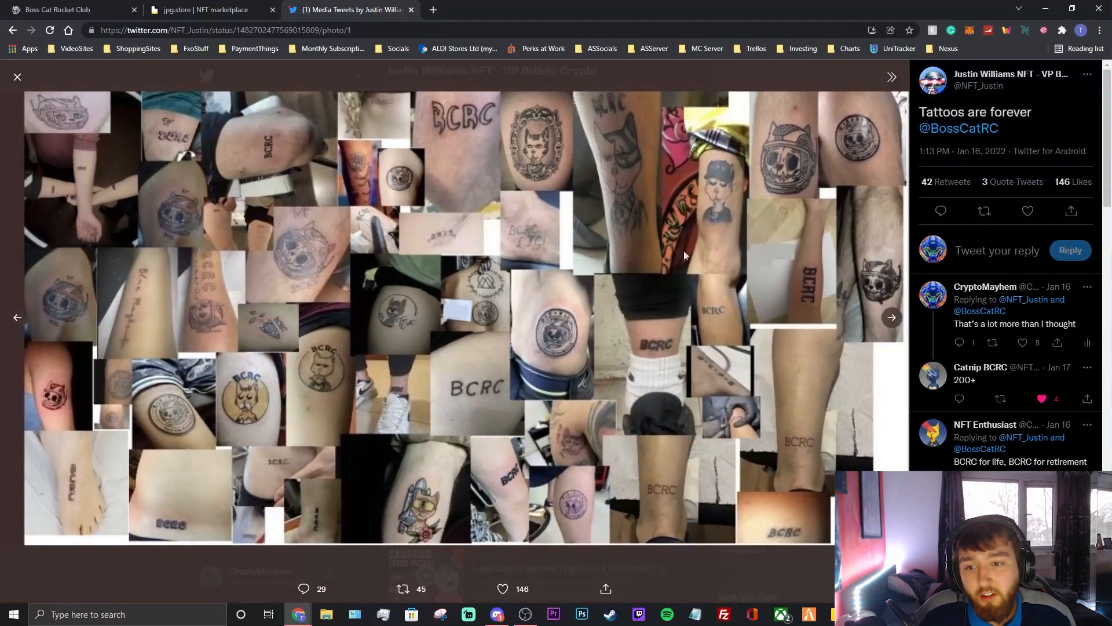
{"action": "mouse_move", "coordinate": [763, 250]}
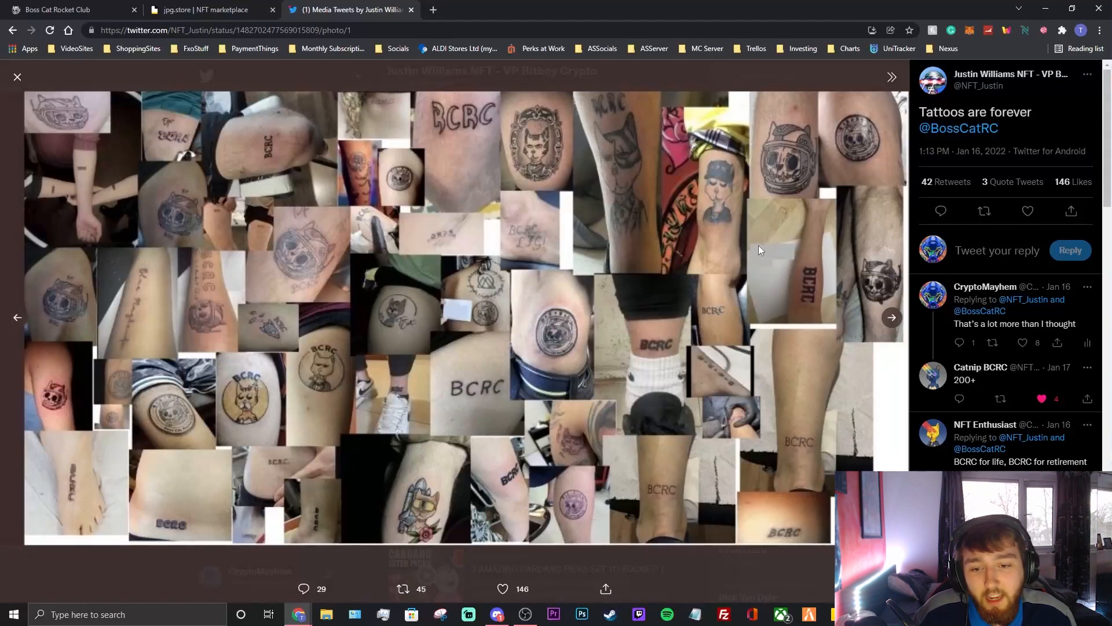
{"action": "mouse_move", "coordinate": [896, 388]}
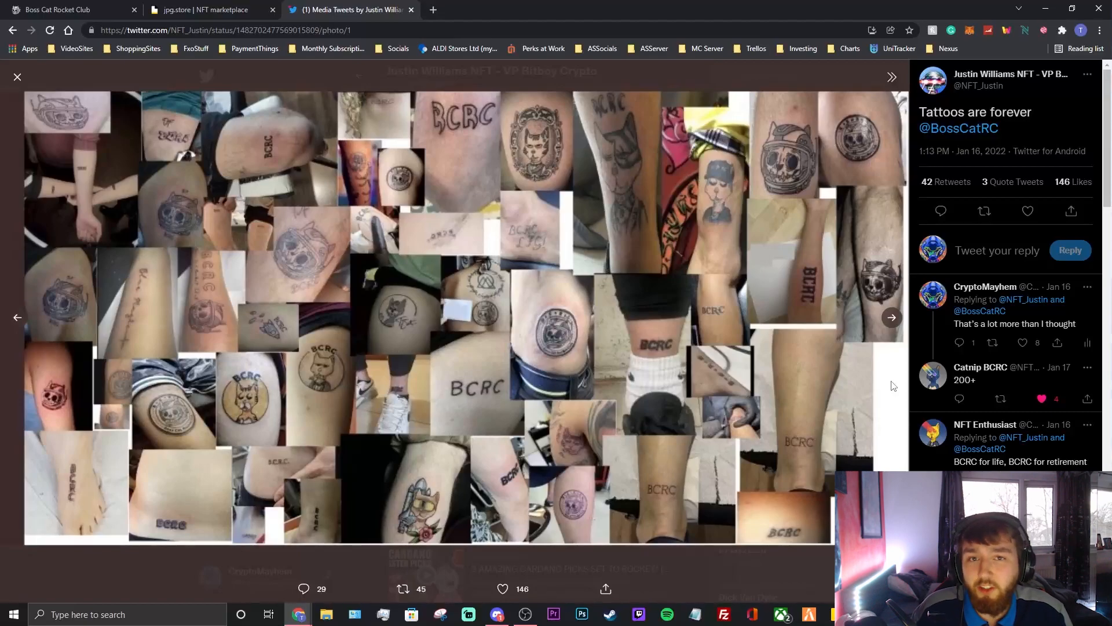
{"action": "mouse_move", "coordinate": [597, 152]}
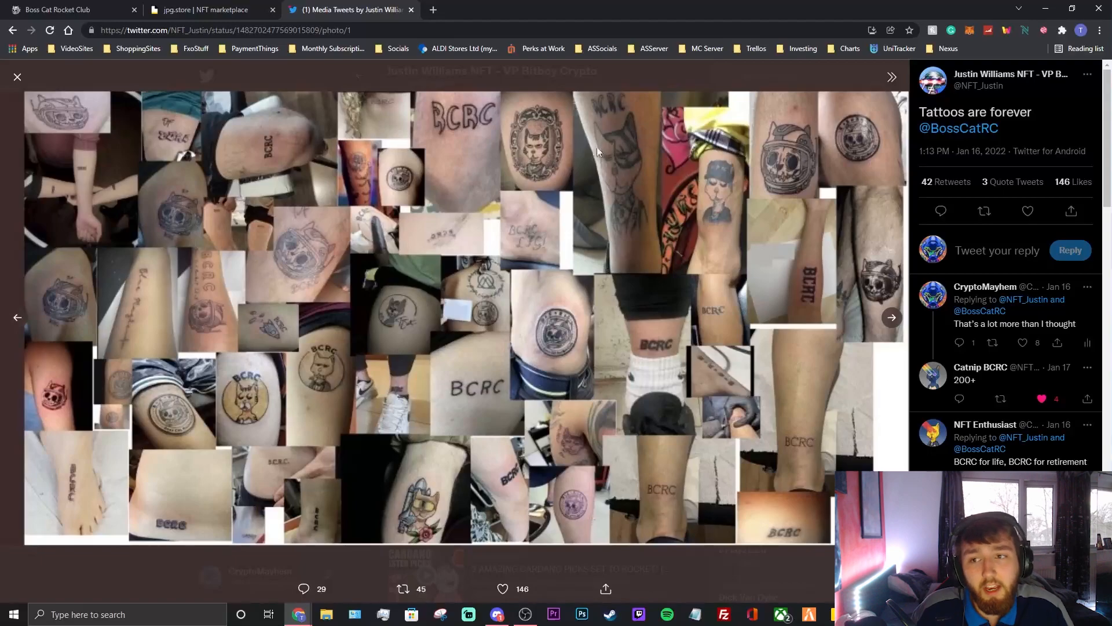
{"action": "mouse_move", "coordinate": [157, 82]}
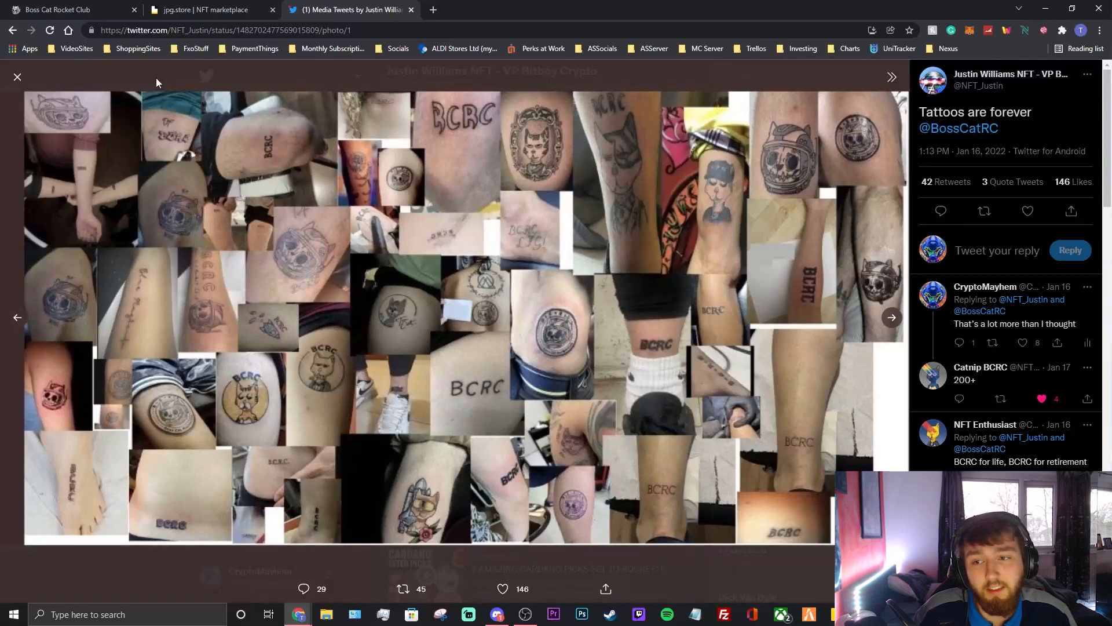
{"action": "mouse_move", "coordinate": [357, 252]}
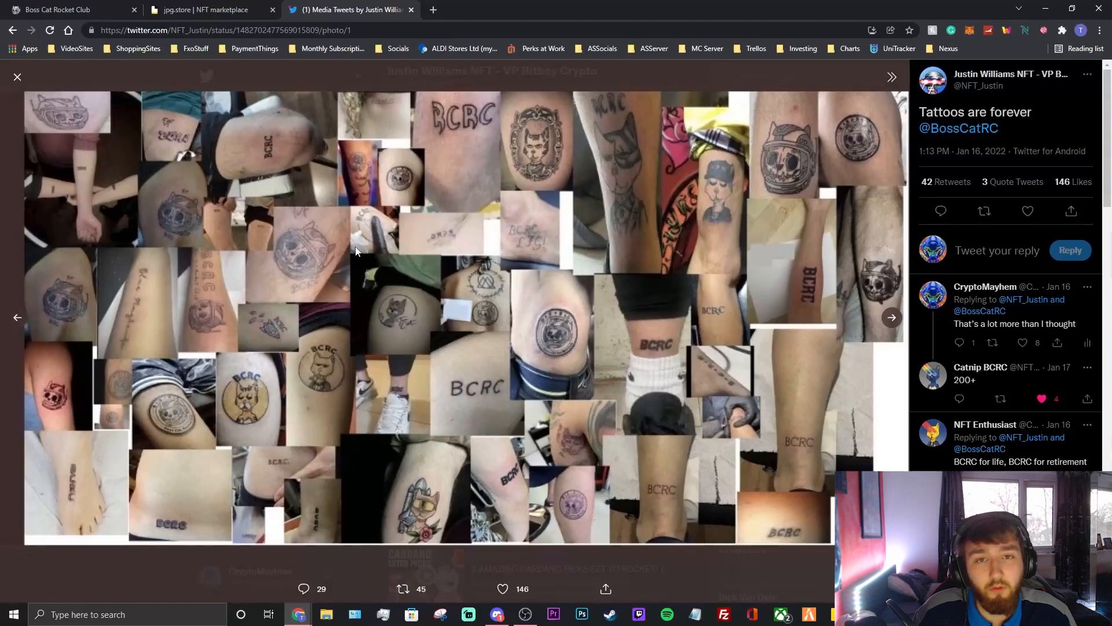
{"action": "mouse_move", "coordinate": [162, 74]}
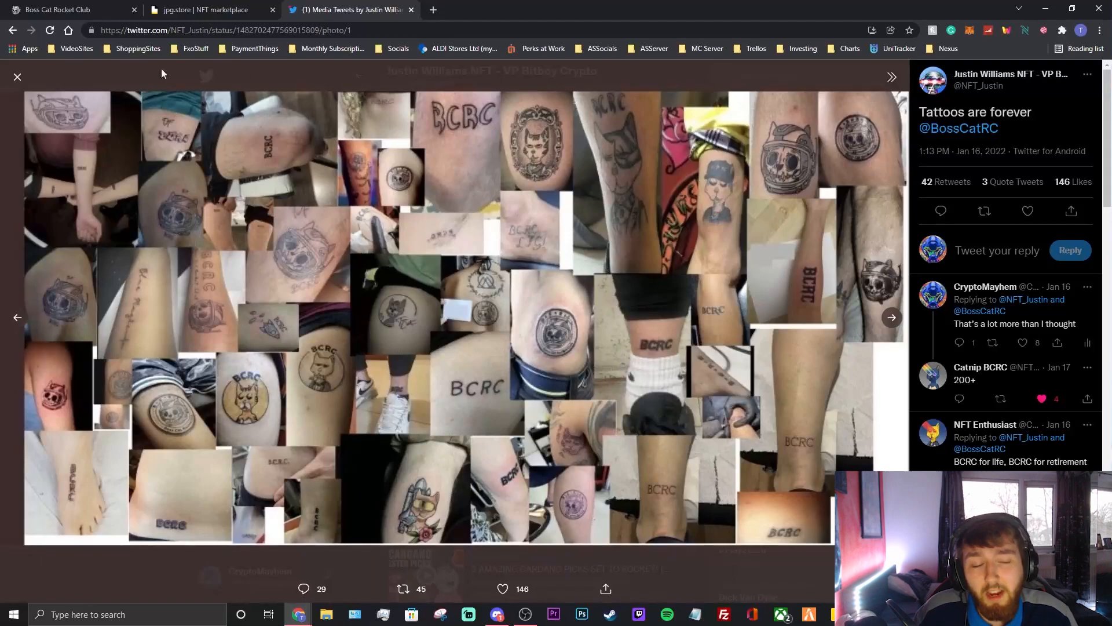
{"action": "mouse_move", "coordinate": [399, 311]}
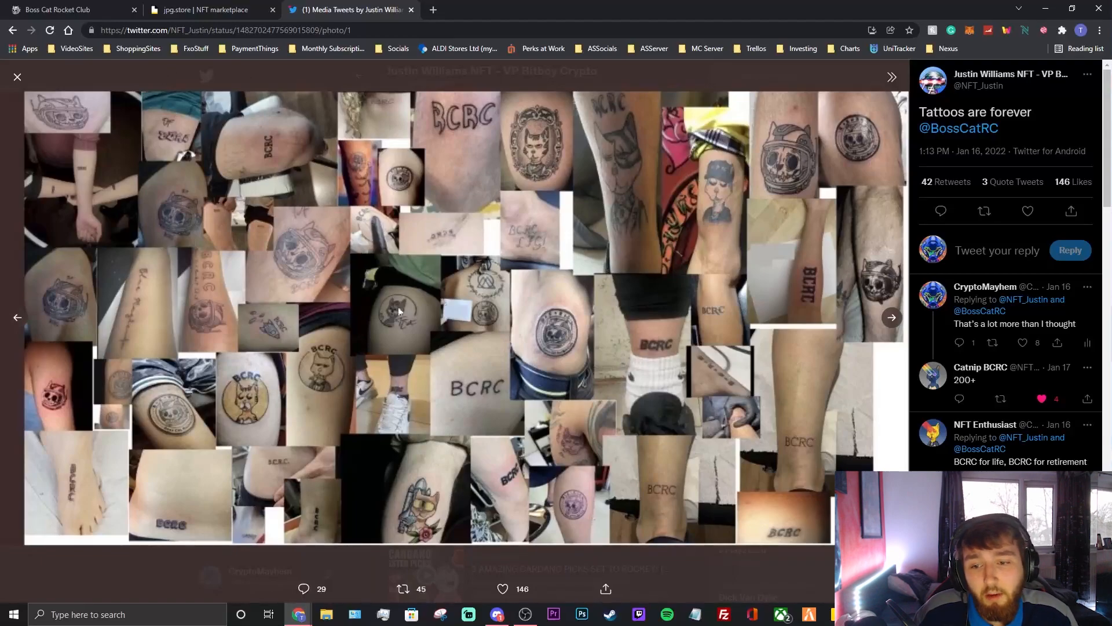
{"action": "mouse_move", "coordinate": [787, 160]}
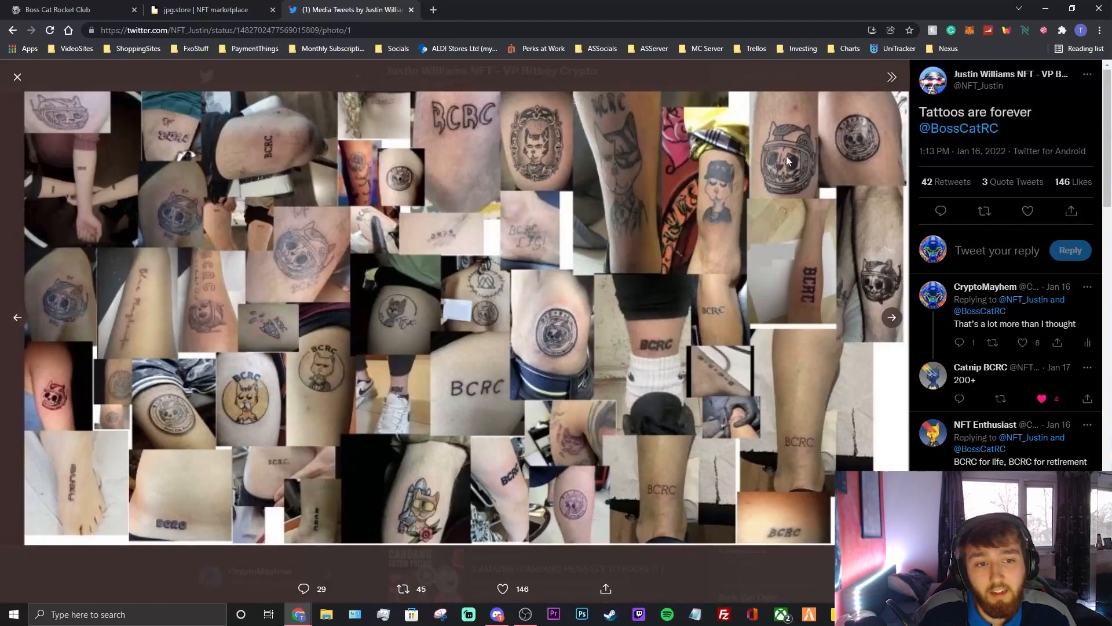
{"action": "mouse_move", "coordinate": [338, 385]}
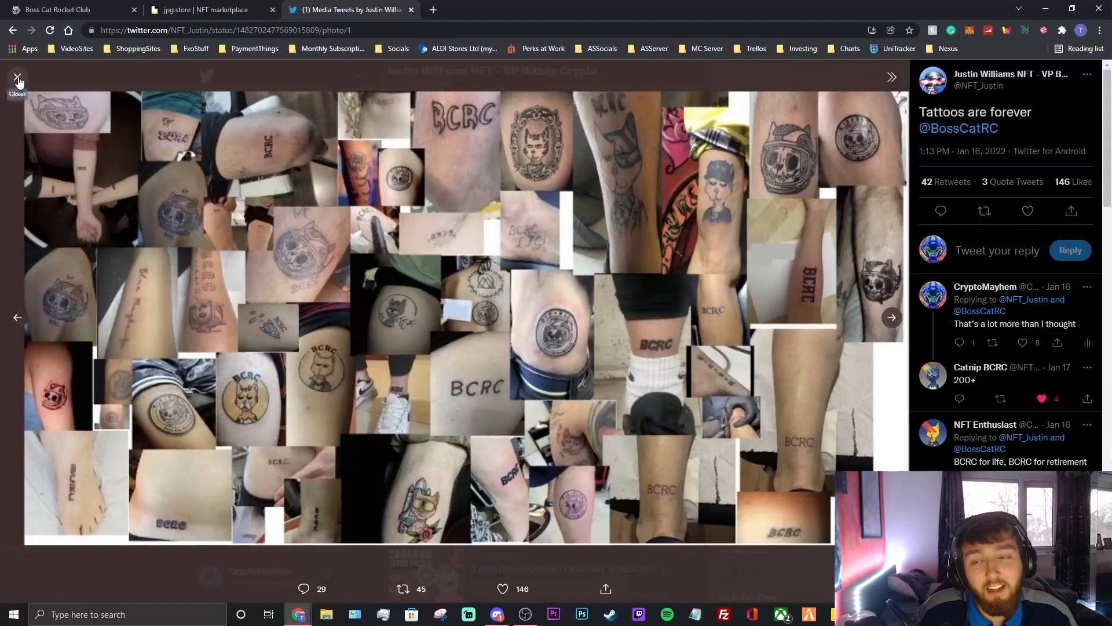
Step: Close the tattoo collage, return to Home and go to the CryptoMayhem profile page
{"action": "left_click", "coordinate": [18, 78]}
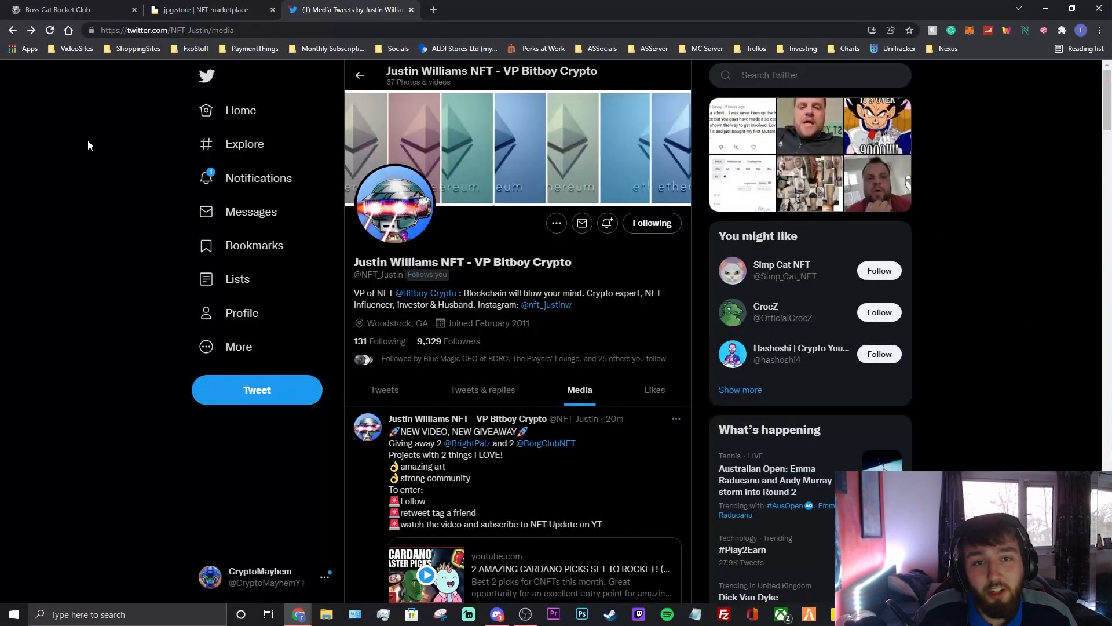
{"action": "left_click", "coordinate": [241, 110]}
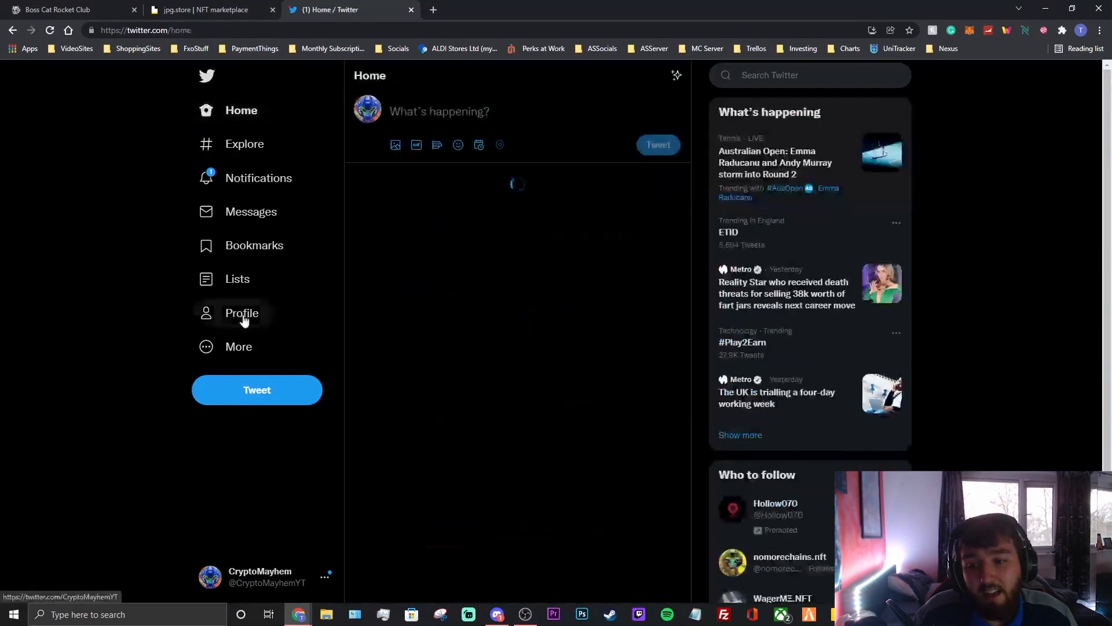
{"action": "left_click", "coordinate": [241, 313]}
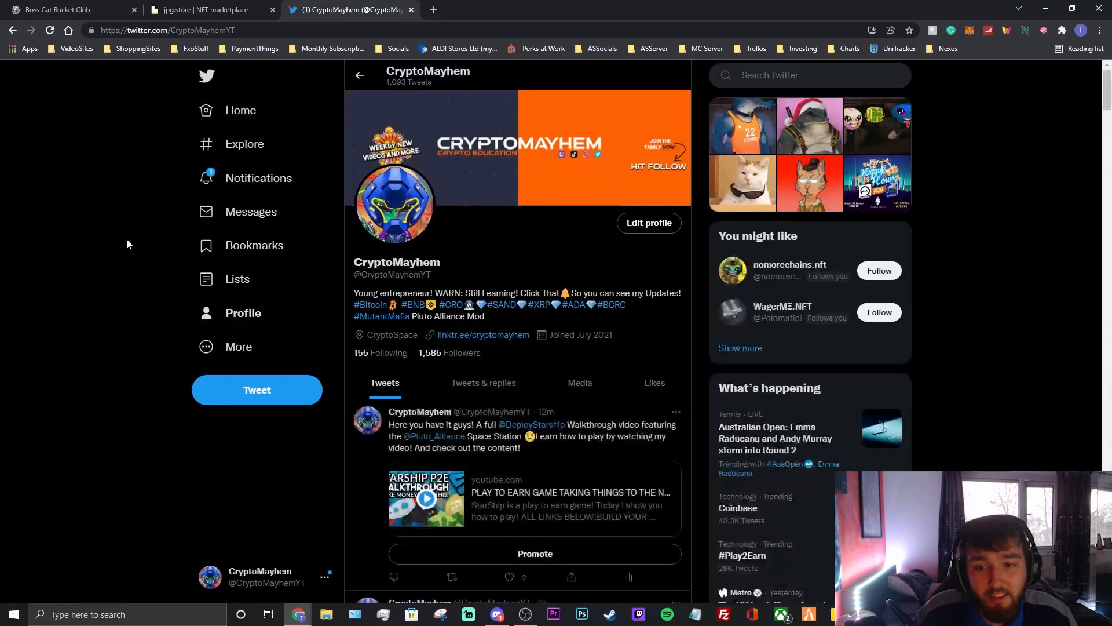
{"action": "scroll", "scroll_direction": "down", "scroll_amount": 3}
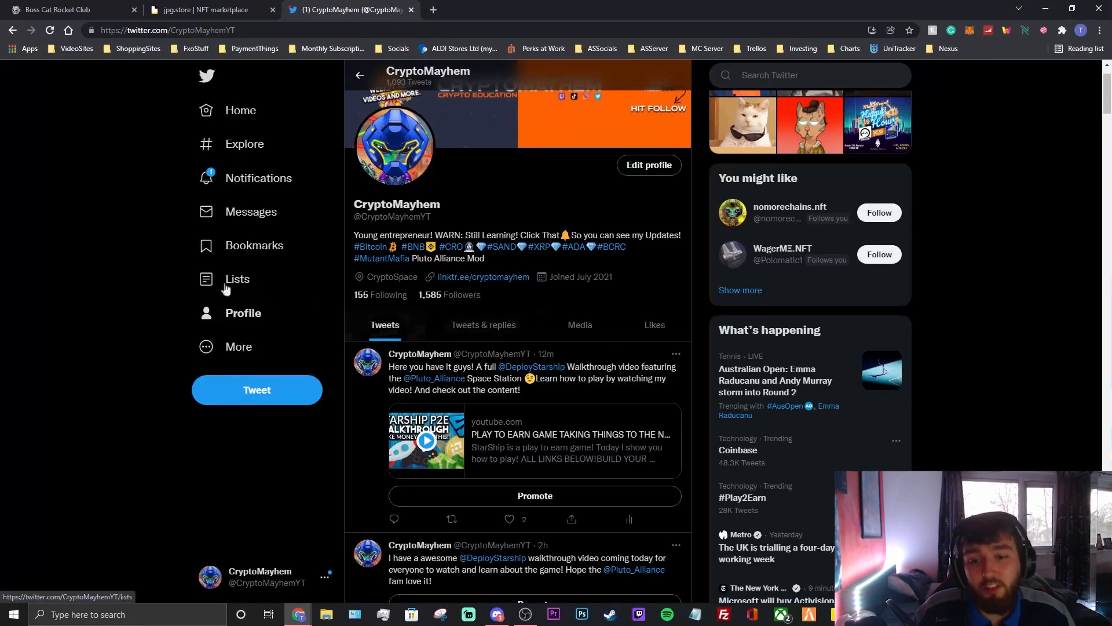
Step: Via the Boss Cat Rocket Club tab, return to the jpg.store collection page and its owner and floor stats
{"action": "left_click", "coordinate": [63, 10]}
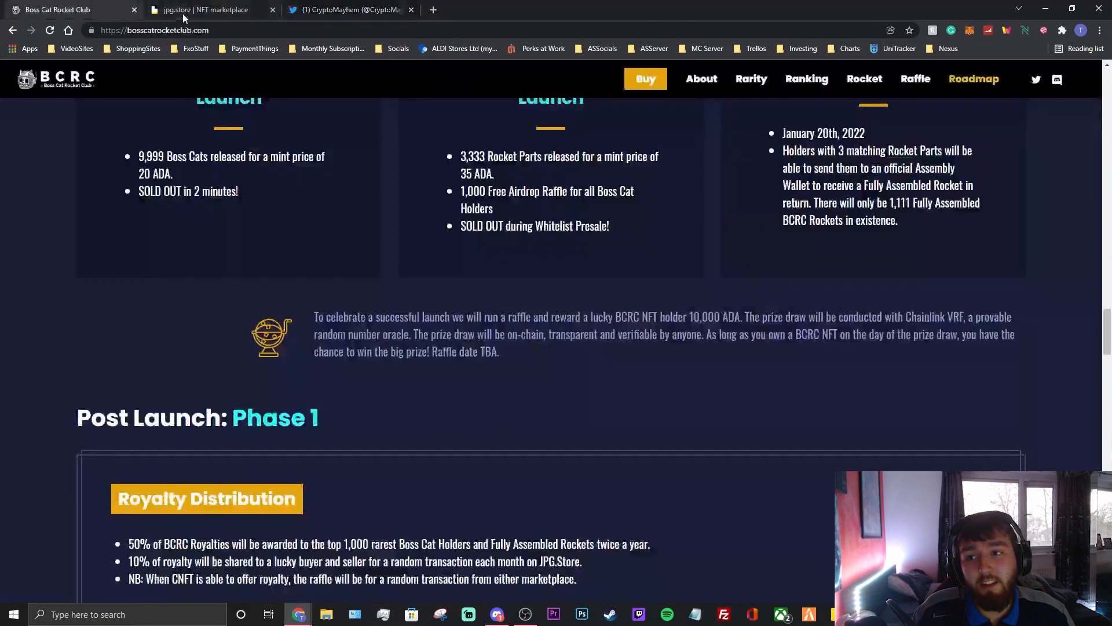
{"action": "left_click", "coordinate": [207, 9]}
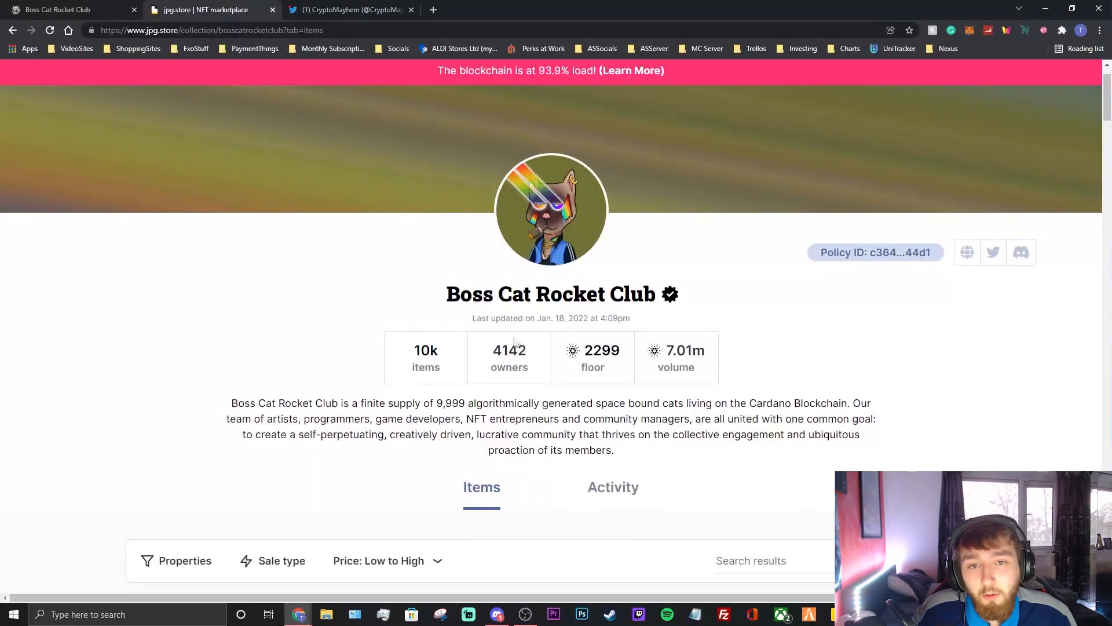
{"action": "scroll", "scroll_direction": "down", "scroll_amount": 3}
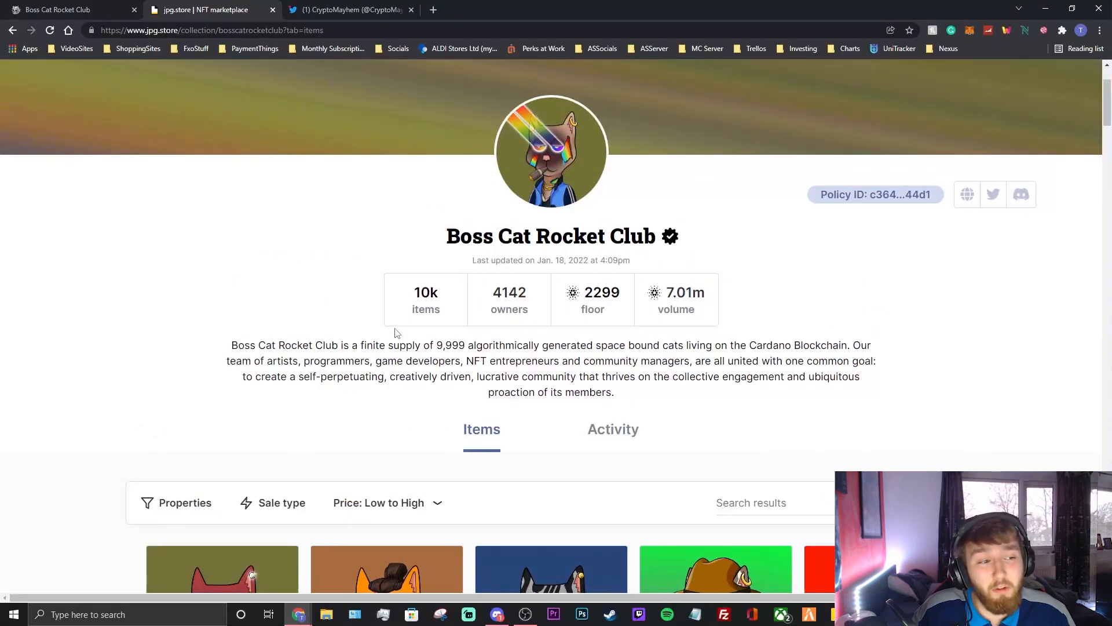
{"action": "mouse_move", "coordinate": [402, 388]}
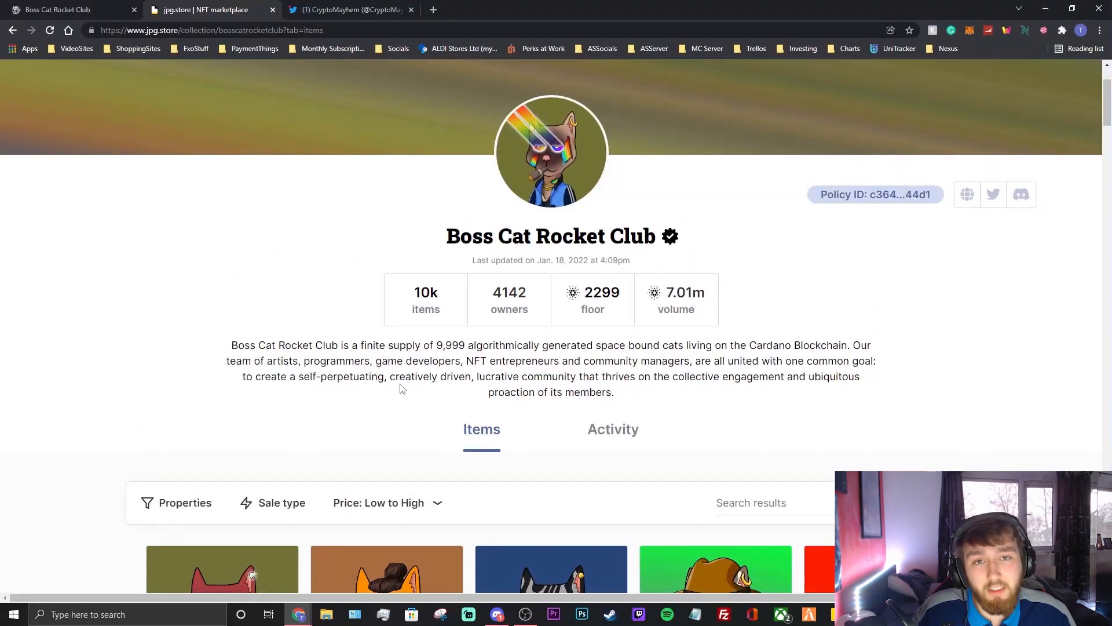
{"action": "scroll", "scroll_direction": "down", "scroll_amount": 3}
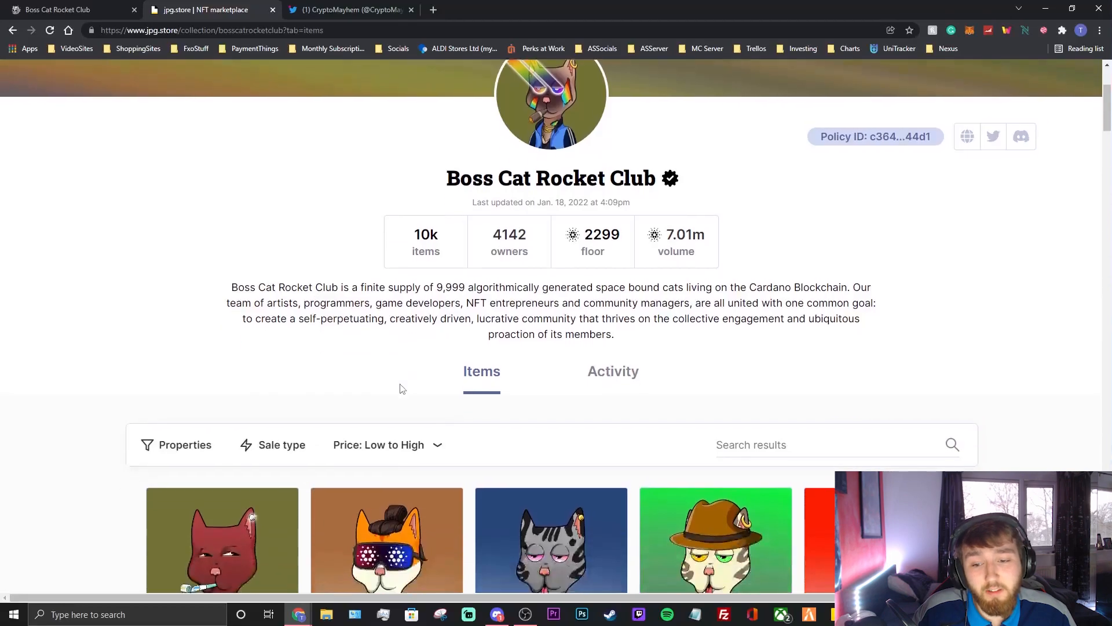
{"action": "mouse_move", "coordinate": [395, 388]}
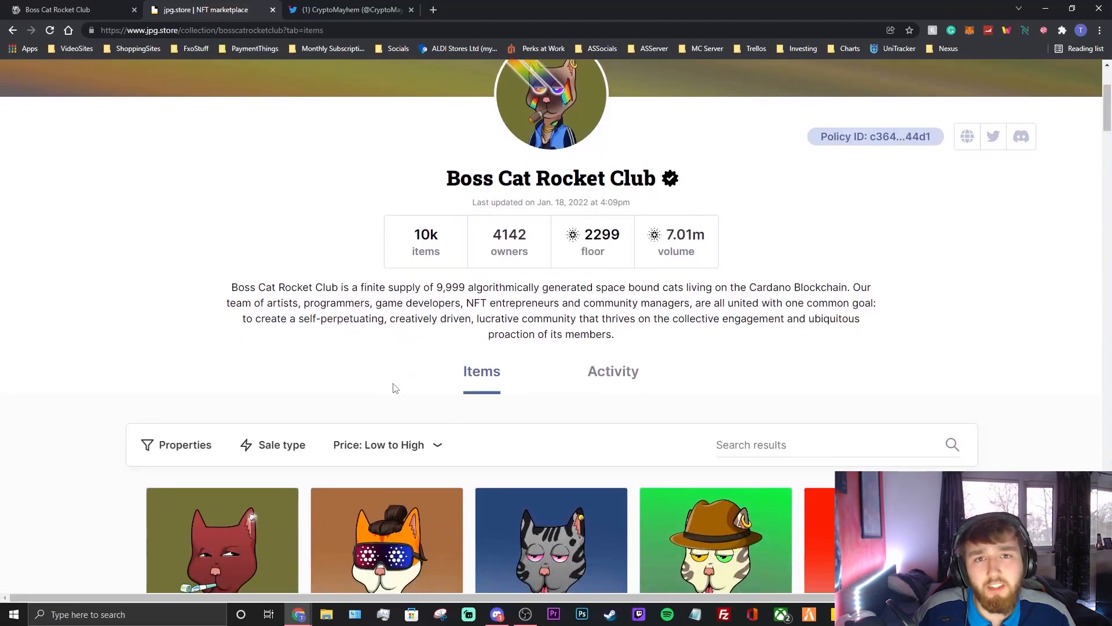